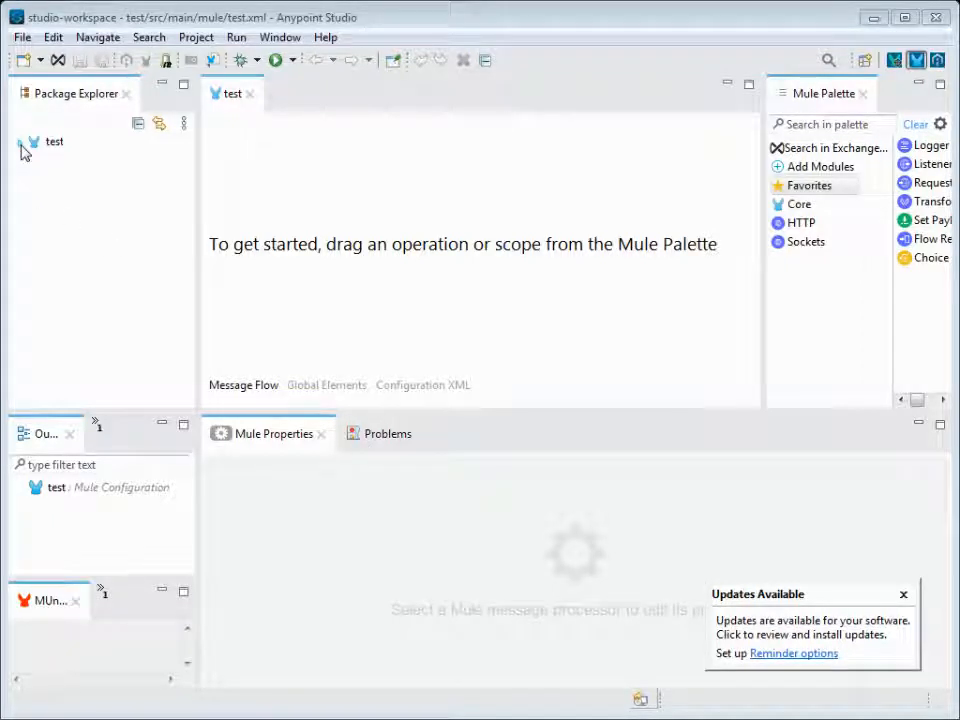
Expand the 'test' project to show its source folders, libraries, mule-artifact.json and pom.xml
{"action": "left_click", "coordinate": [22, 140]}
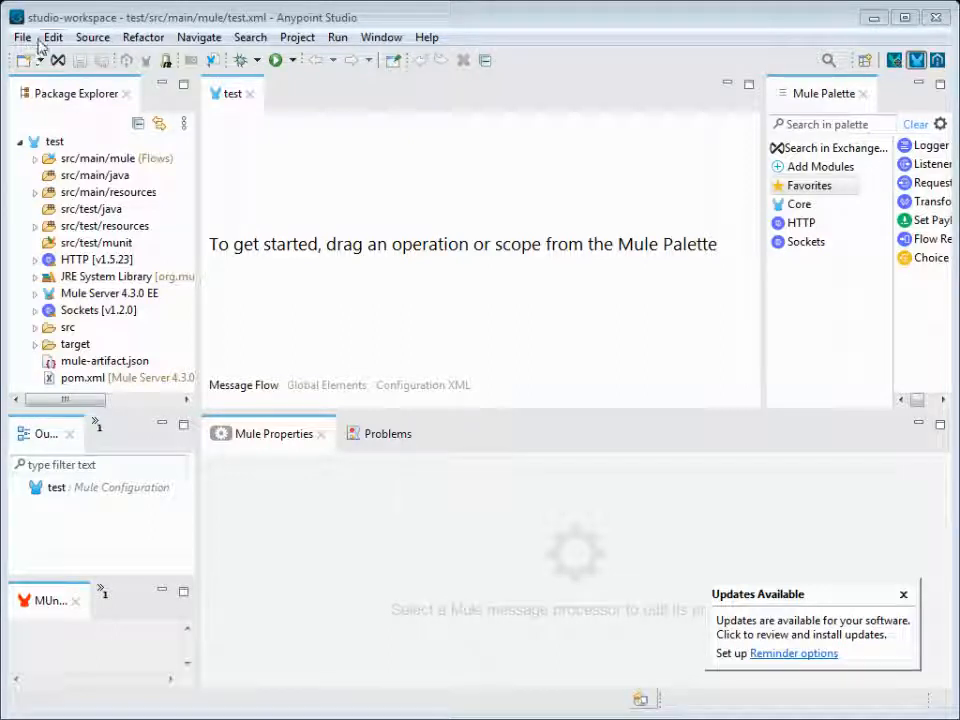
{"action": "mouse_move", "coordinate": [624, 476]}
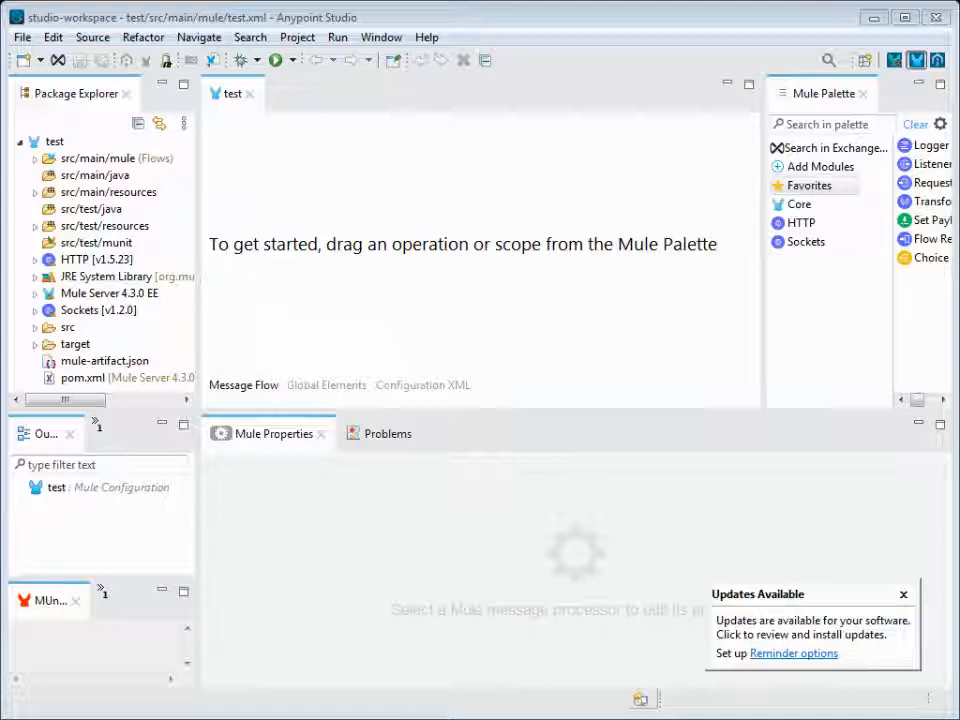
Collapse the 'test' project back to a single Package Explorer entry
{"action": "left_click", "coordinate": [24, 140]}
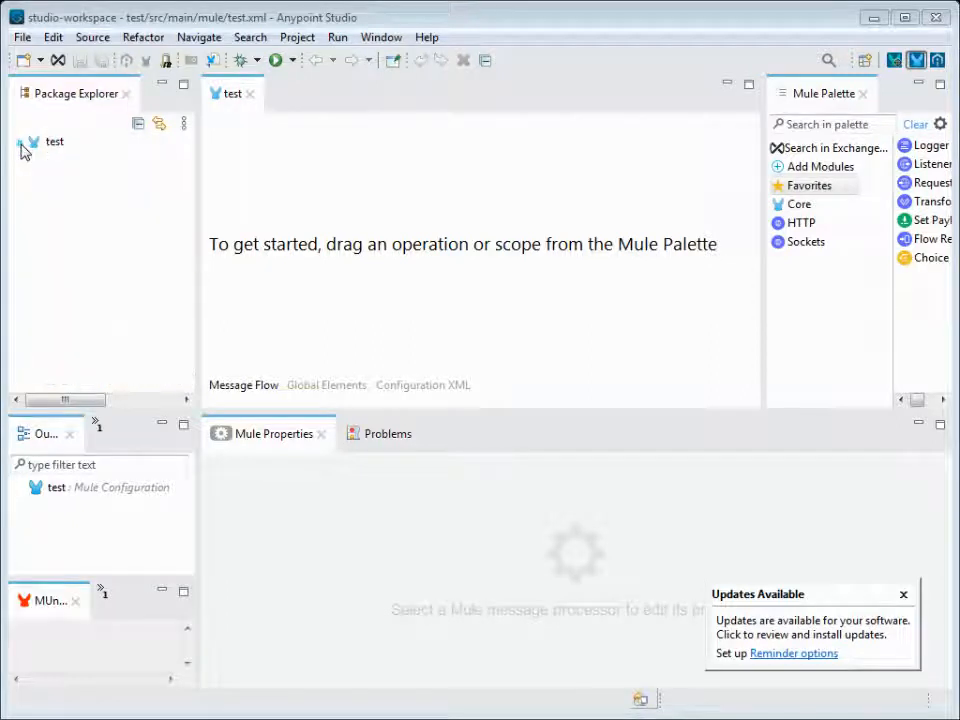
{"action": "left_click", "coordinate": [20, 140]}
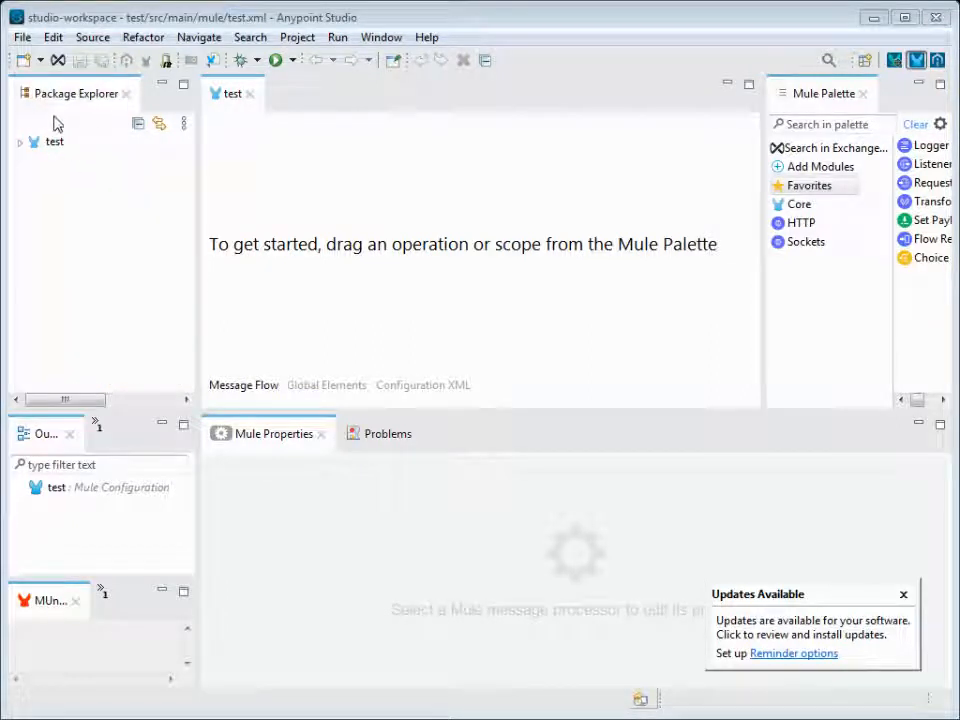
{"action": "mouse_move", "coordinate": [126, 232]}
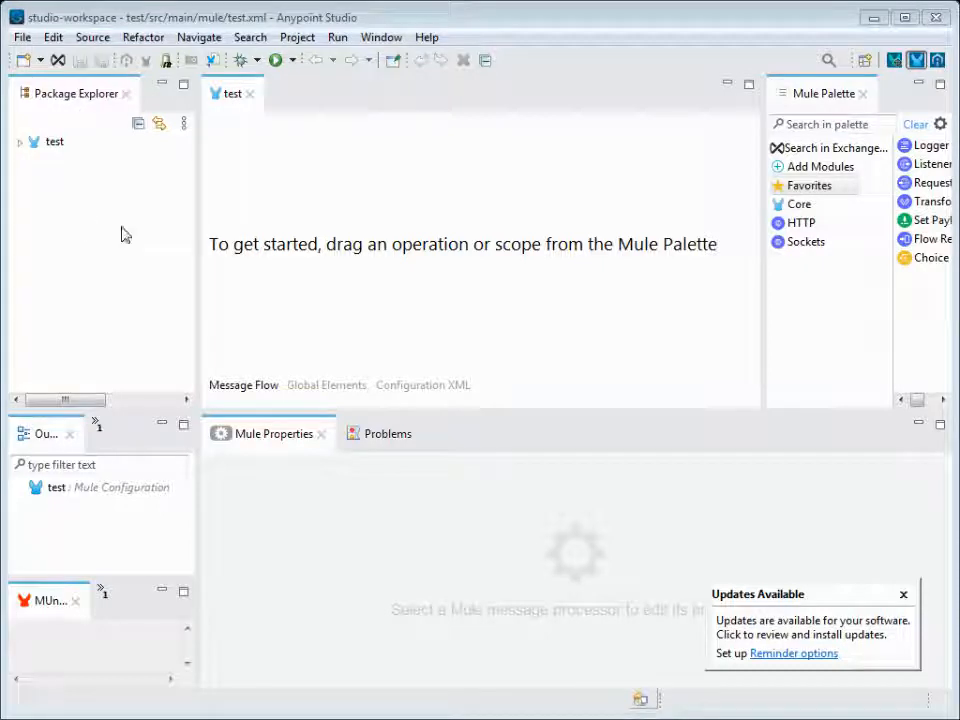
{"action": "mouse_move", "coordinate": [346, 388]}
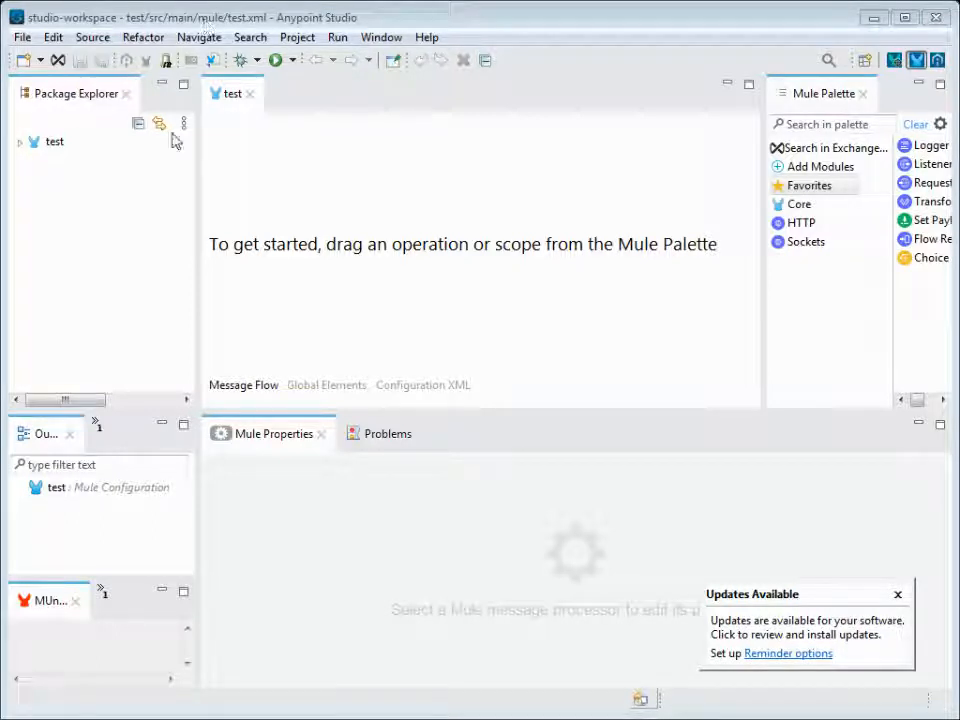
{"action": "mouse_move", "coordinate": [68, 182]}
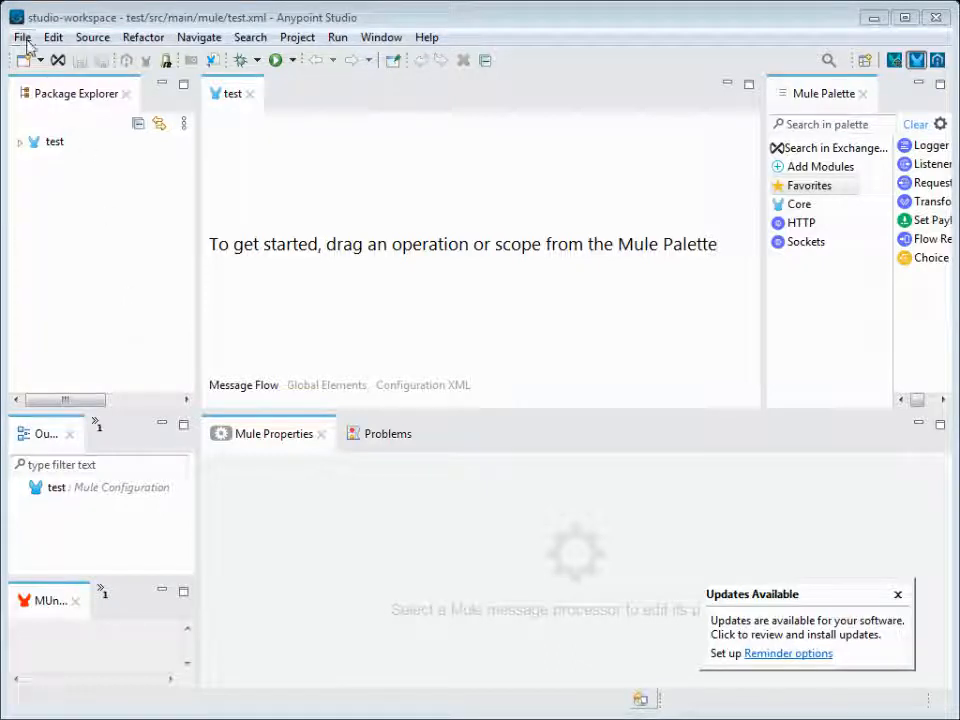
{"action": "left_click", "coordinate": [20, 36]}
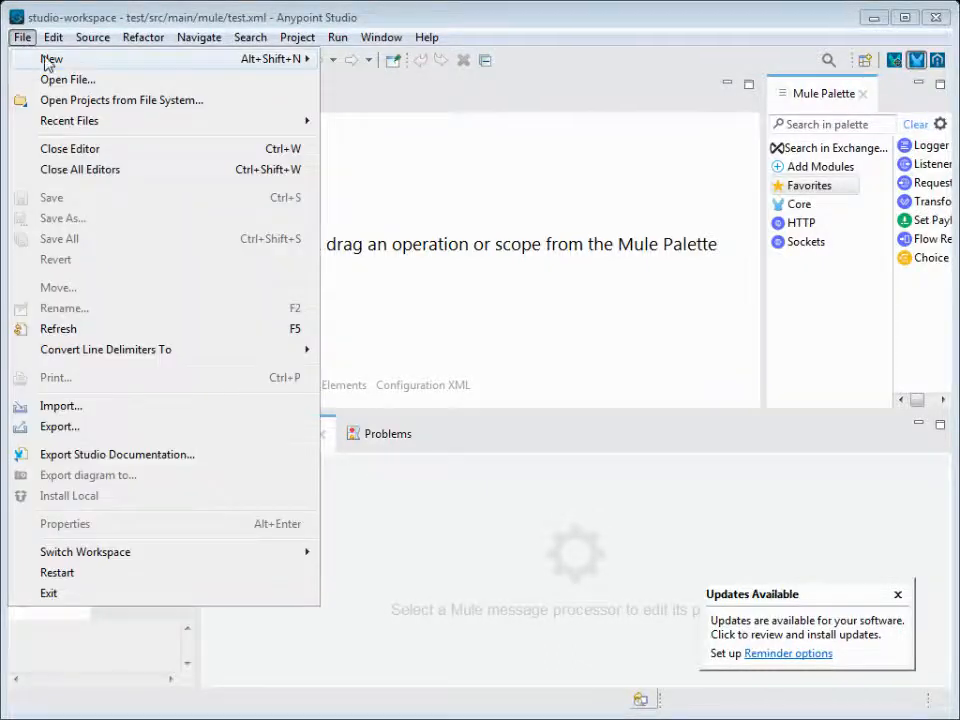
{"action": "mouse_move", "coordinate": [68, 80]}
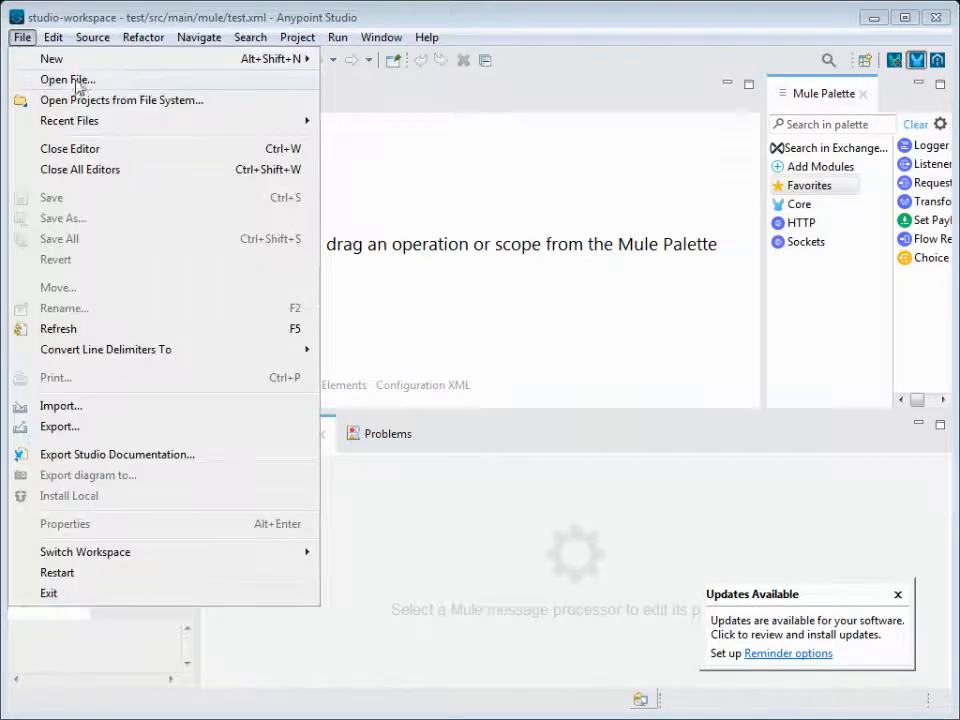
{"action": "left_click", "coordinate": [296, 36]}
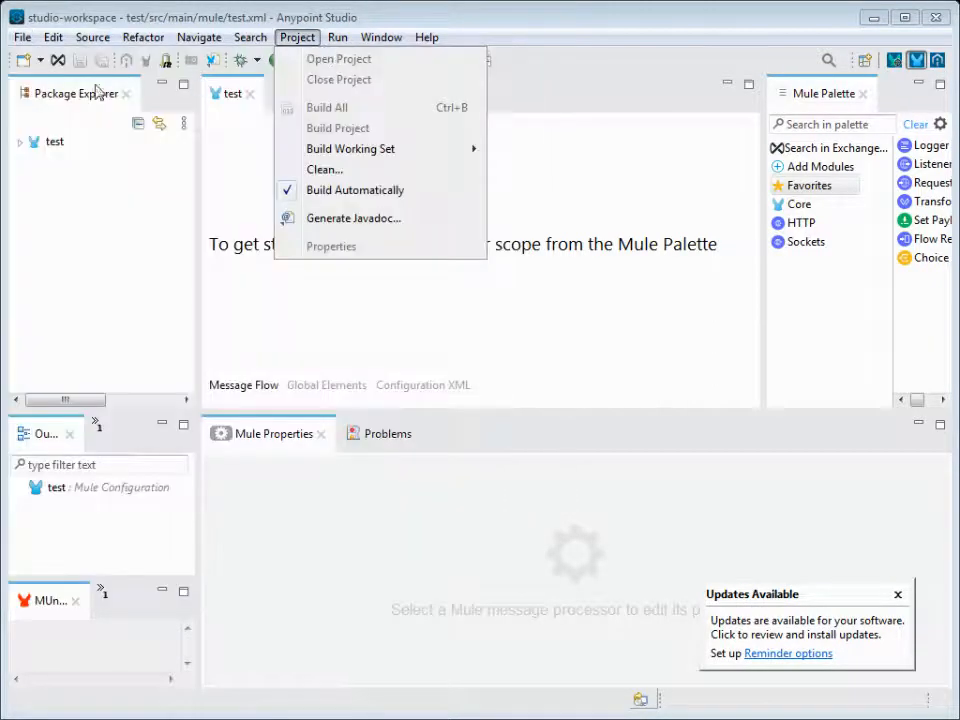
{"action": "mouse_move", "coordinate": [108, 110]}
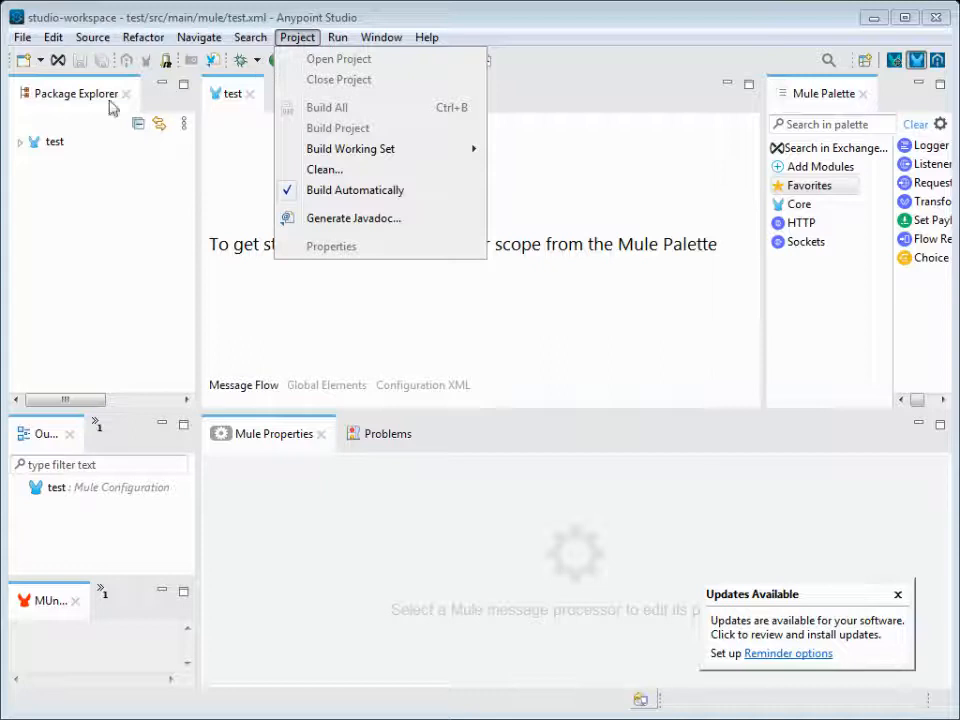
{"action": "left_click", "coordinate": [20, 36]}
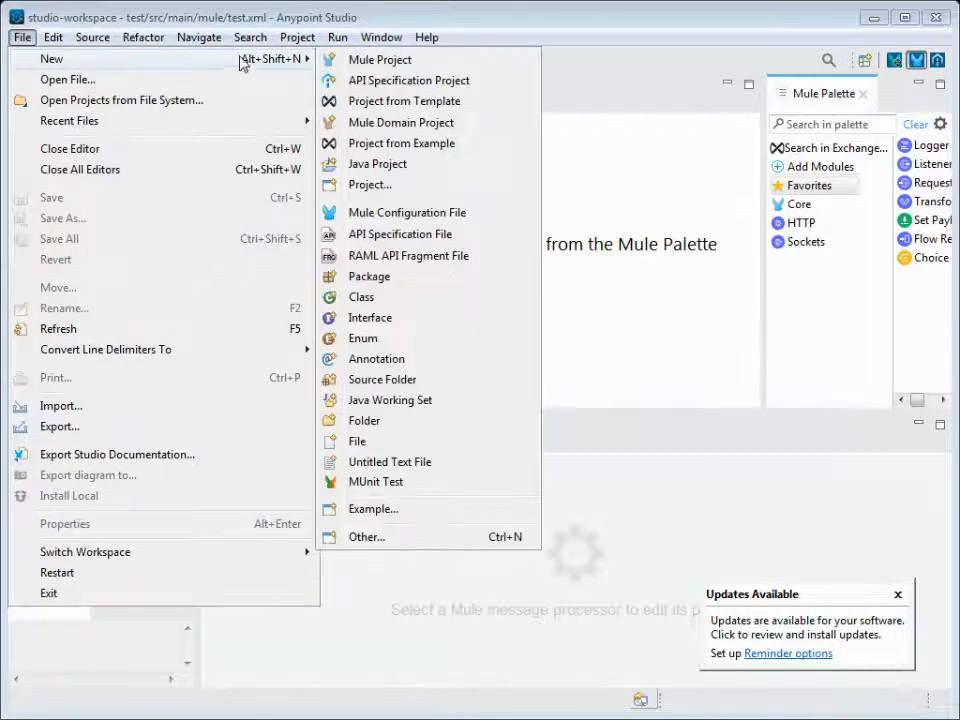
{"action": "mouse_move", "coordinate": [400, 122]}
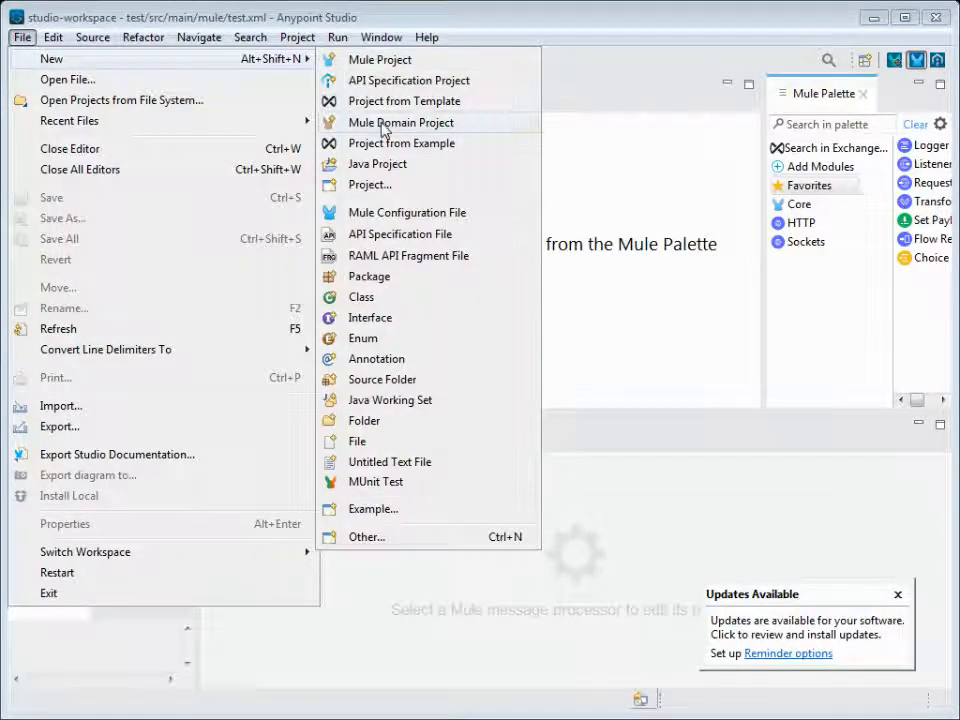
{"action": "mouse_move", "coordinate": [392, 174]}
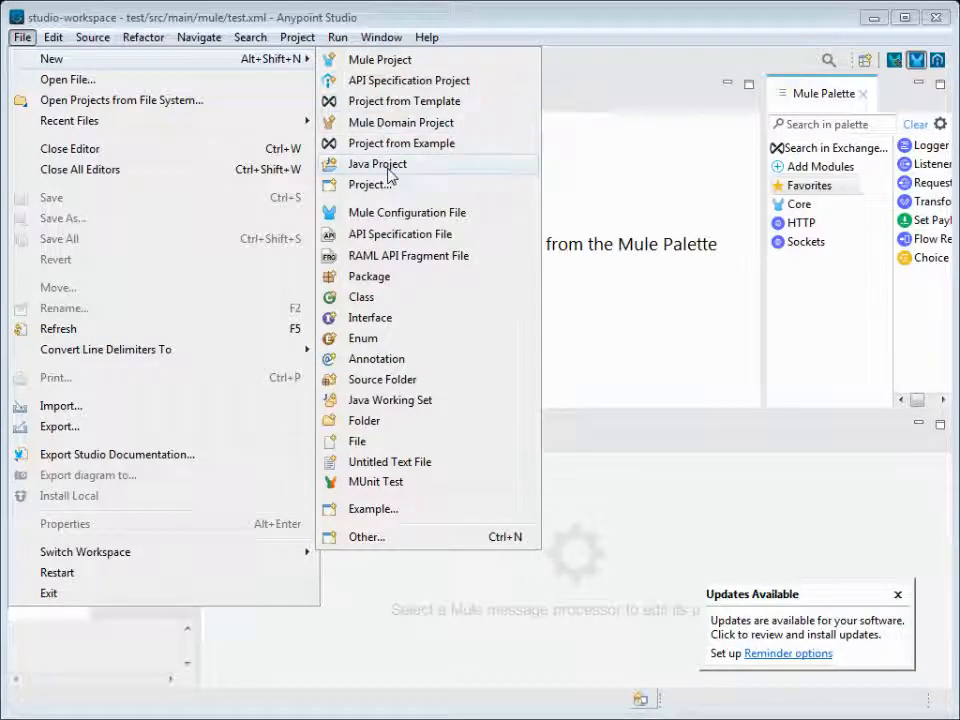
{"action": "mouse_move", "coordinate": [408, 180]}
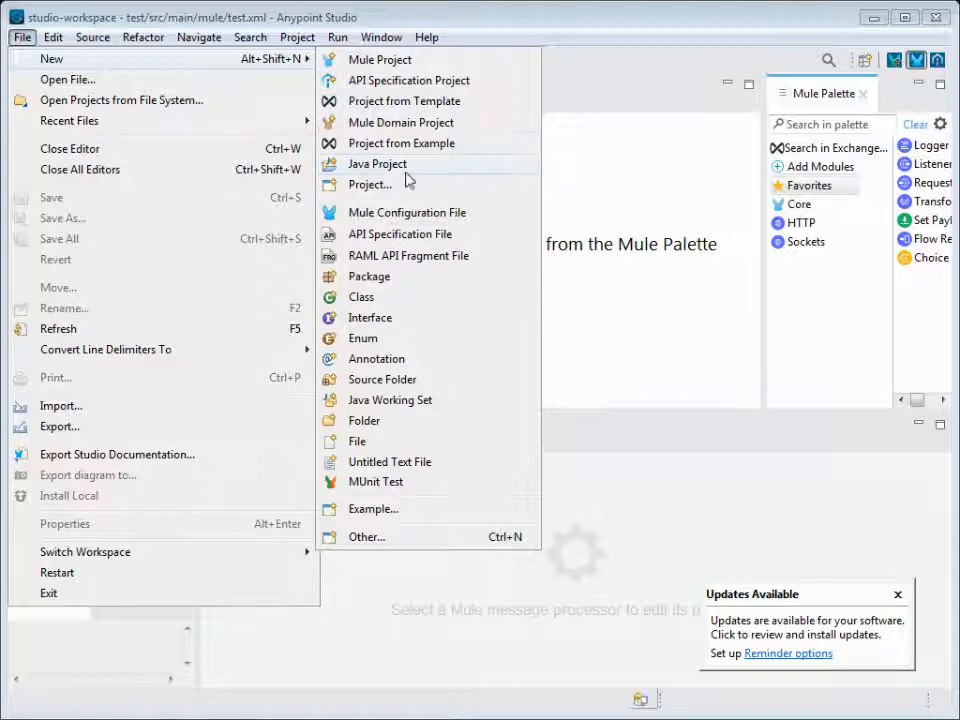
{"action": "mouse_move", "coordinate": [408, 212]}
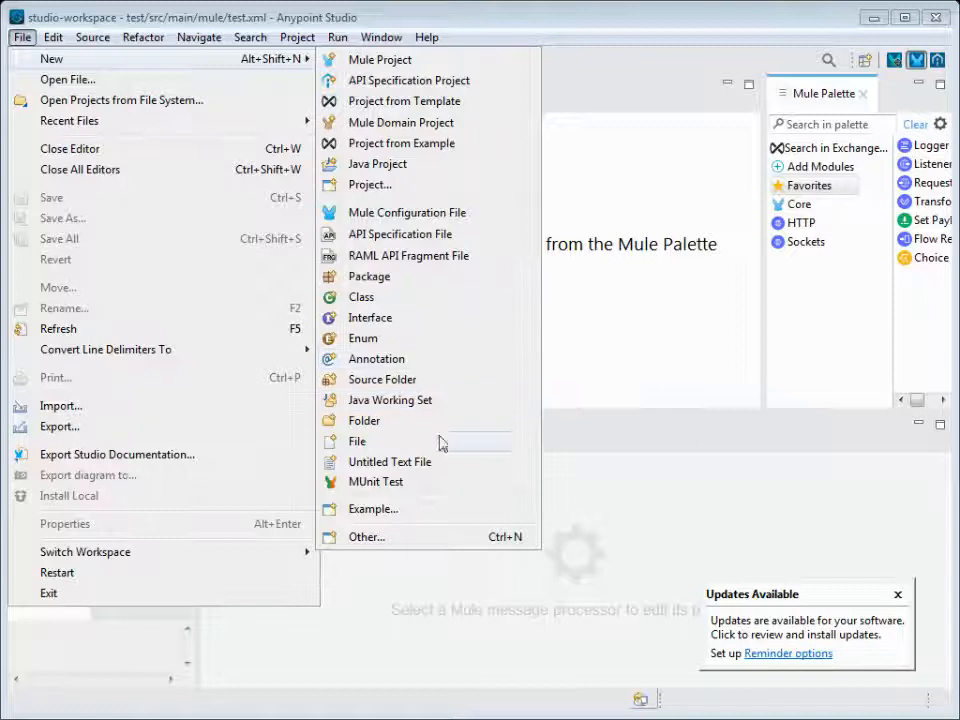
{"action": "mouse_move", "coordinate": [450, 460]}
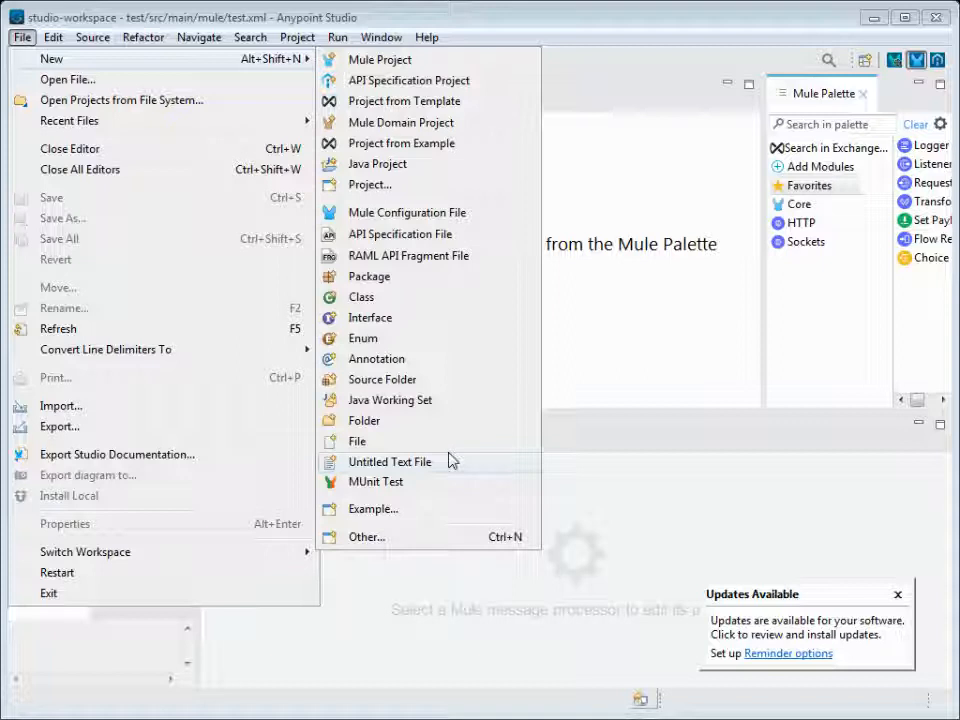
{"action": "left_click", "coordinate": [52, 36]}
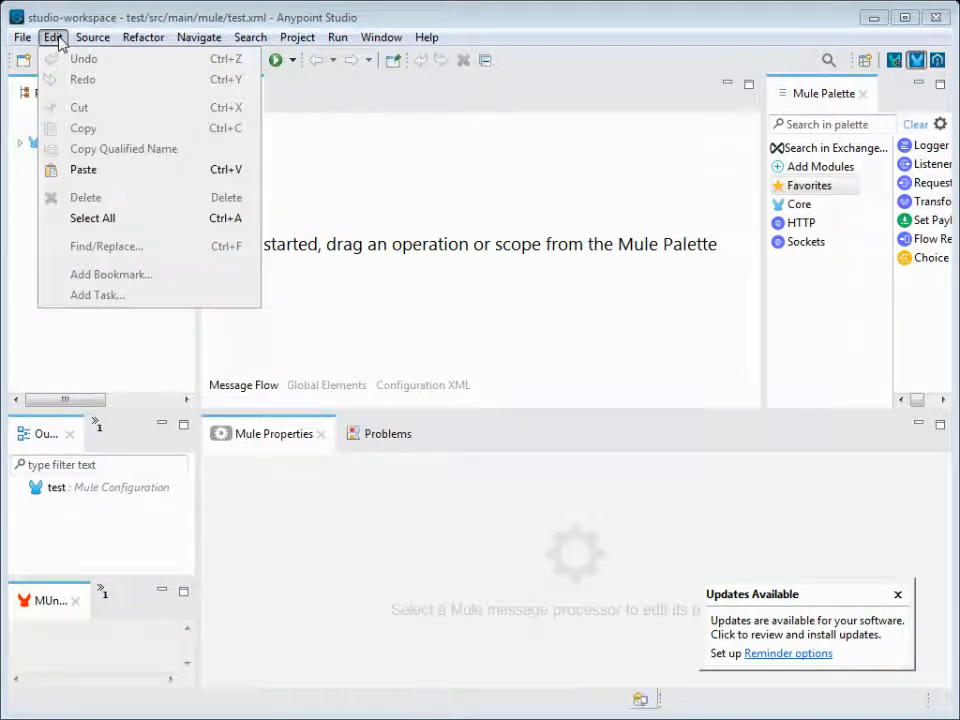
{"action": "left_click", "coordinate": [92, 36]}
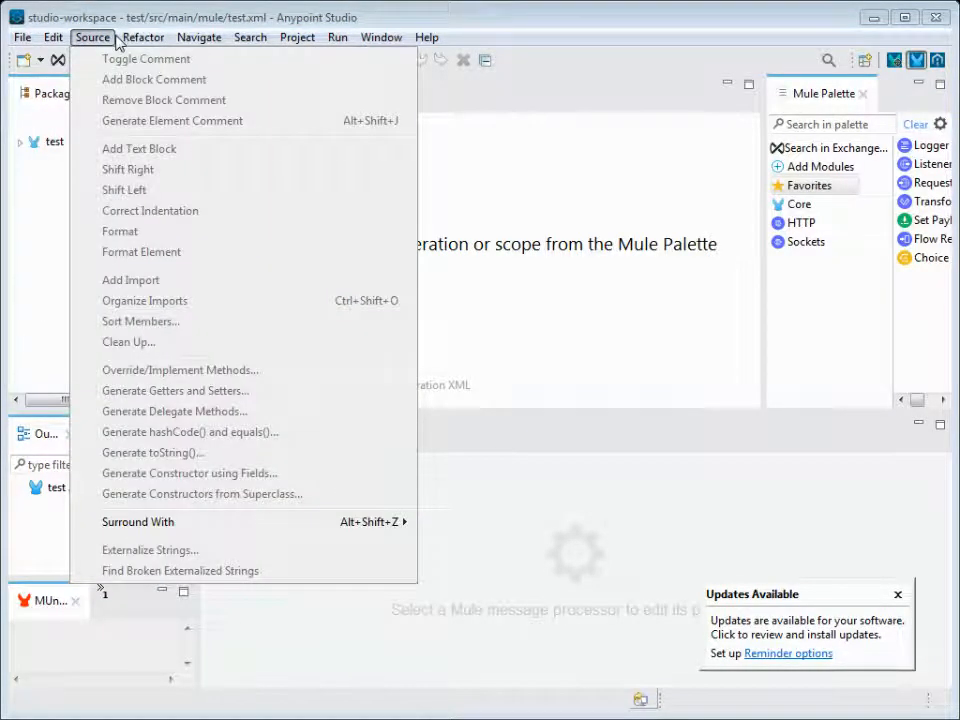
{"action": "left_click", "coordinate": [250, 36]}
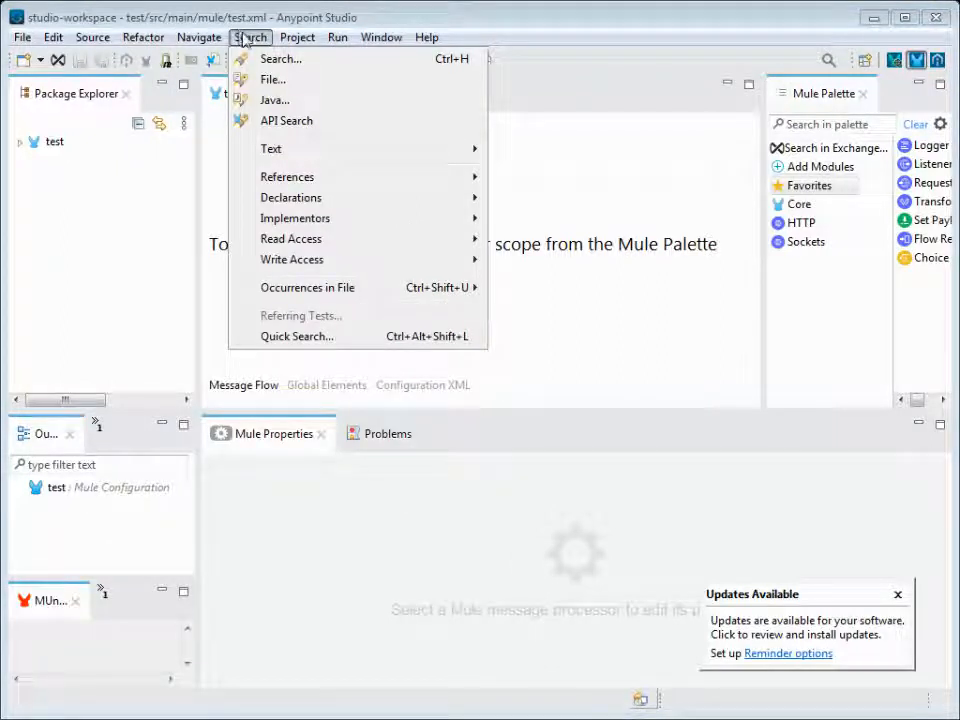
{"action": "left_click", "coordinate": [296, 36]}
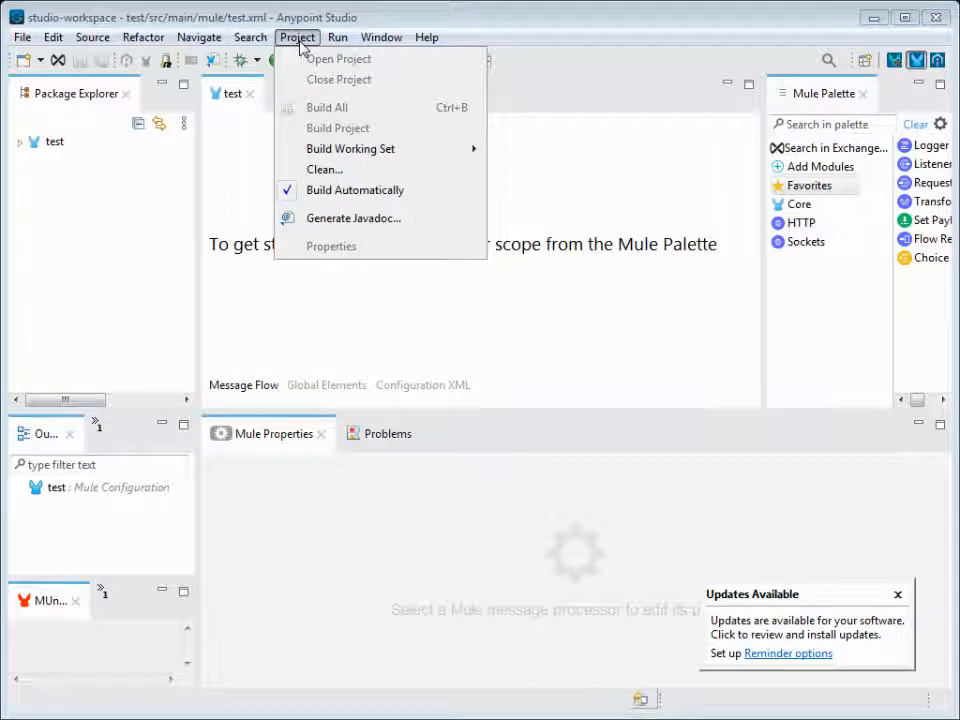
{"action": "mouse_move", "coordinate": [364, 128]}
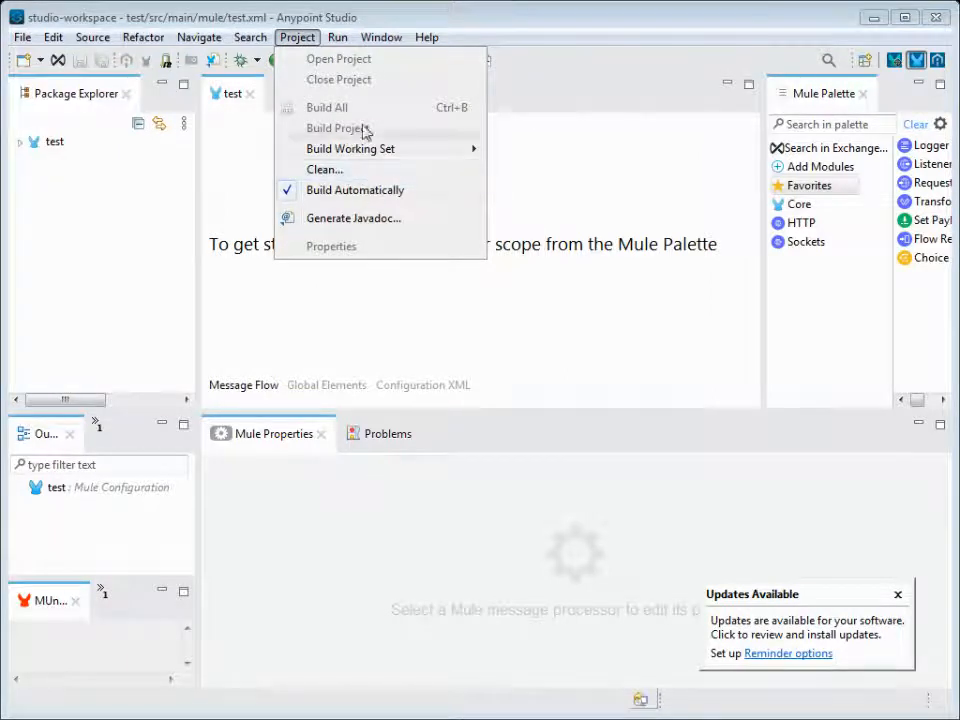
{"action": "left_click", "coordinate": [336, 36]}
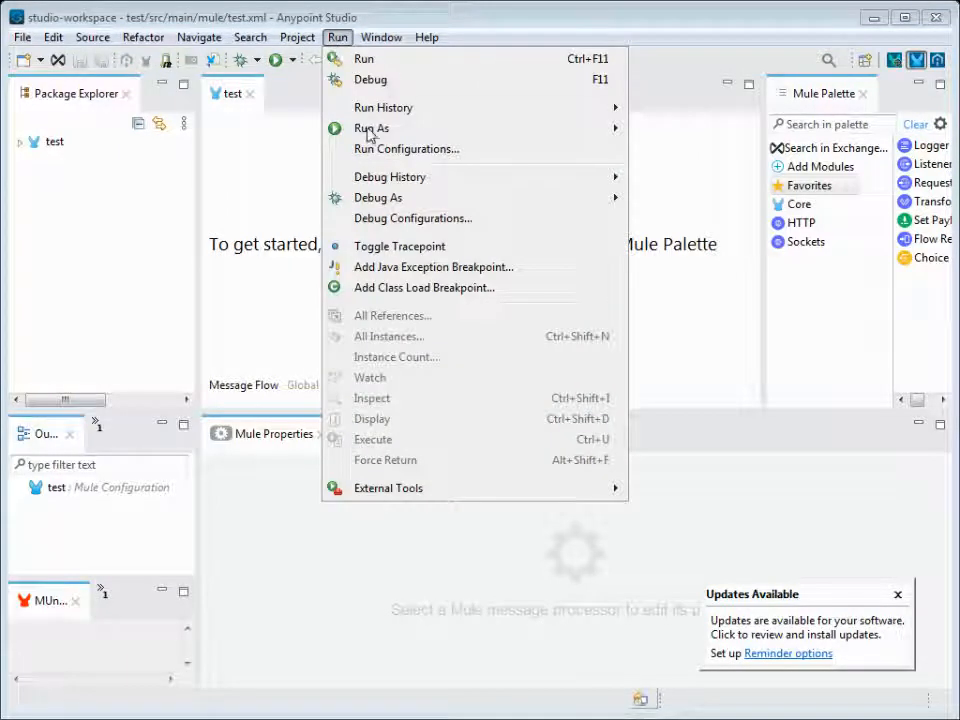
{"action": "mouse_move", "coordinate": [404, 148]}
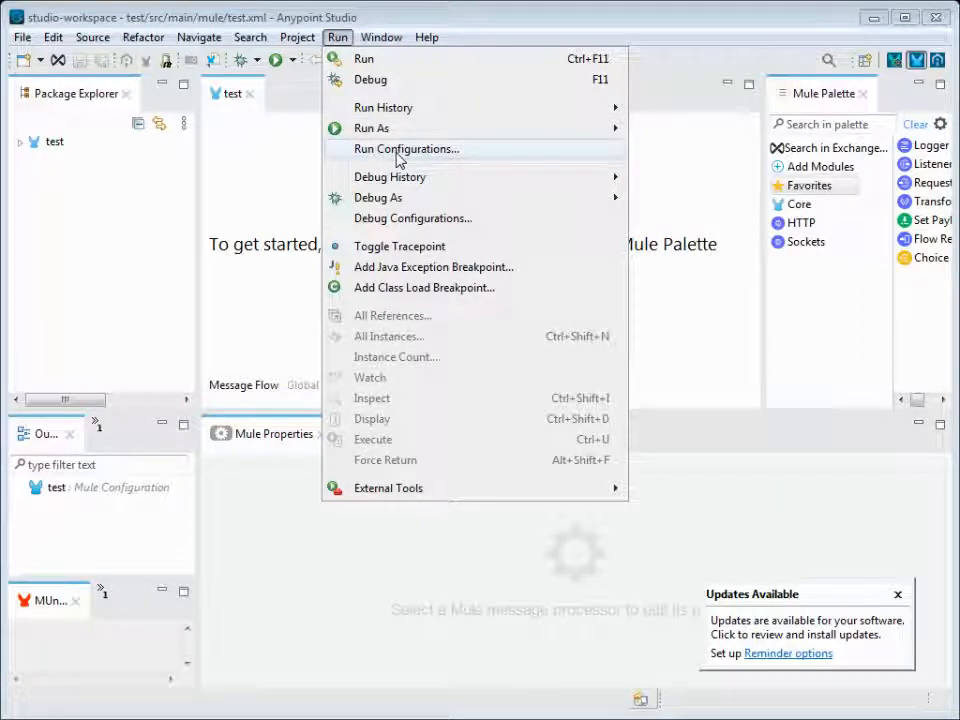
{"action": "mouse_move", "coordinate": [372, 198]}
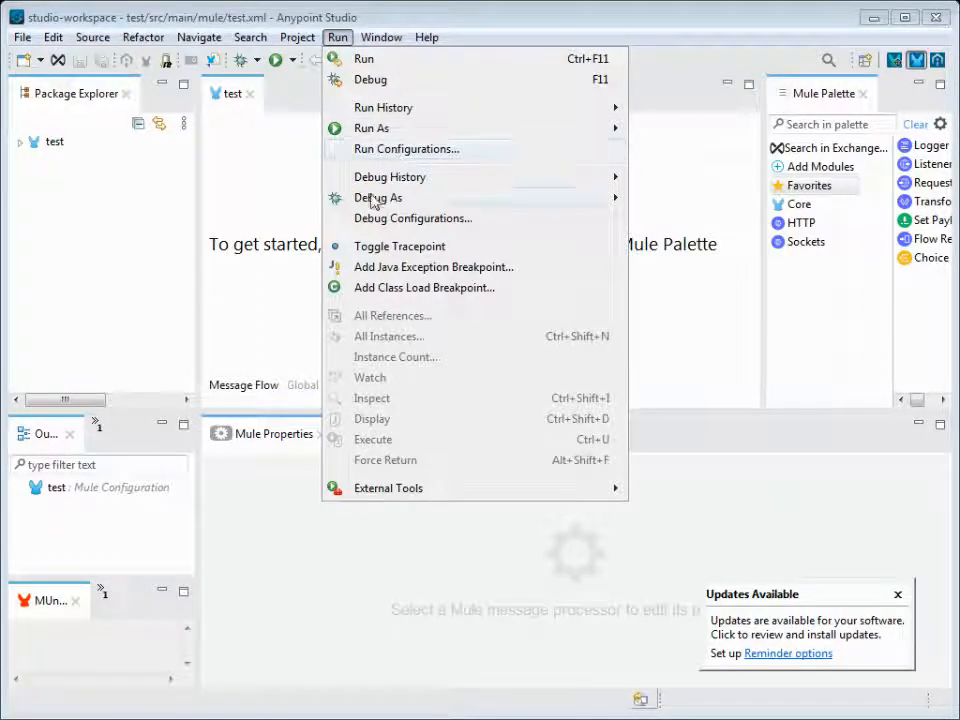
{"action": "mouse_move", "coordinate": [412, 224]}
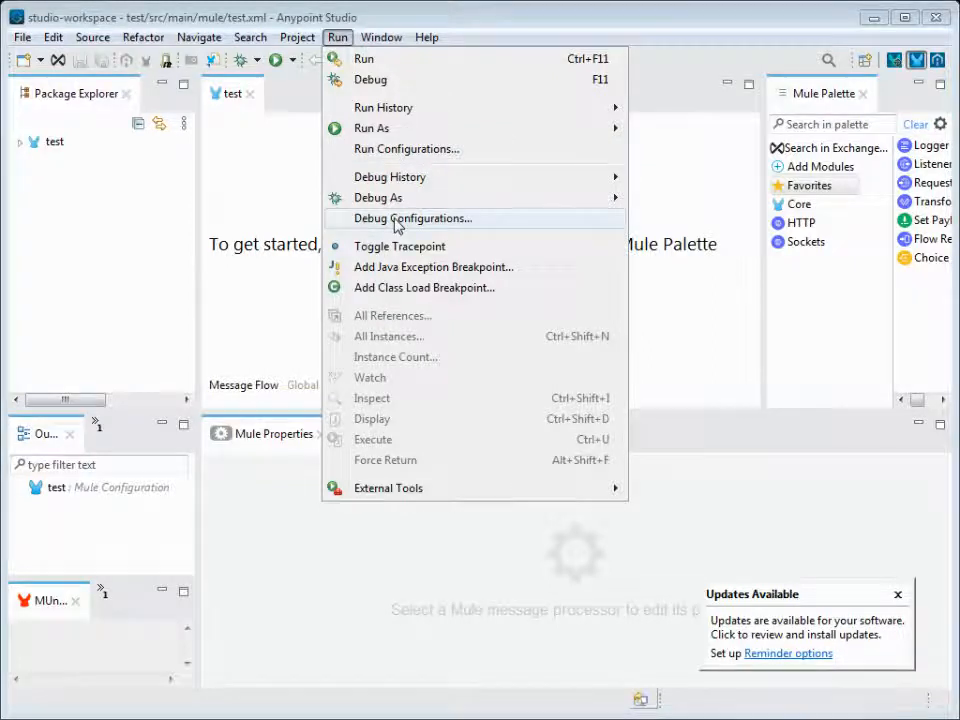
{"action": "left_click", "coordinate": [380, 36]}
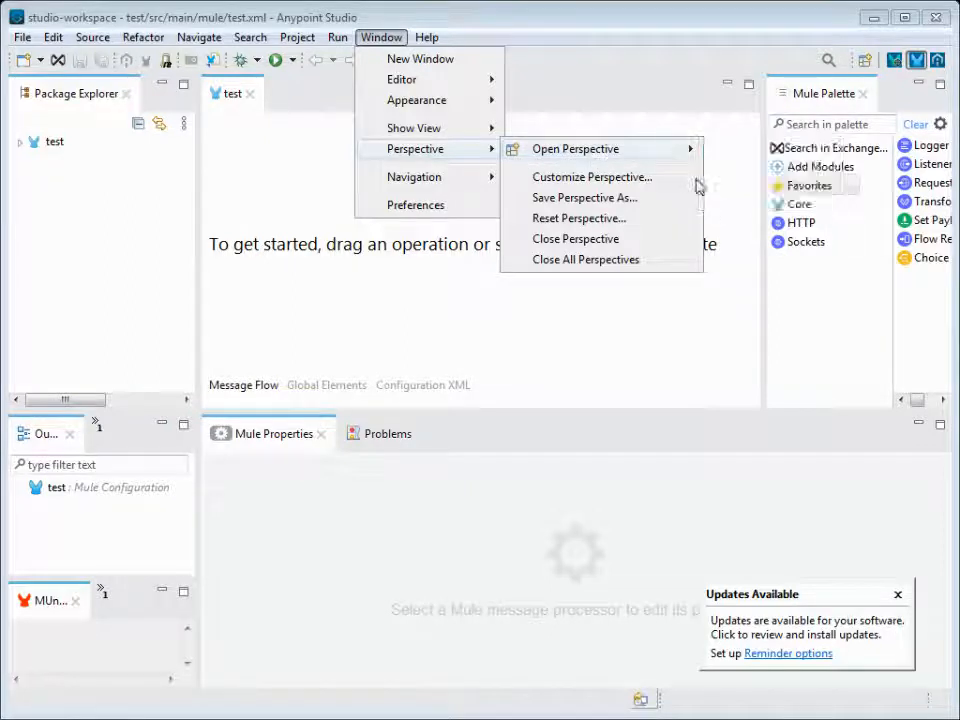
{"action": "mouse_move", "coordinate": [812, 380]}
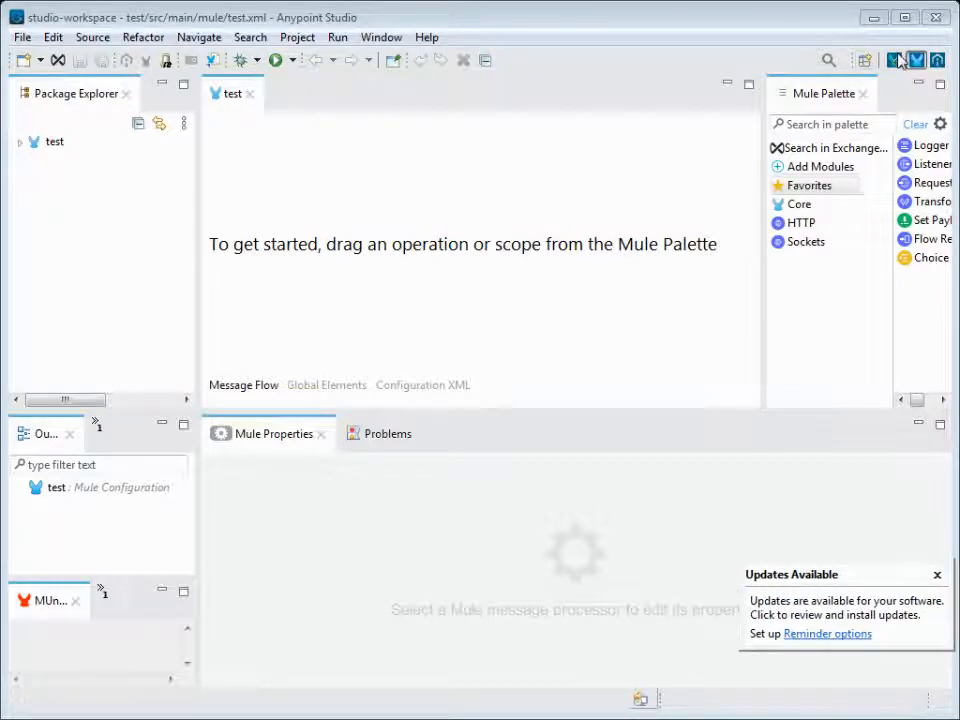
{"action": "mouse_move", "coordinate": [898, 60]}
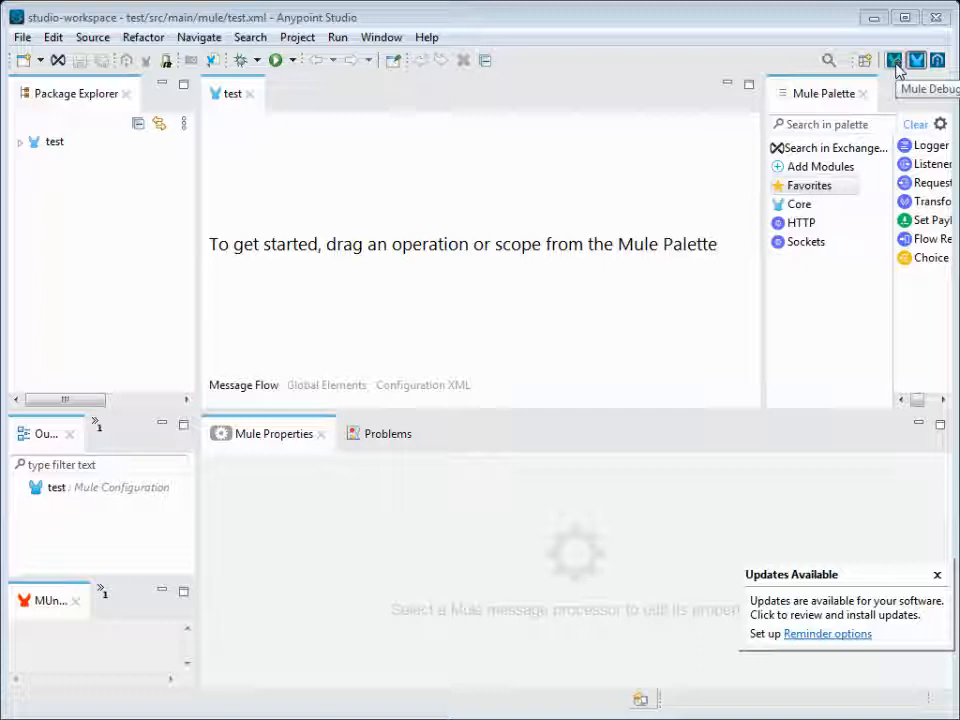
{"action": "mouse_move", "coordinate": [920, 60]}
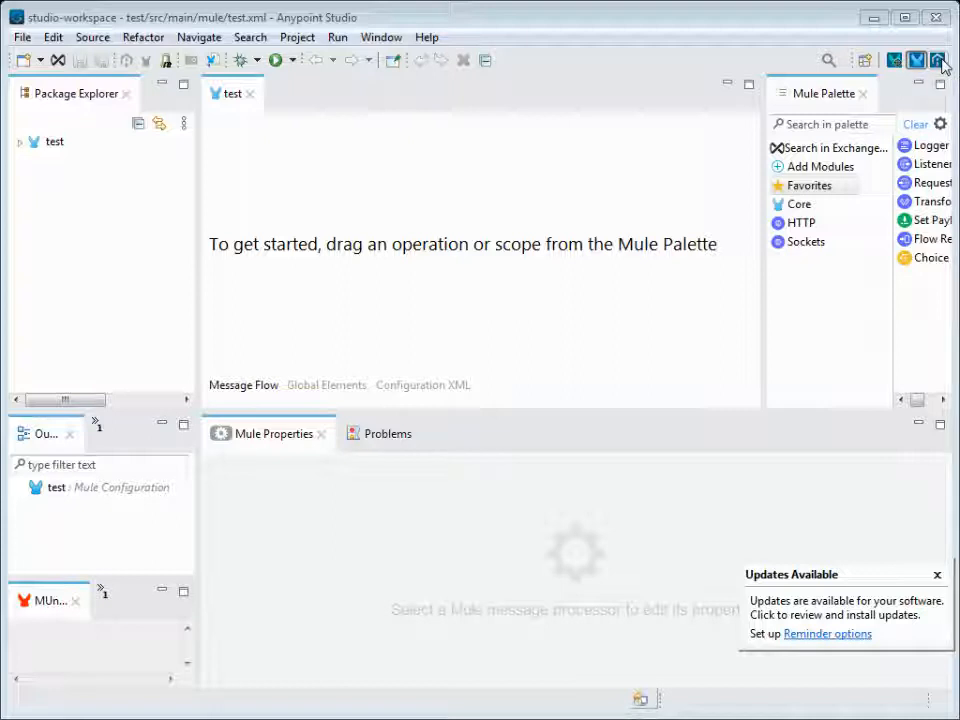
{"action": "mouse_move", "coordinate": [898, 62]}
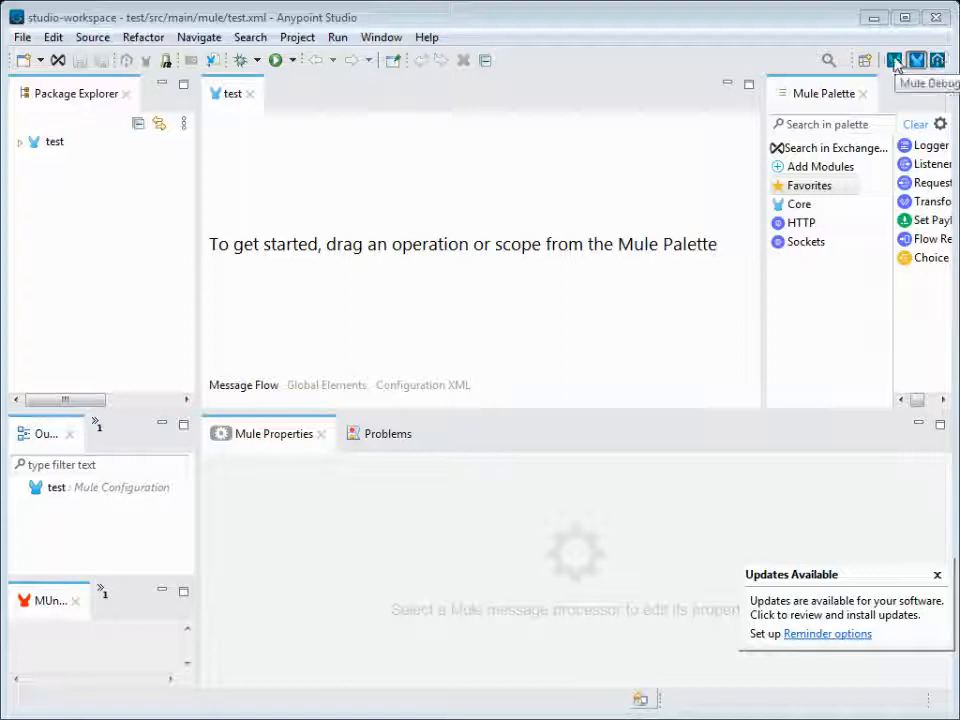
Activate the Mule Debug perspective showing the debugger status and empty test flow
{"action": "left_click", "coordinate": [898, 60]}
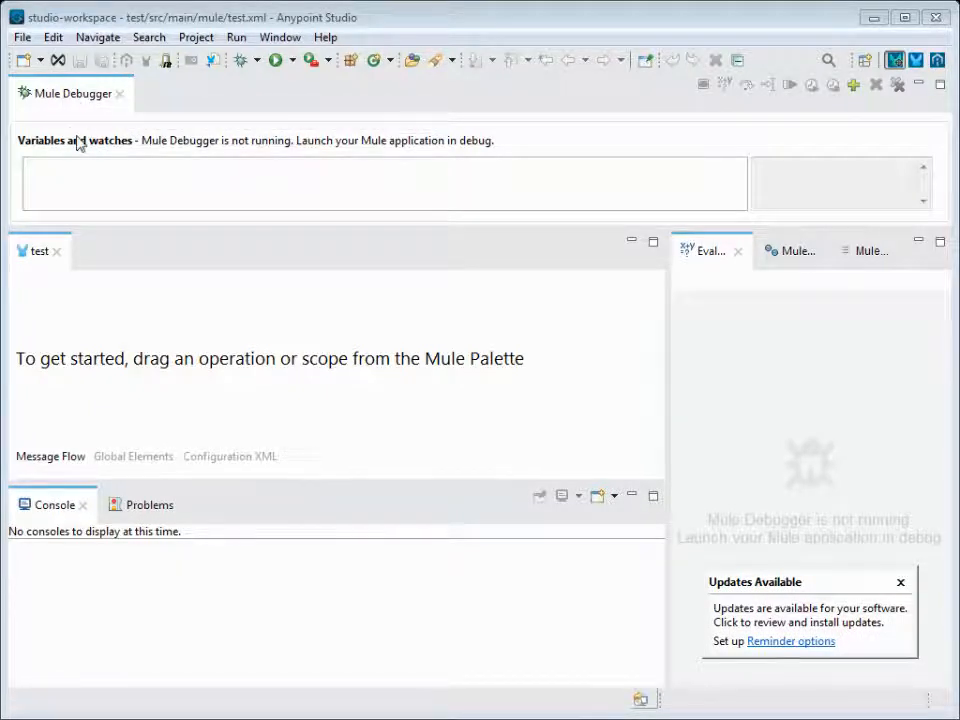
{"action": "mouse_move", "coordinate": [64, 214]}
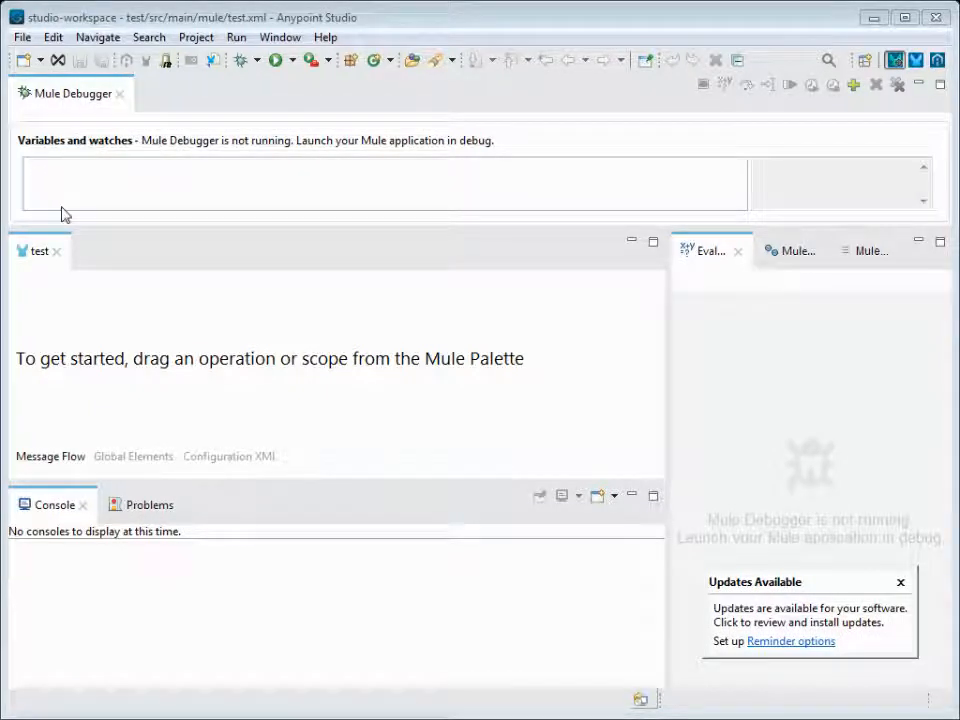
{"action": "mouse_move", "coordinate": [732, 380]}
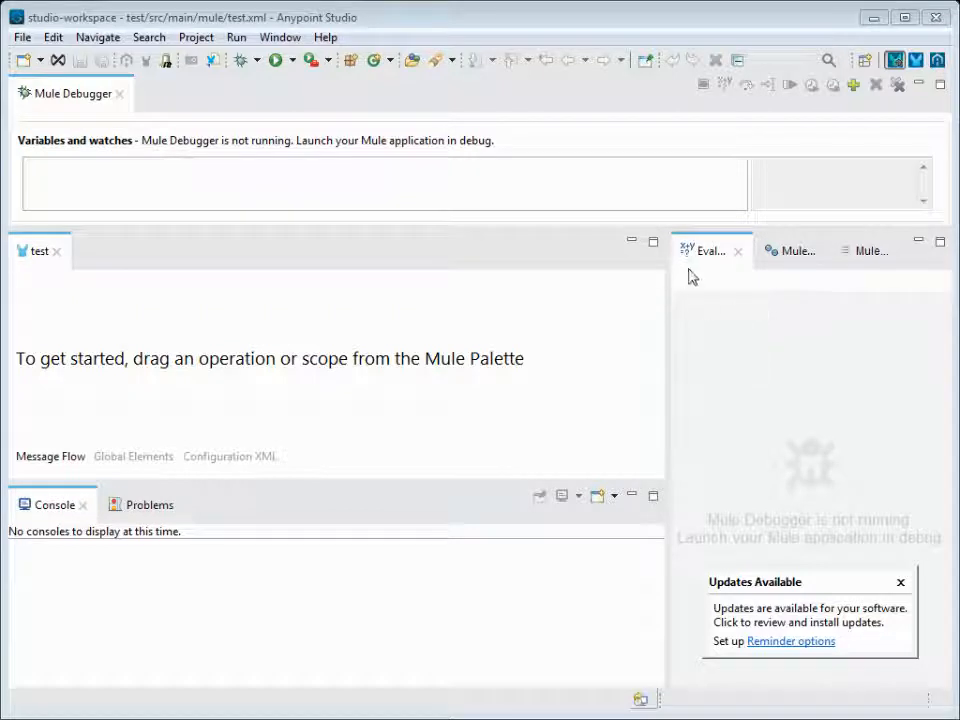
{"action": "mouse_move", "coordinate": [730, 296]}
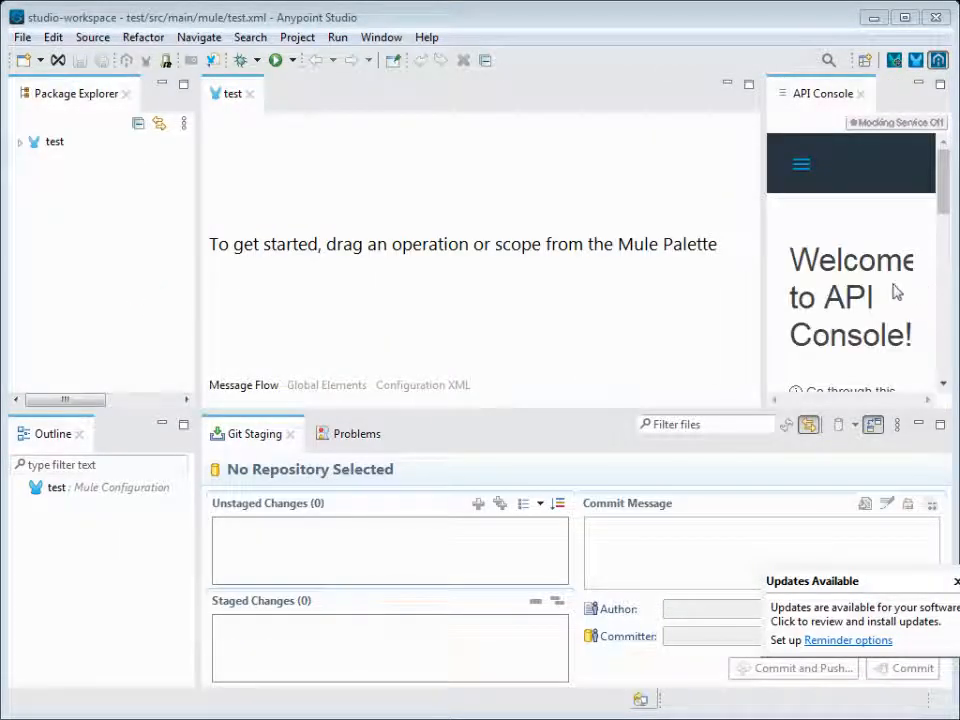
{"action": "mouse_move", "coordinate": [760, 236]}
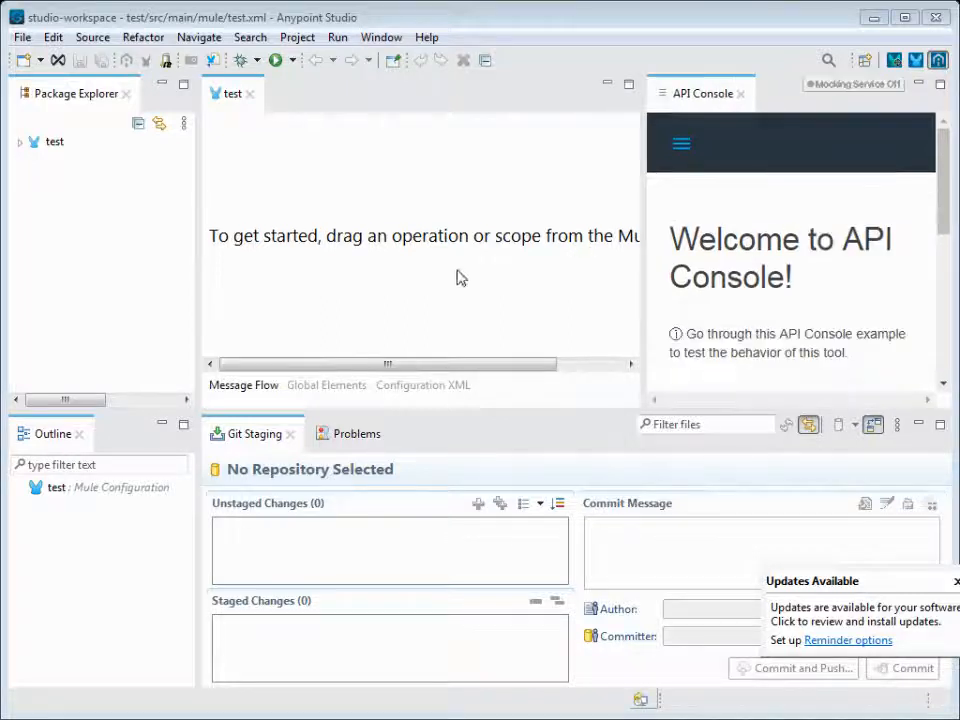
{"action": "mouse_move", "coordinate": [830, 332]}
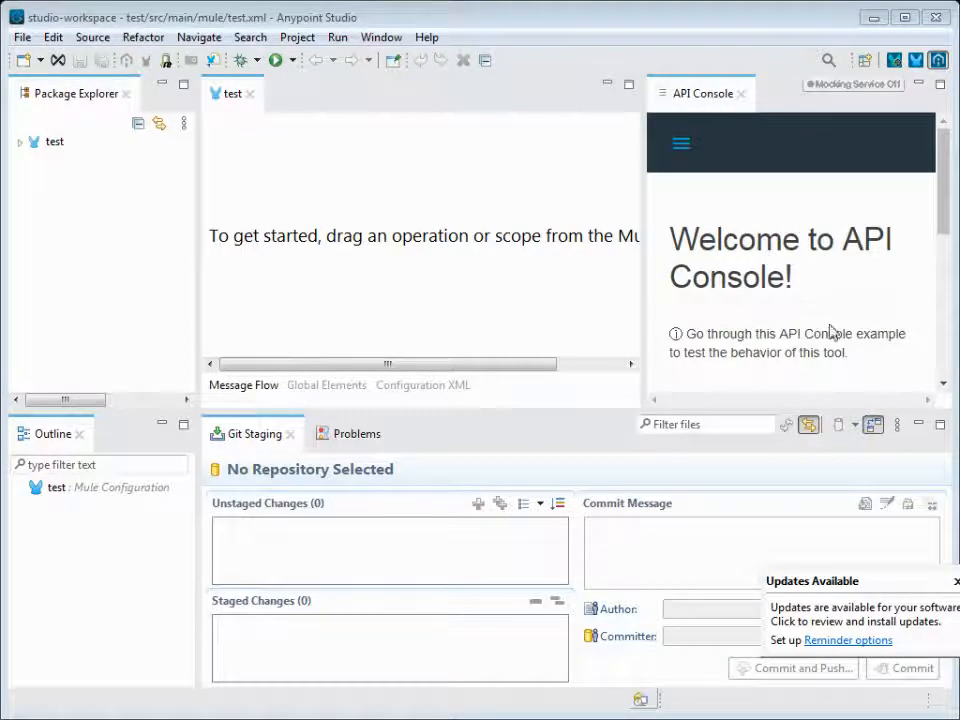
Scroll the API Console down to the endpoint's GET, DELETE, PUT and POST operations
{"action": "scroll", "scroll_direction": "down", "scroll_amount": 3}
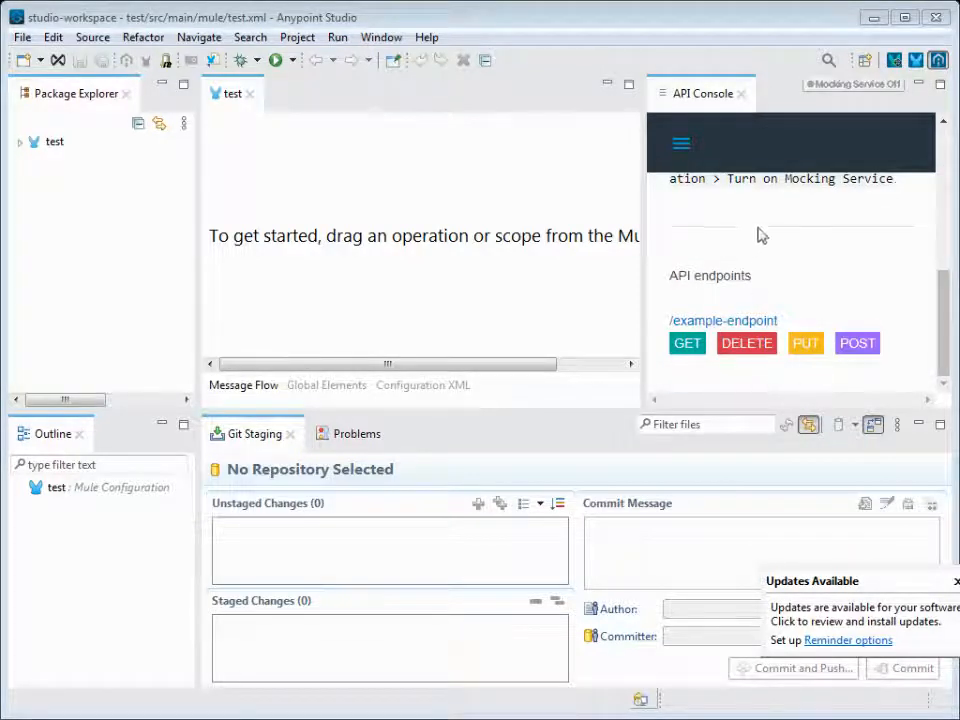
{"action": "mouse_move", "coordinate": [314, 260]}
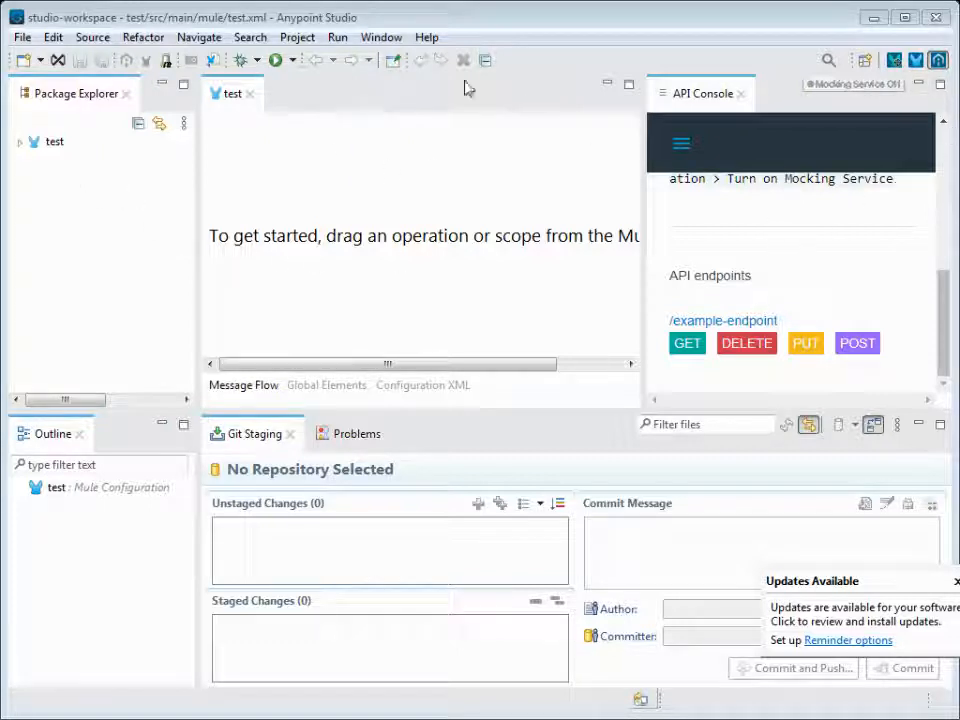
{"action": "mouse_move", "coordinate": [584, 24]}
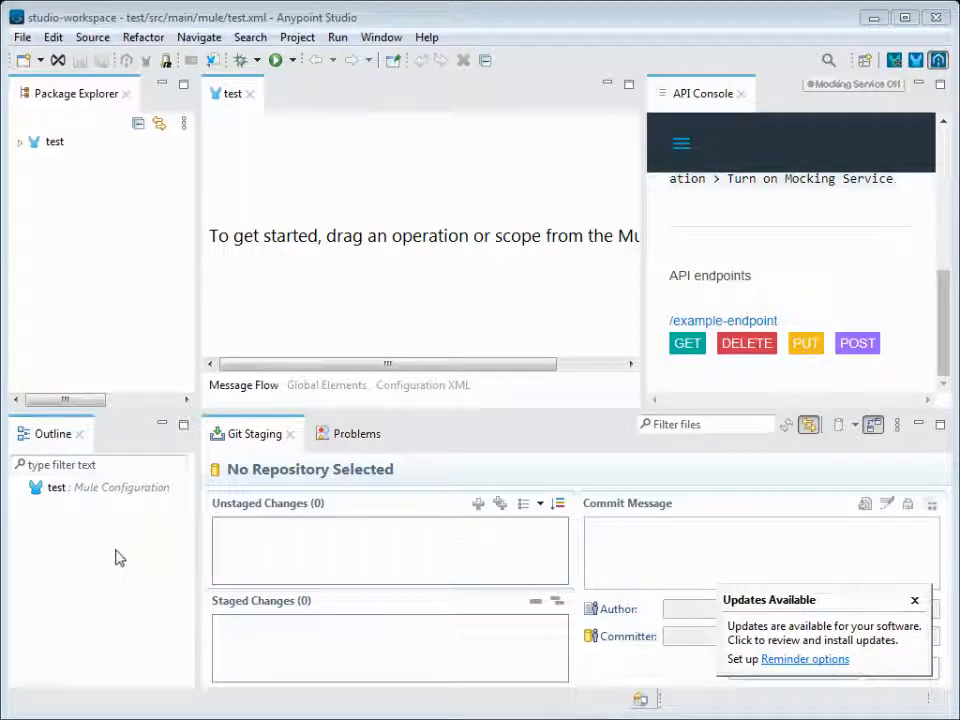
{"action": "mouse_move", "coordinate": [904, 60]}
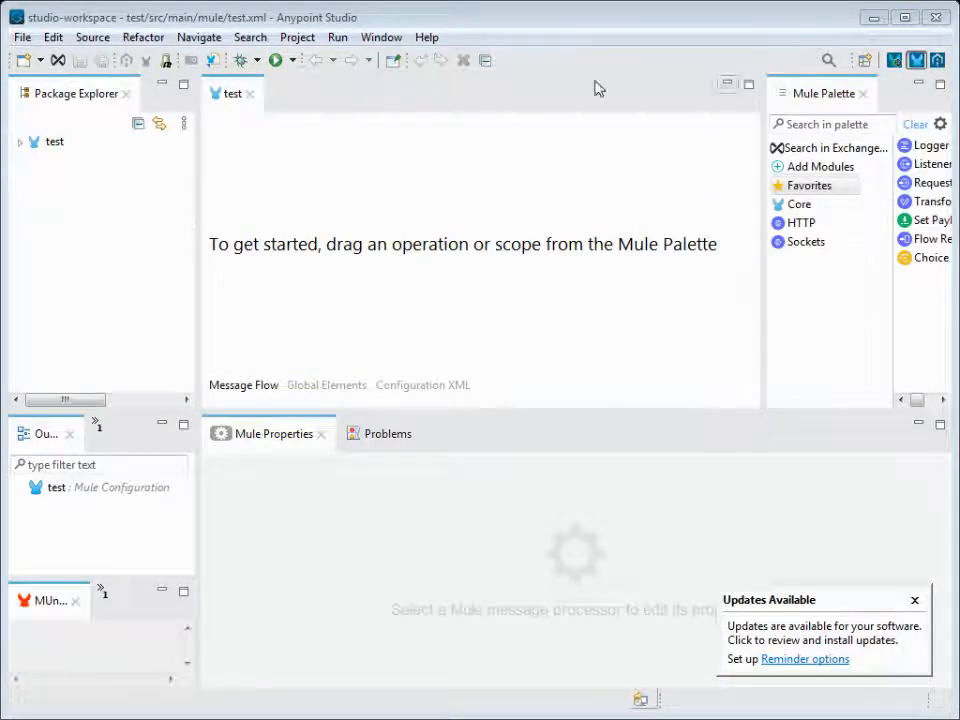
Add the Console view via Window > Show View, then browse the Help and Show View menus
{"action": "left_click", "coordinate": [380, 36]}
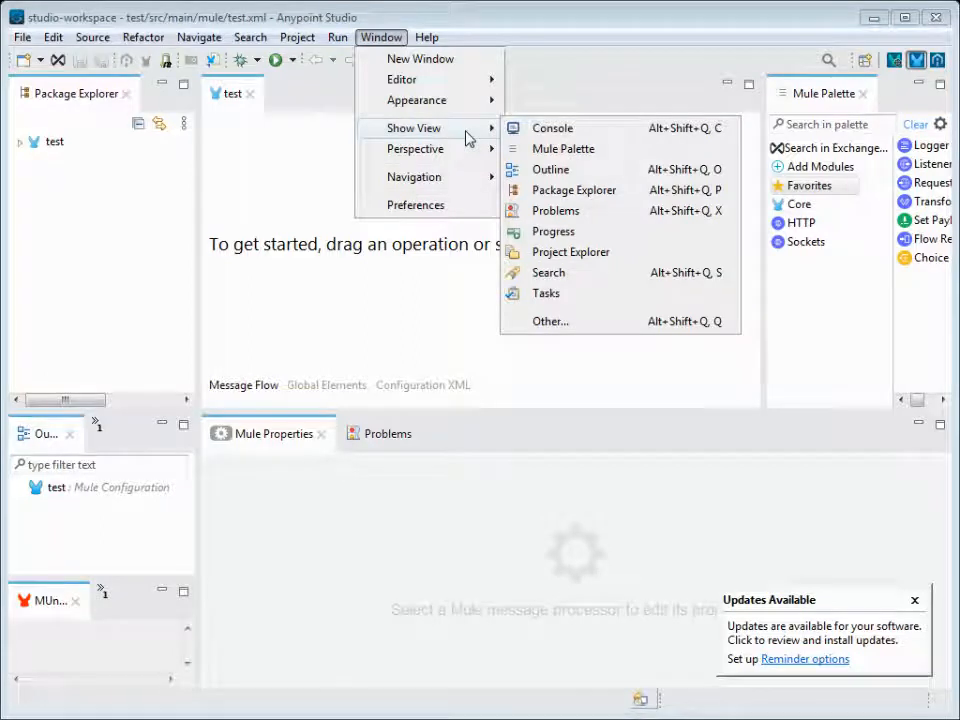
{"action": "mouse_move", "coordinate": [552, 128]}
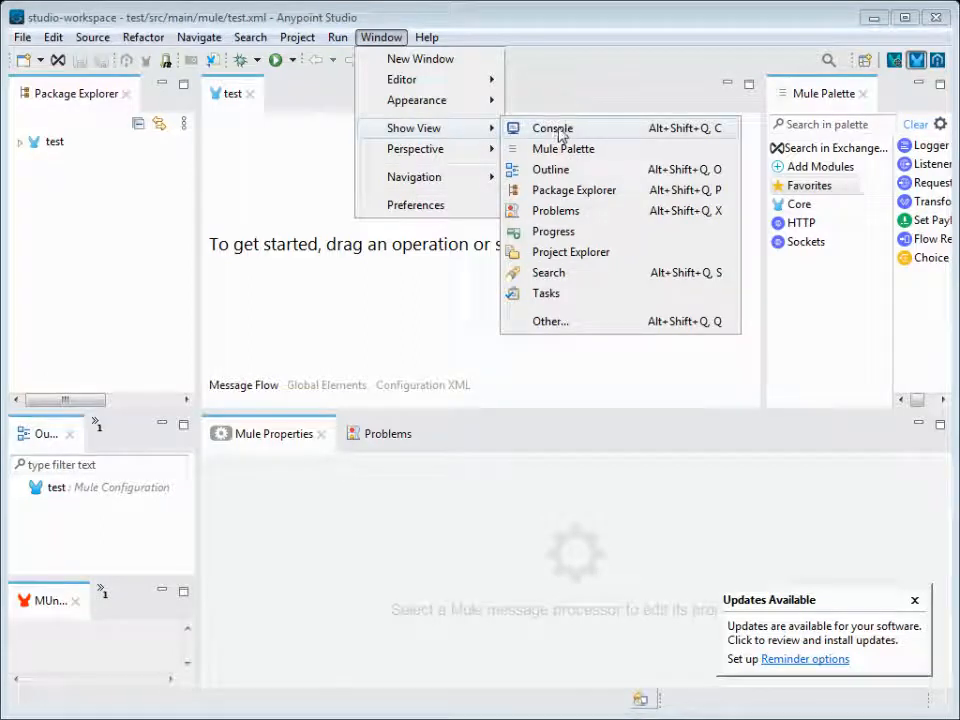
{"action": "left_click", "coordinate": [552, 128]}
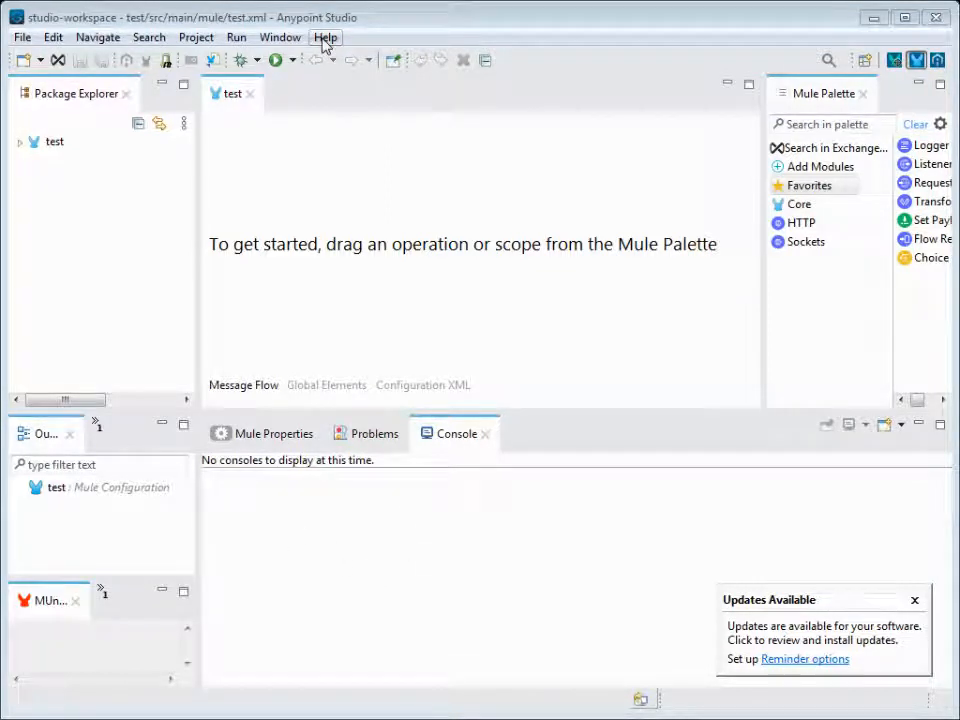
{"action": "mouse_move", "coordinate": [324, 44]}
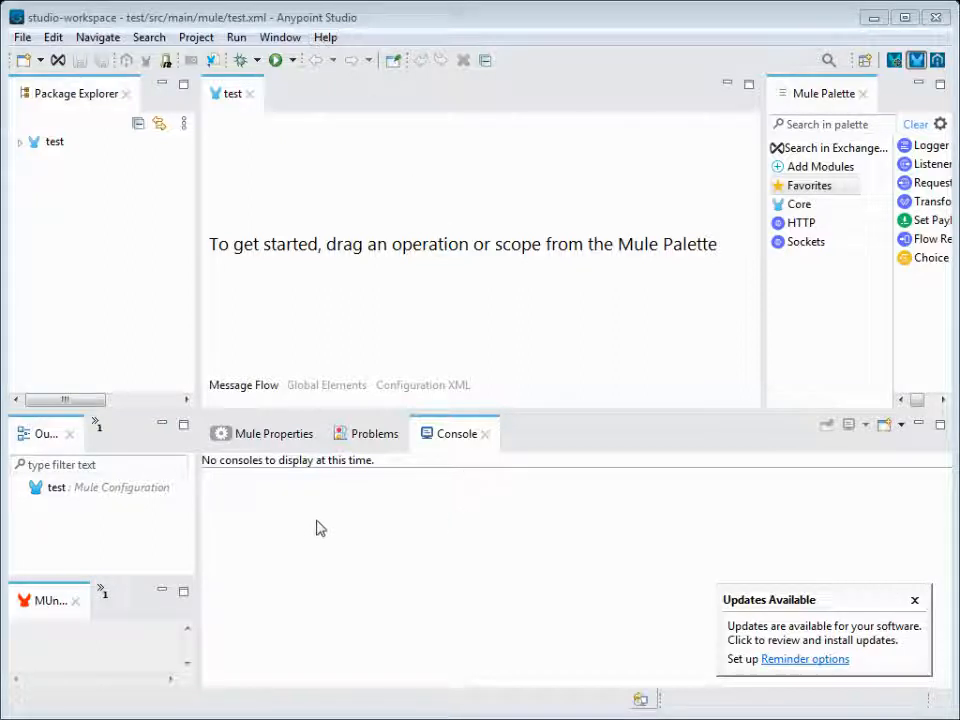
{"action": "mouse_move", "coordinate": [432, 570]}
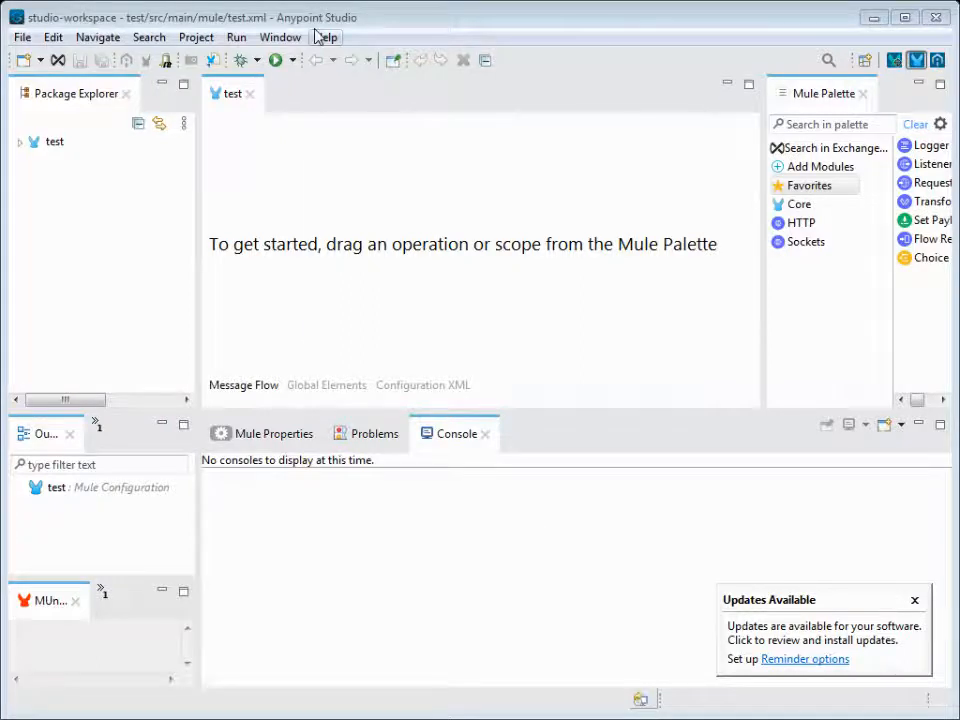
{"action": "left_click", "coordinate": [324, 36]}
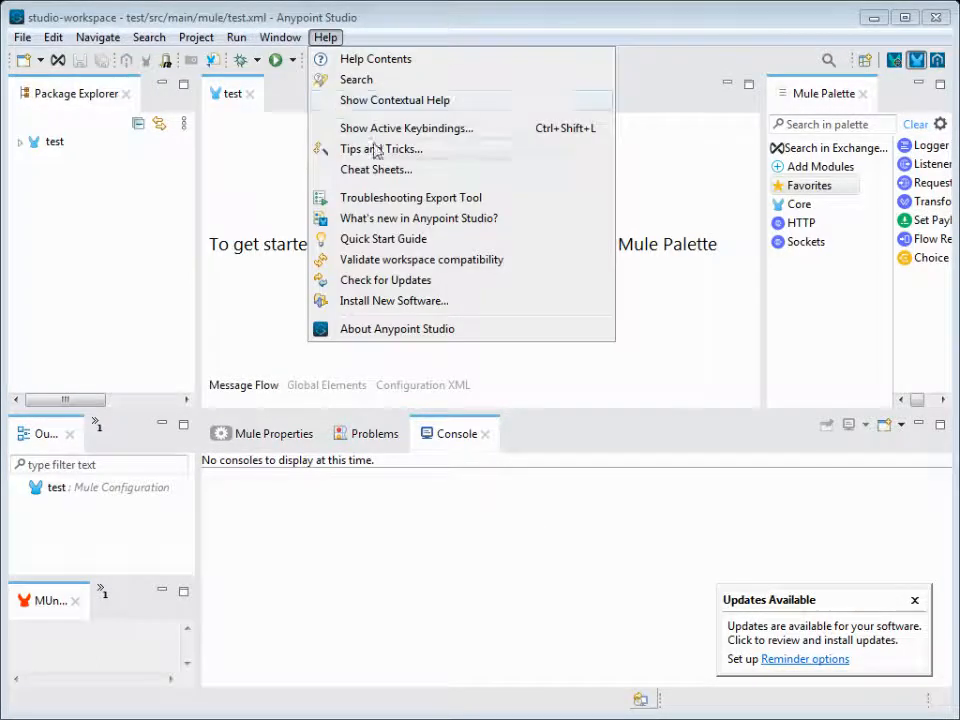
{"action": "left_click", "coordinate": [280, 36]}
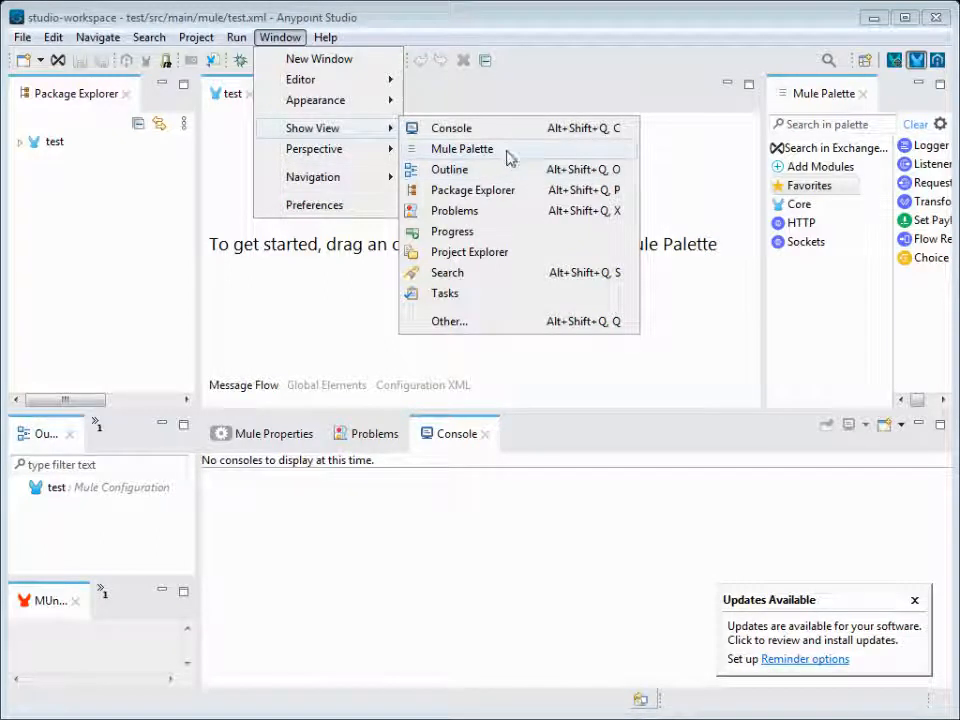
{"action": "mouse_move", "coordinate": [824, 248]}
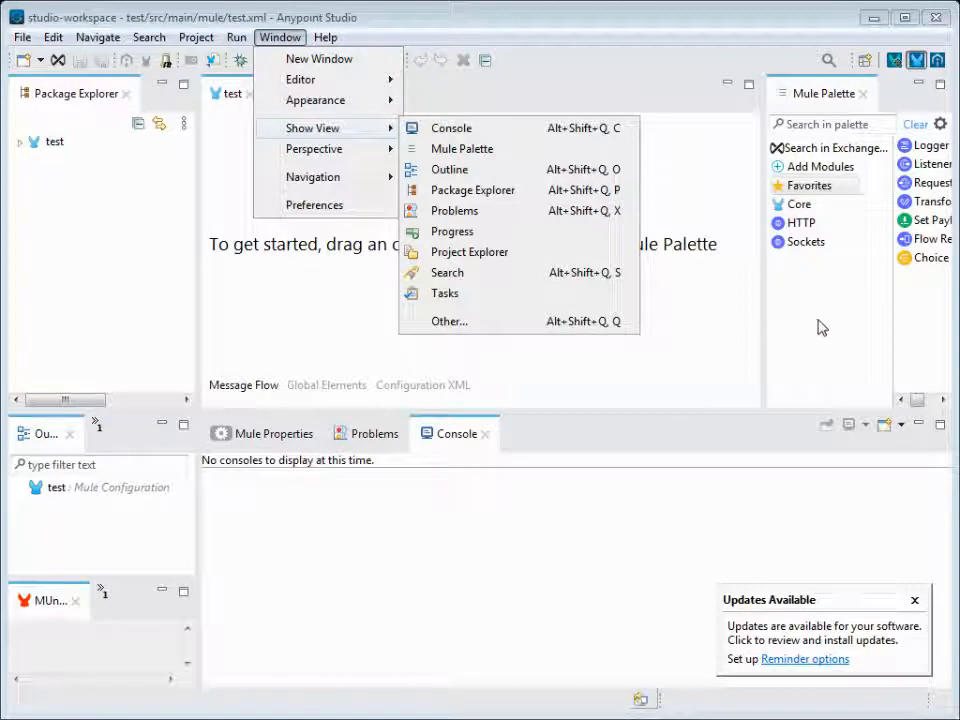
{"action": "mouse_move", "coordinate": [762, 336]}
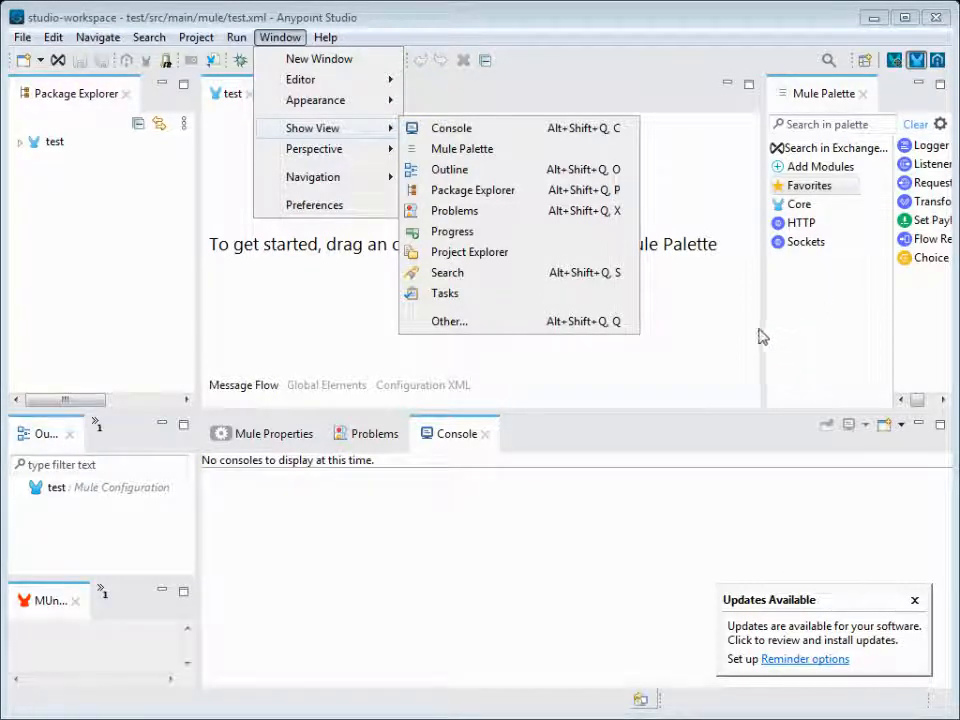
{"action": "mouse_move", "coordinate": [878, 344]}
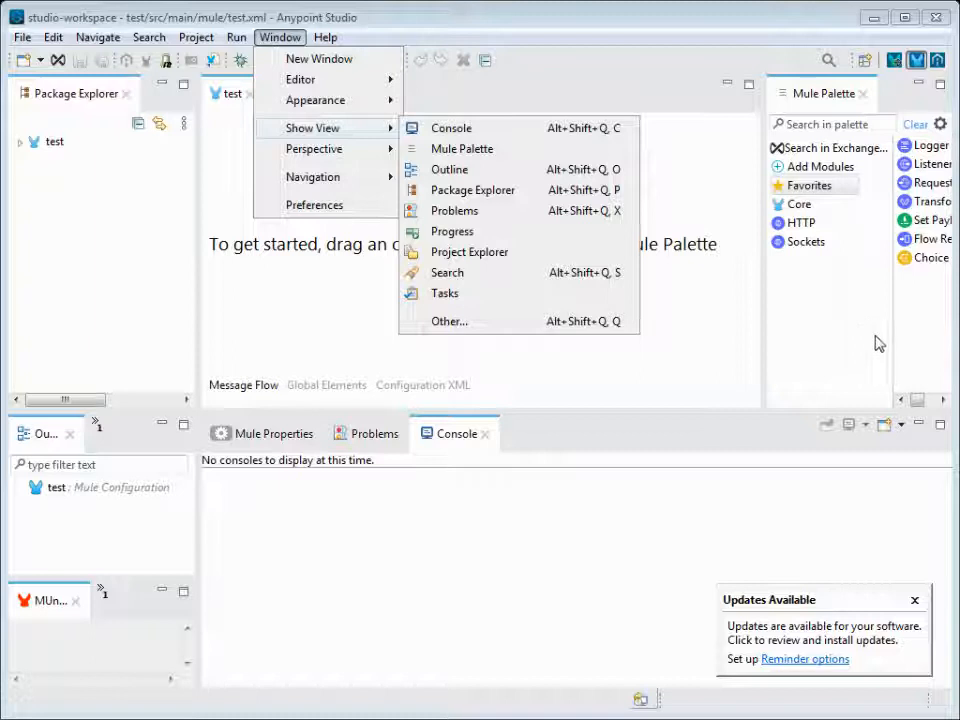
{"action": "mouse_move", "coordinate": [864, 300]}
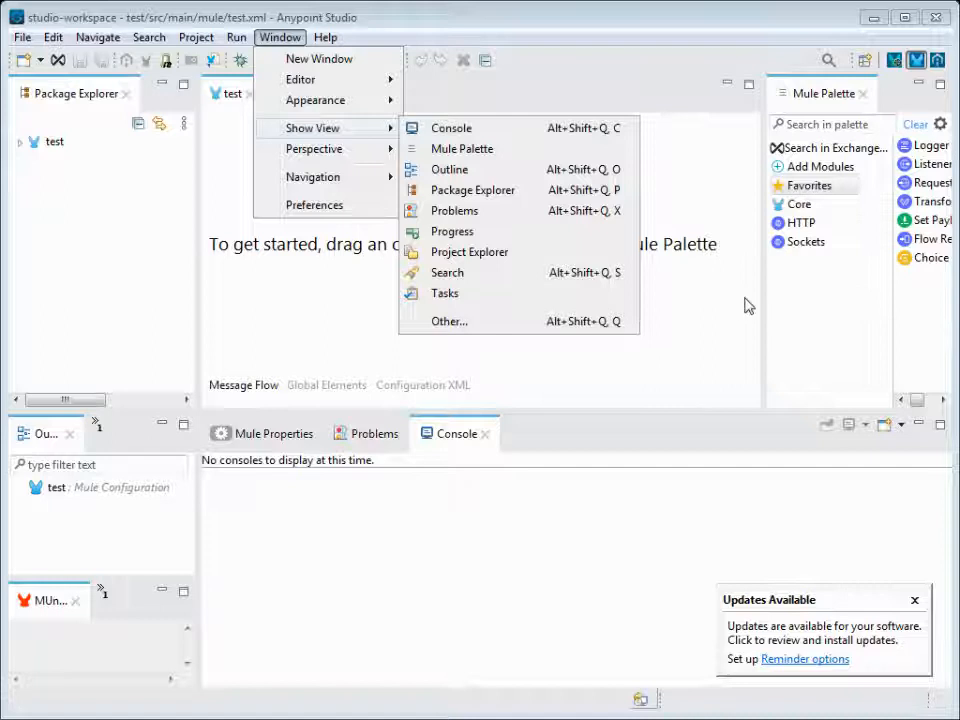
{"action": "mouse_move", "coordinate": [836, 400]}
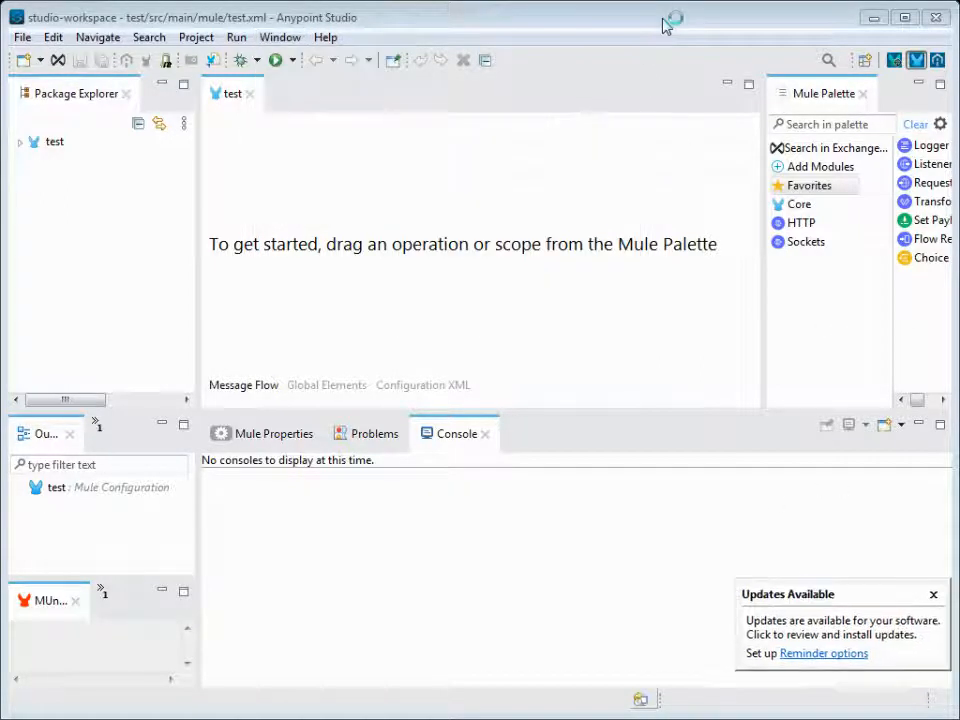
Search the Mule Palette for workday, salesforce and xml, then clear it and search vm
{"action": "left_click", "coordinate": [832, 124]}
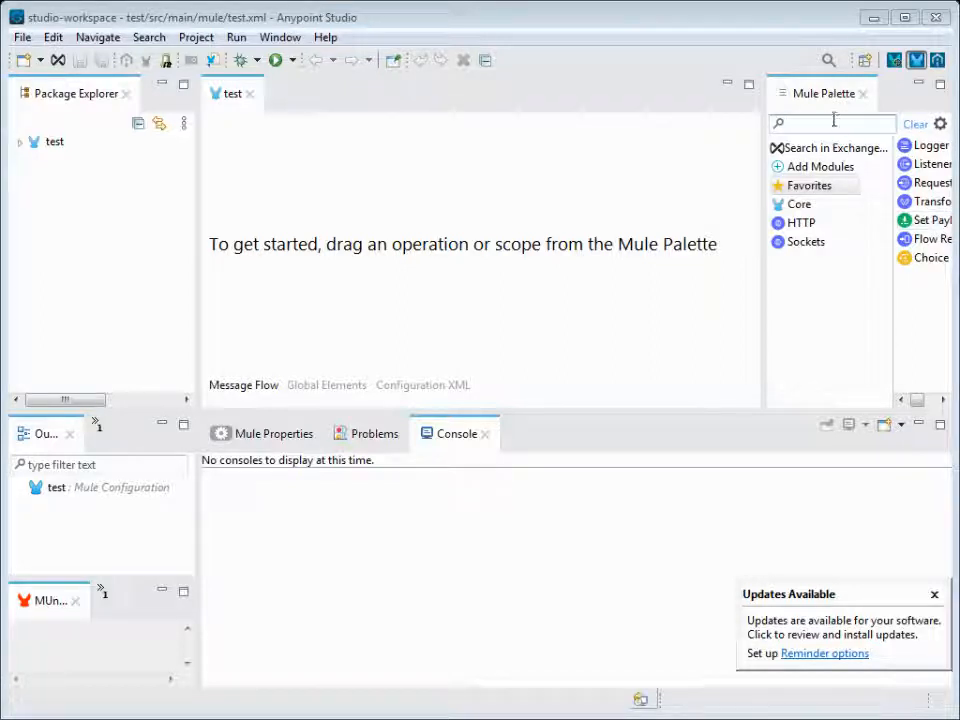
{"action": "type", "text": "workday"}
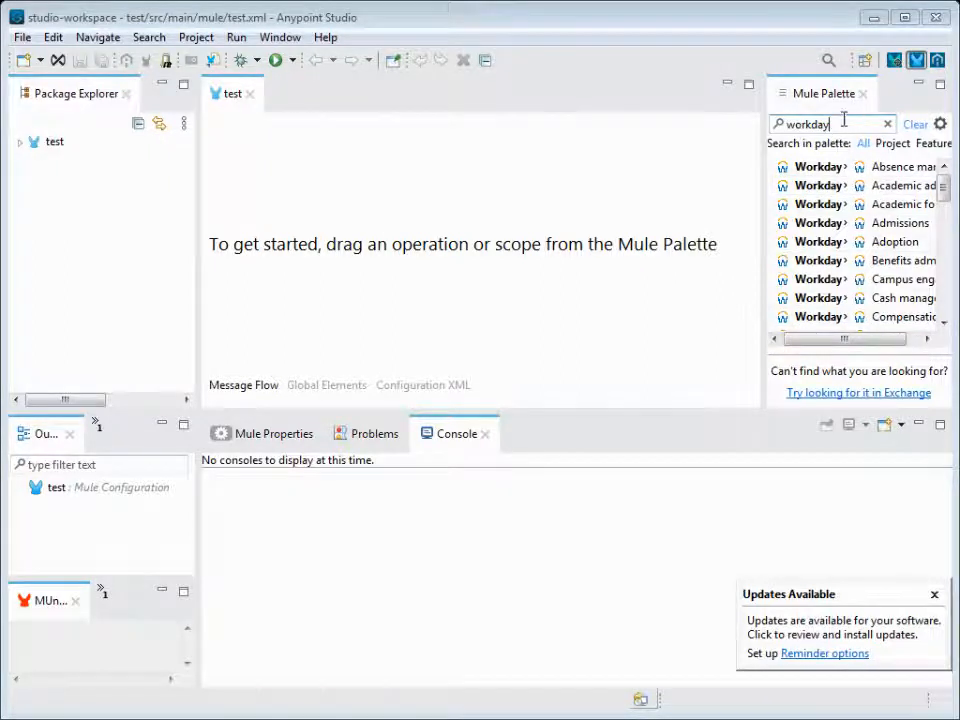
{"action": "type", "text": "salesf"}
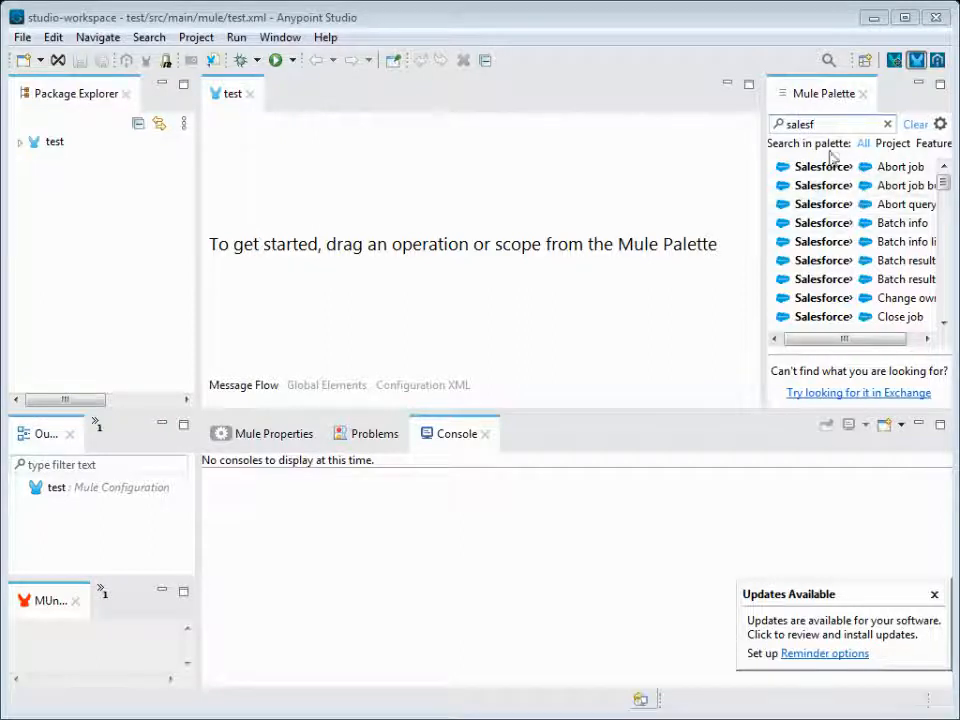
{"action": "type", "text": "xml"}
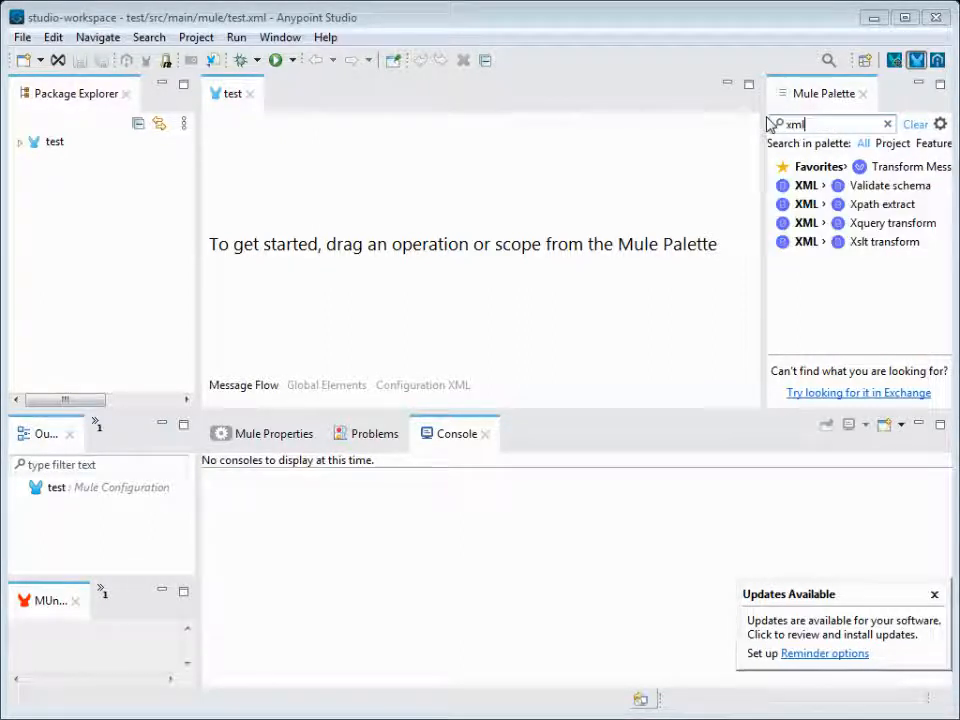
{"action": "mouse_move", "coordinate": [844, 198]}
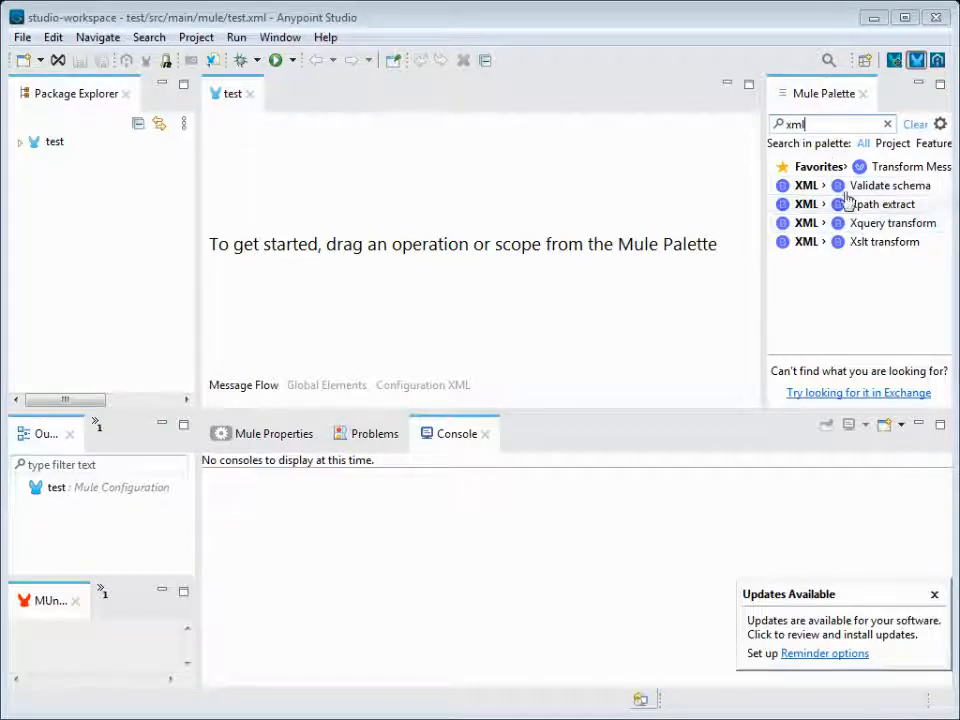
{"action": "left_click", "coordinate": [886, 124]}
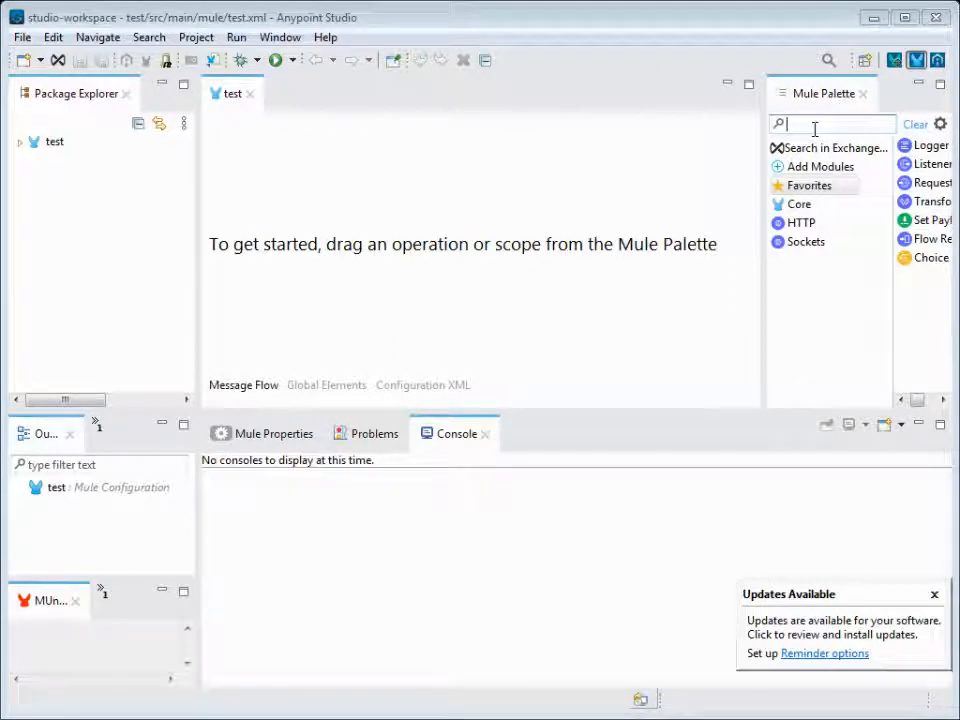
{"action": "type", "text": "vm"}
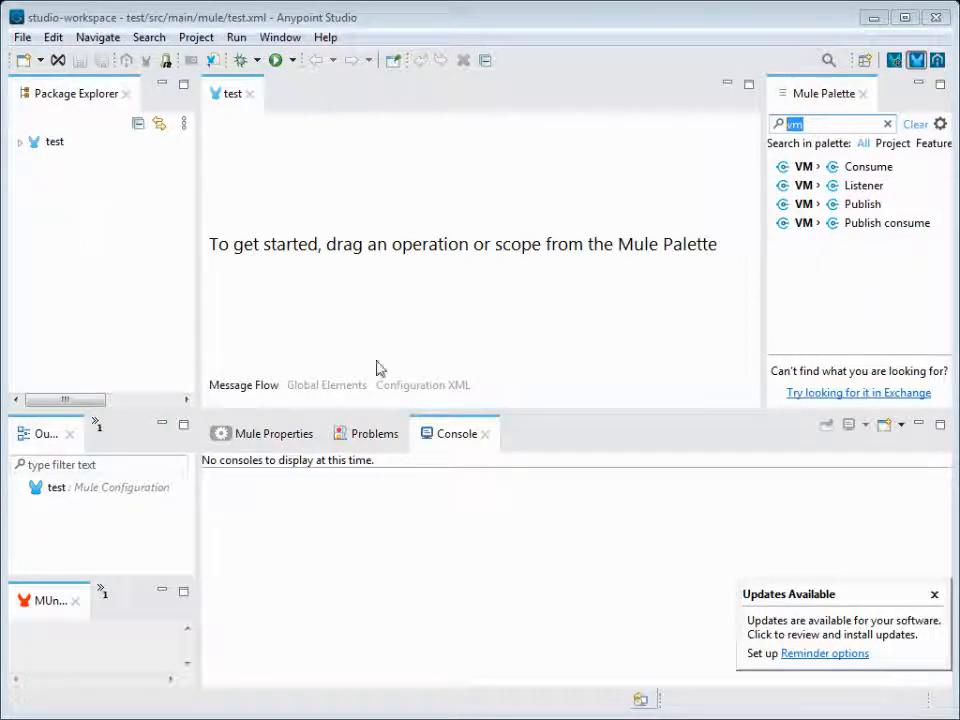
{"action": "mouse_move", "coordinate": [500, 20]}
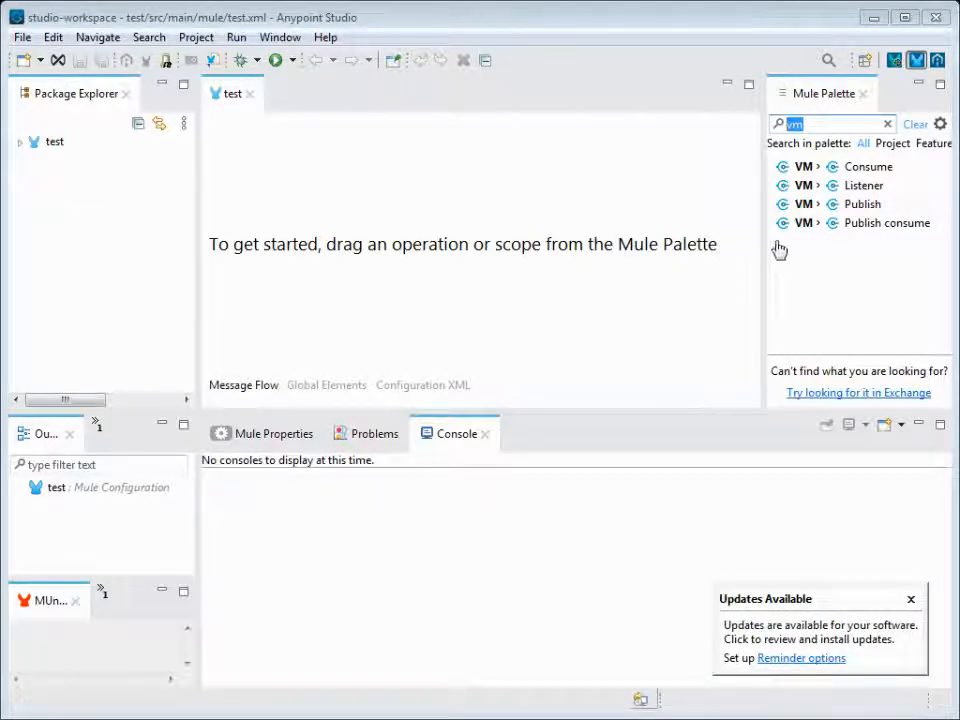
{"action": "mouse_move", "coordinate": [818, 276]}
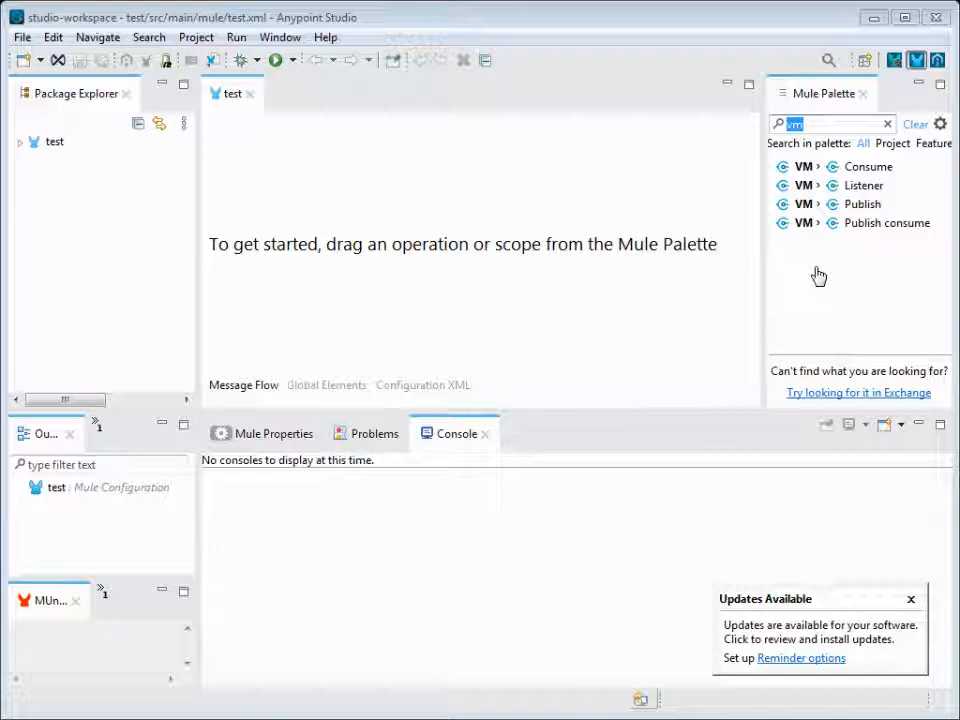
{"action": "mouse_move", "coordinate": [536, 466]}
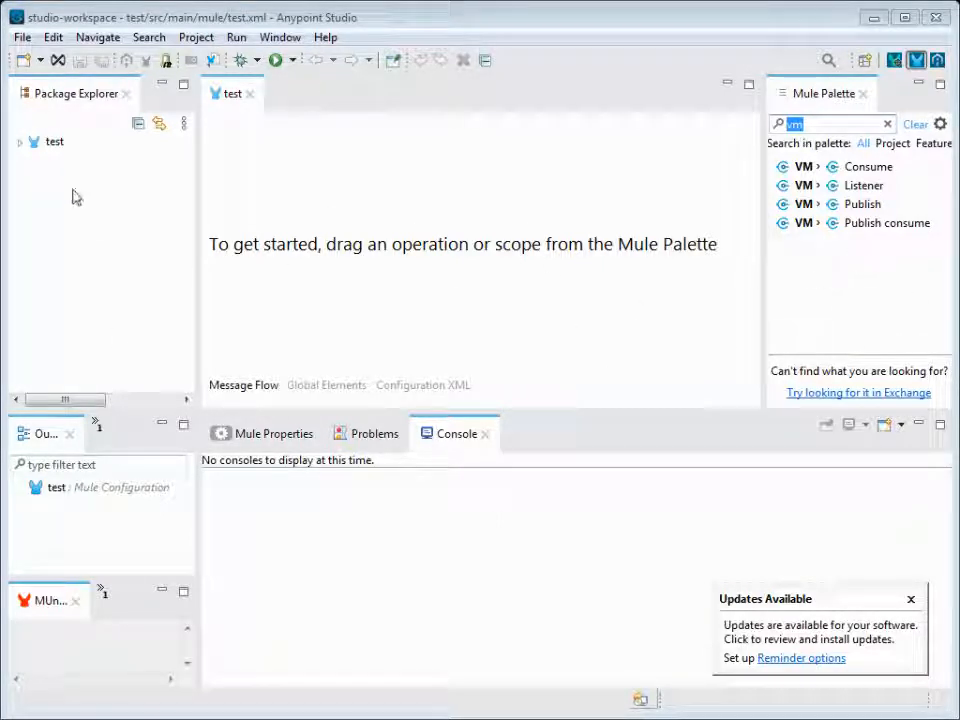
{"action": "left_click", "coordinate": [280, 36]}
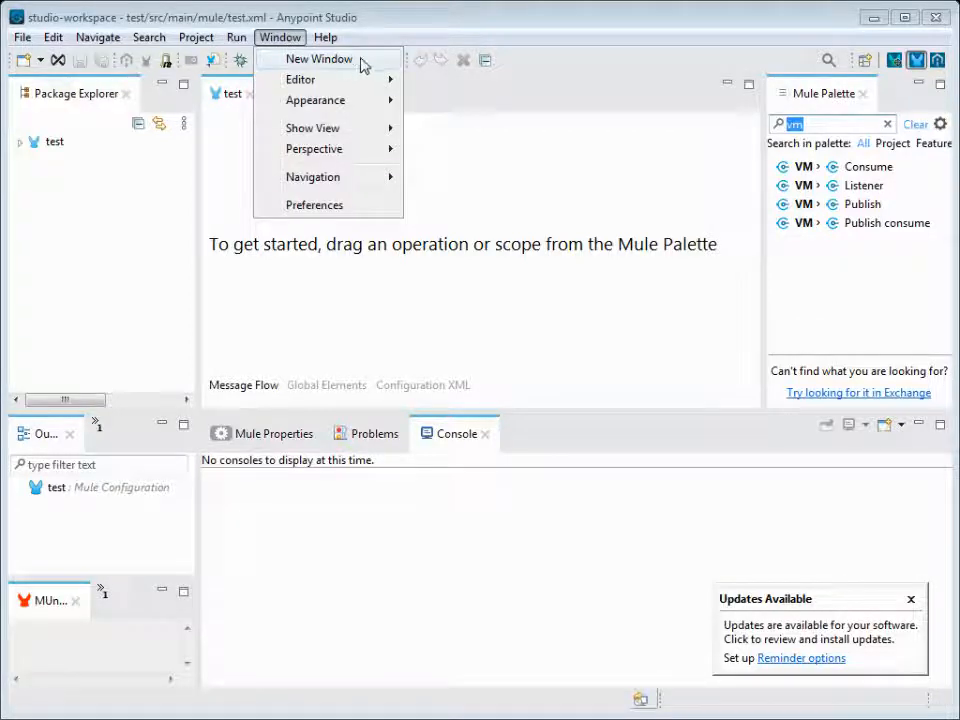
{"action": "left_click", "coordinate": [324, 36]}
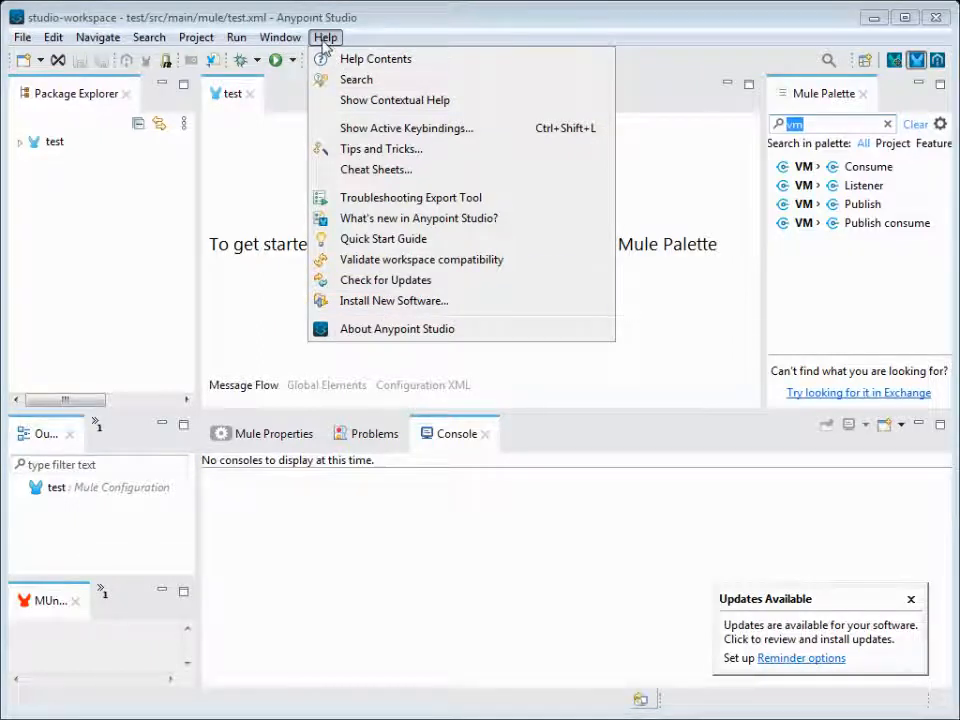
{"action": "mouse_move", "coordinate": [376, 148]}
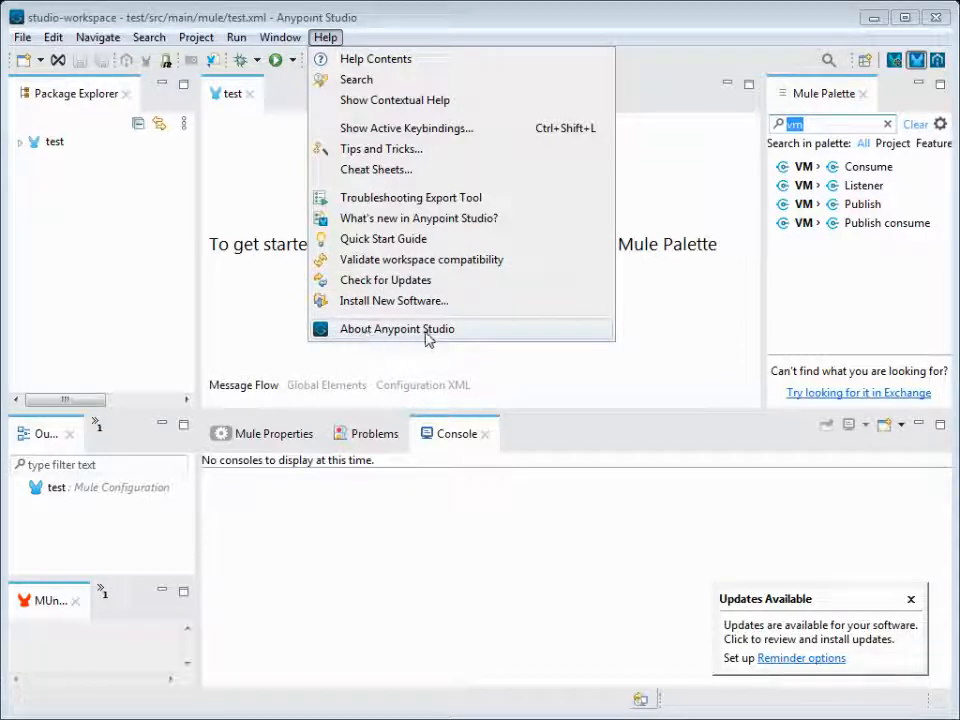
{"action": "left_click", "coordinate": [396, 328]}
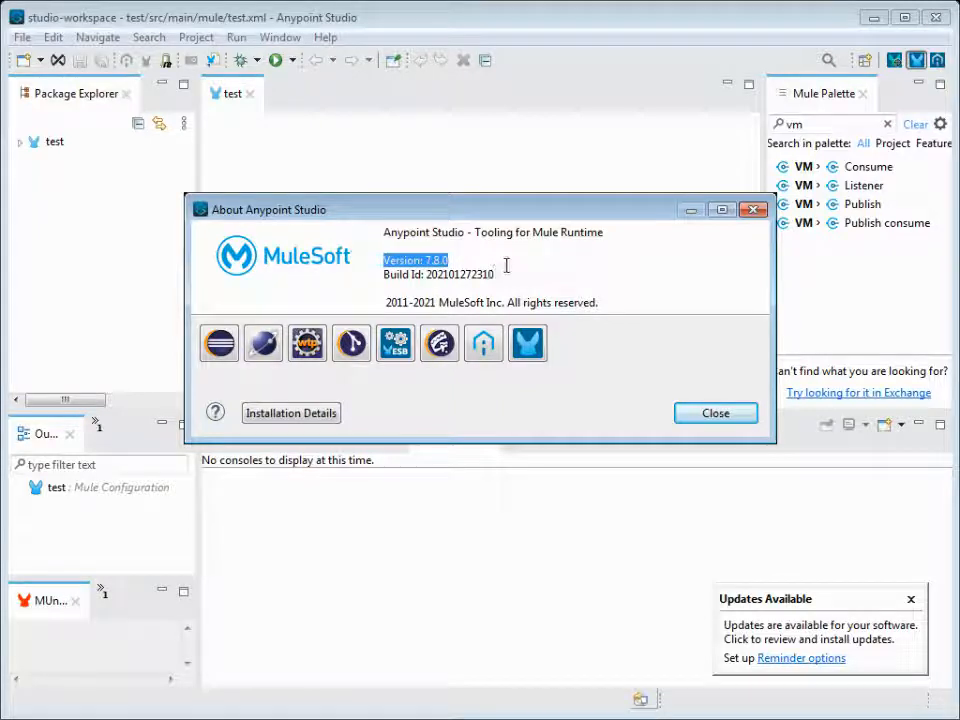
{"action": "mouse_move", "coordinate": [544, 280]}
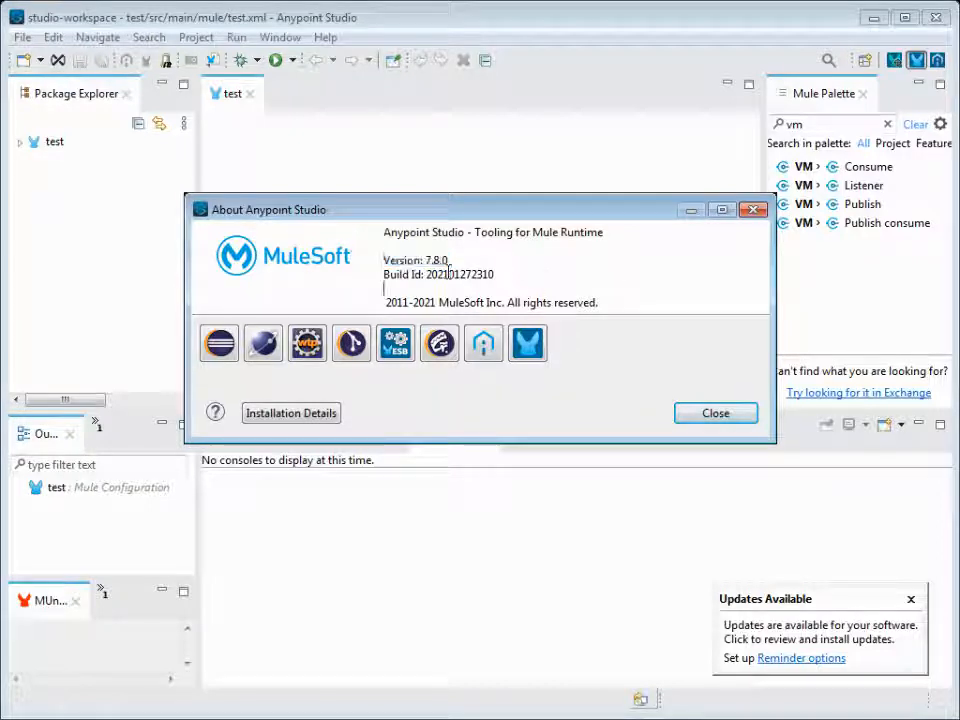
{"action": "left_click_drag", "start_coordinate": [384, 260], "coordinate": [478, 274]}
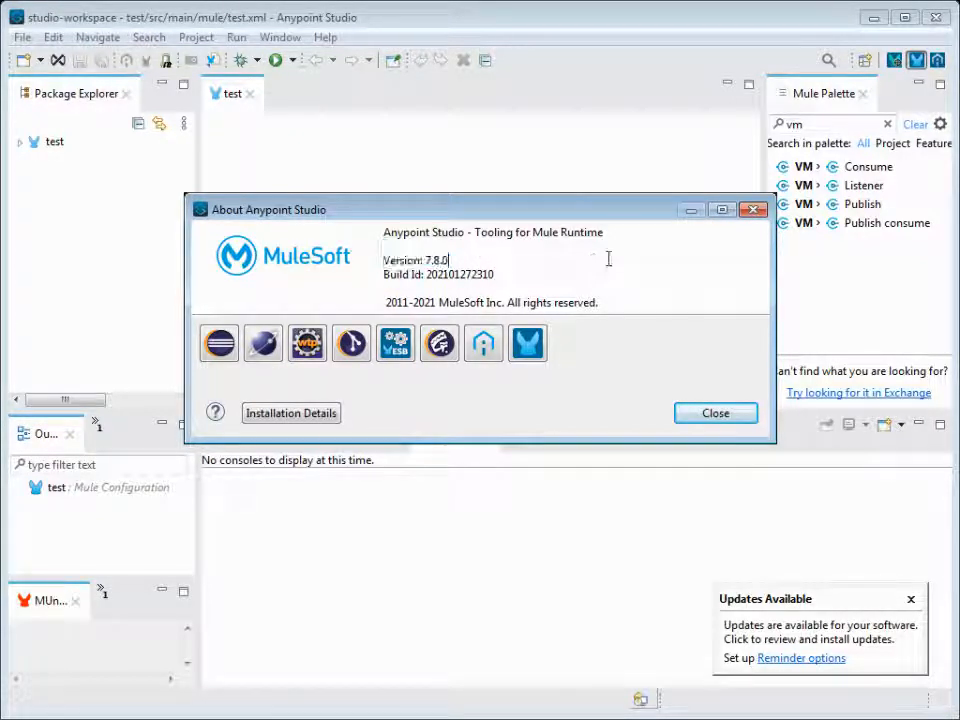
{"action": "left_click", "coordinate": [716, 412]}
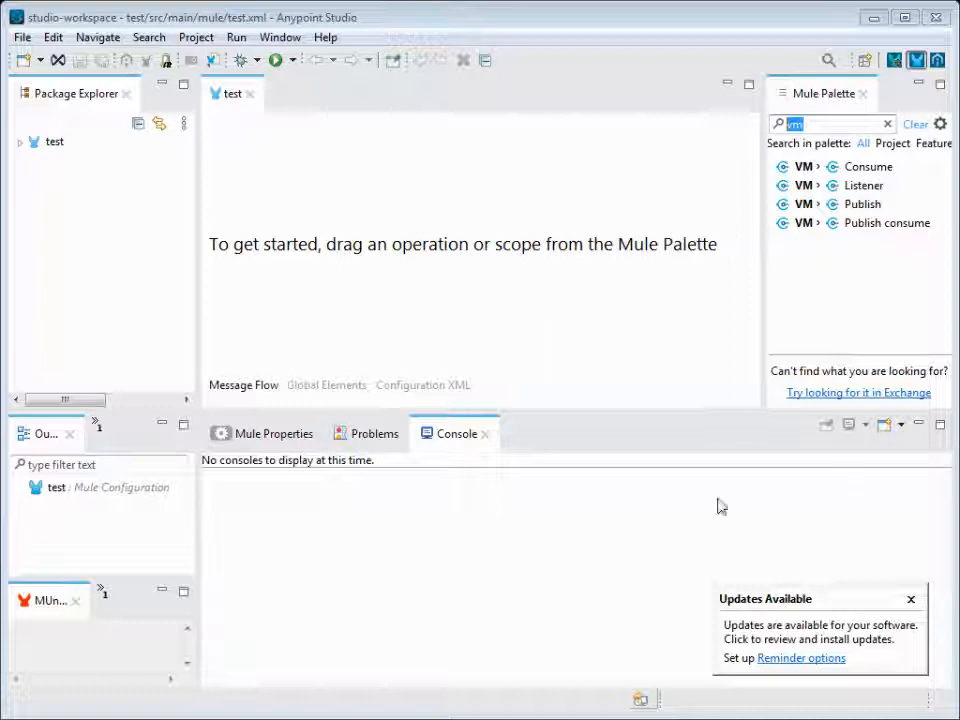
{"action": "mouse_move", "coordinate": [298, 62]}
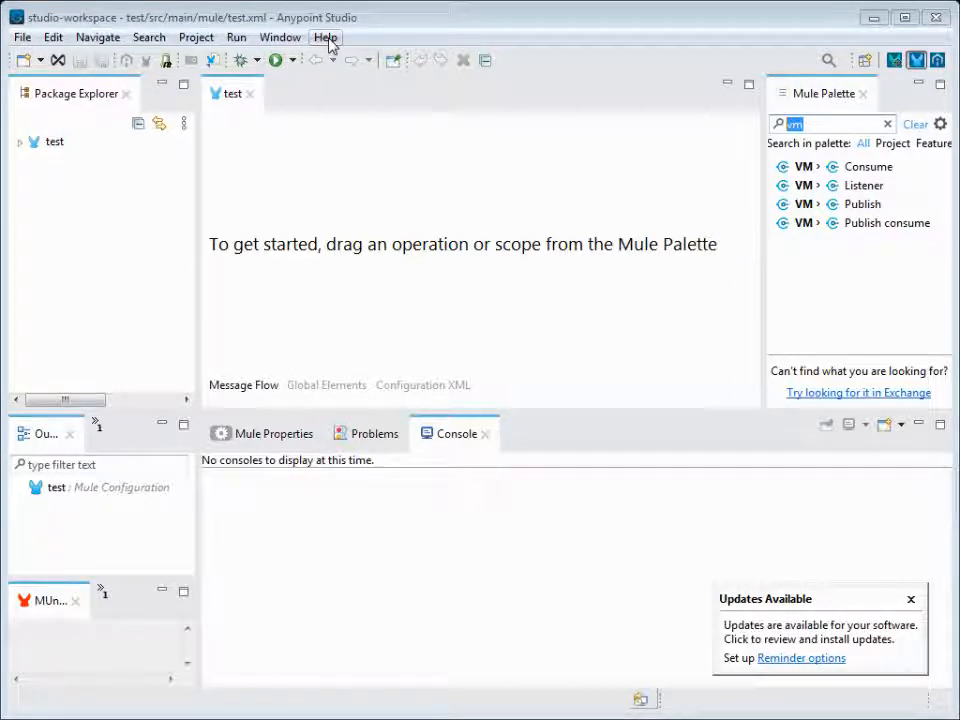
Run Help > Check for Updates, review the 7.9.0 and plugin updates list, then close it
{"action": "left_click", "coordinate": [324, 36]}
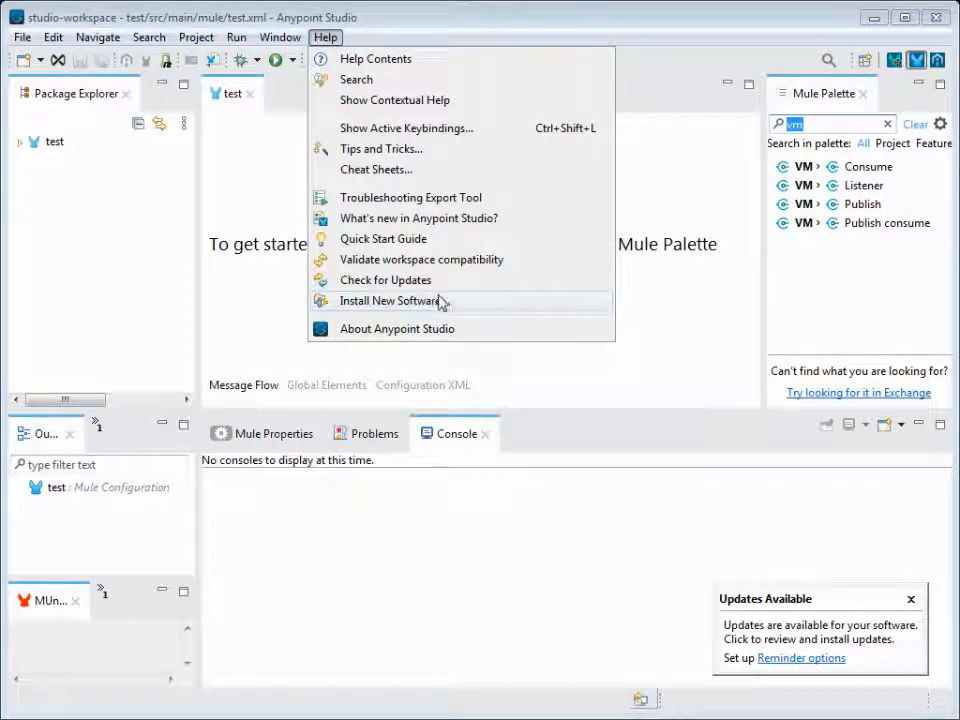
{"action": "mouse_move", "coordinate": [410, 296]}
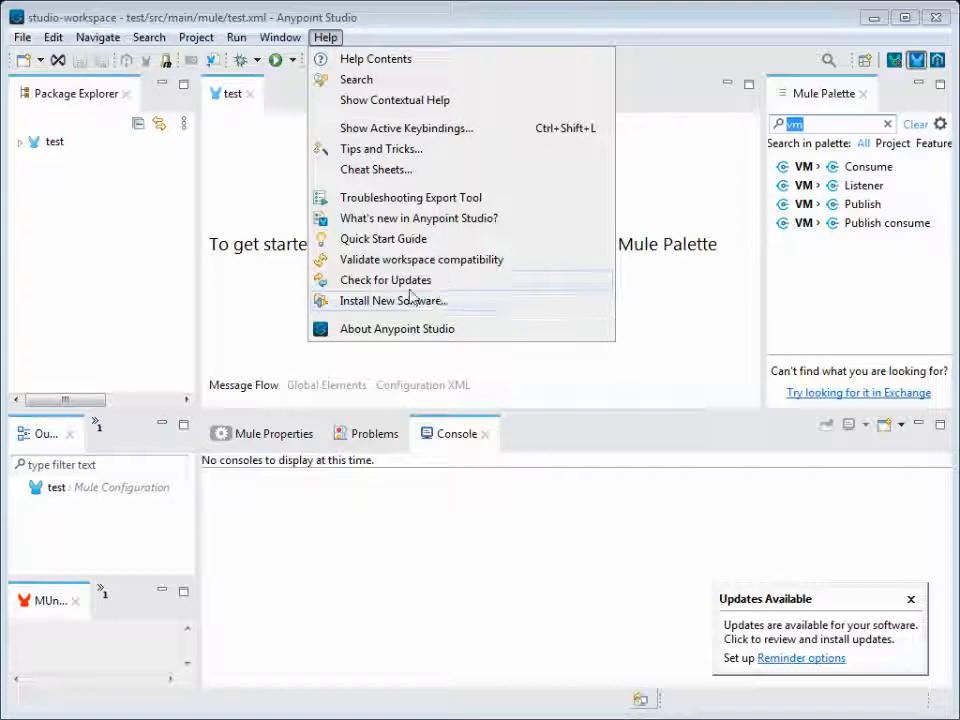
{"action": "left_click", "coordinate": [384, 280]}
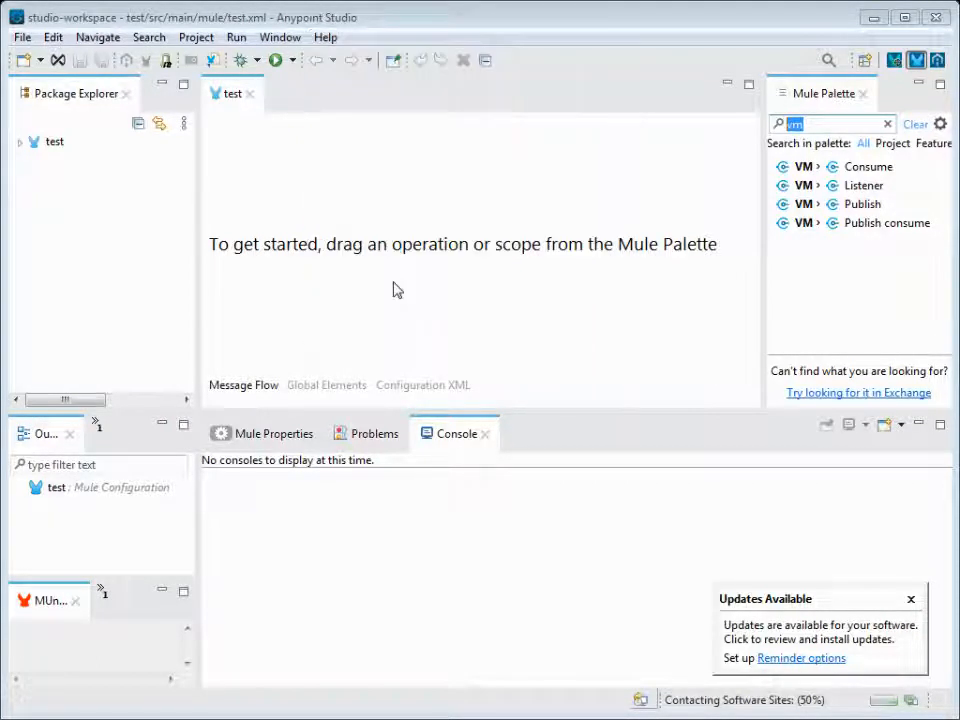
{"action": "mouse_move", "coordinate": [760, 606]}
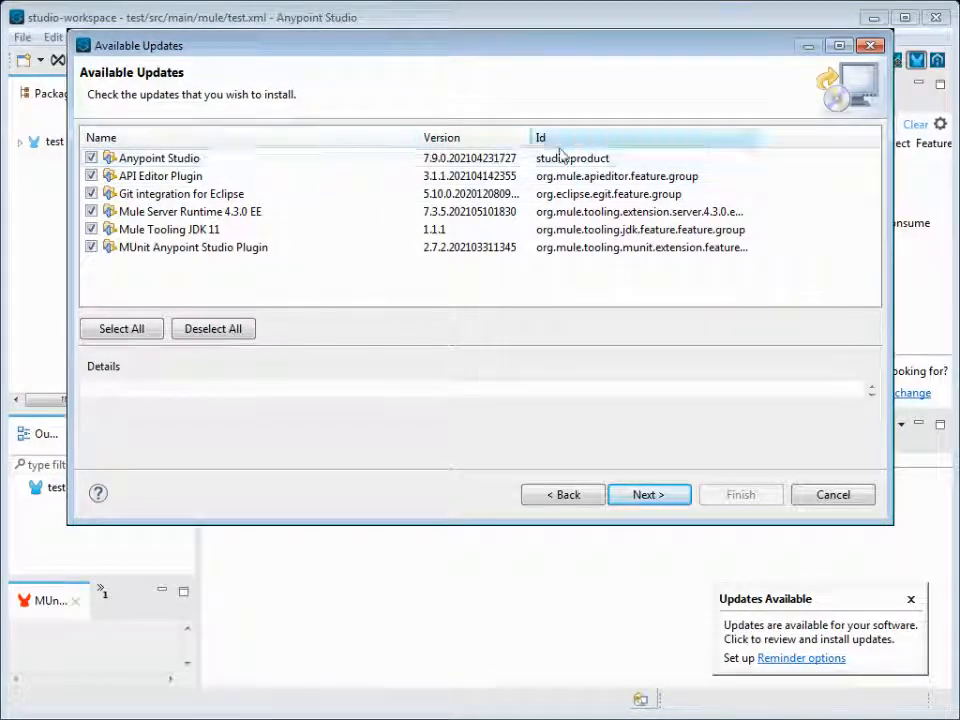
{"action": "left_click", "coordinate": [160, 176]}
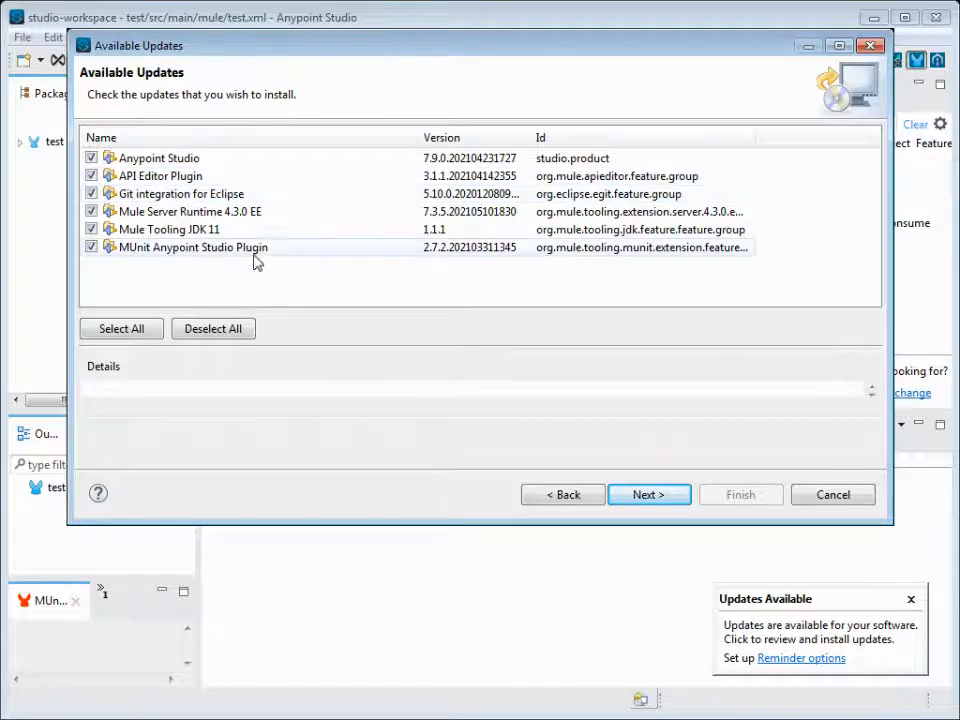
{"action": "mouse_move", "coordinate": [768, 148]}
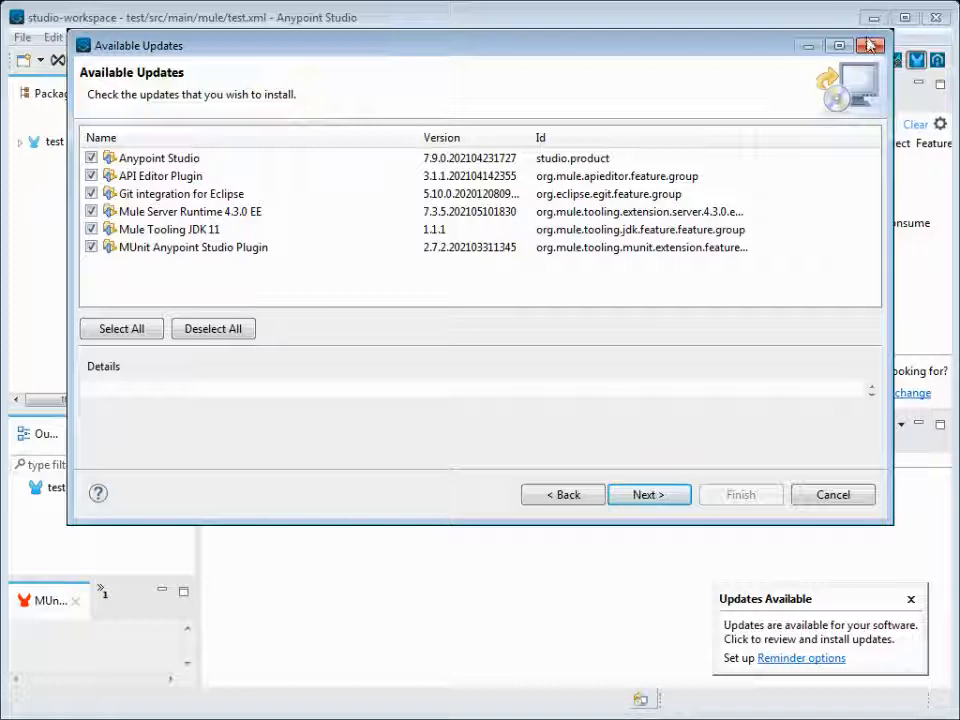
{"action": "mouse_move", "coordinate": [802, 72]}
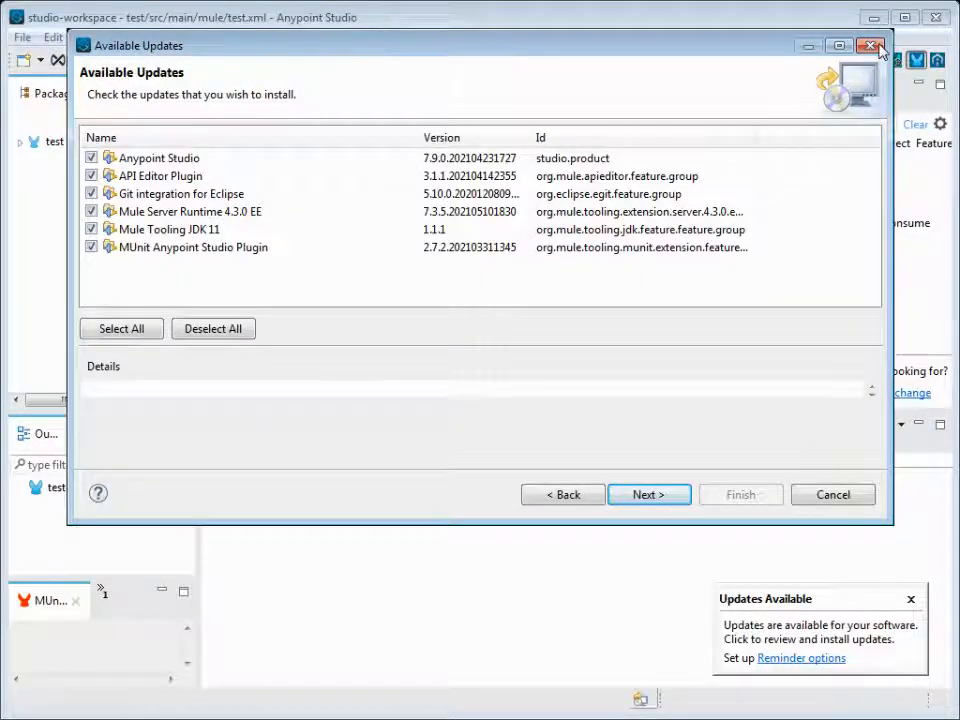
{"action": "left_click", "coordinate": [870, 42]}
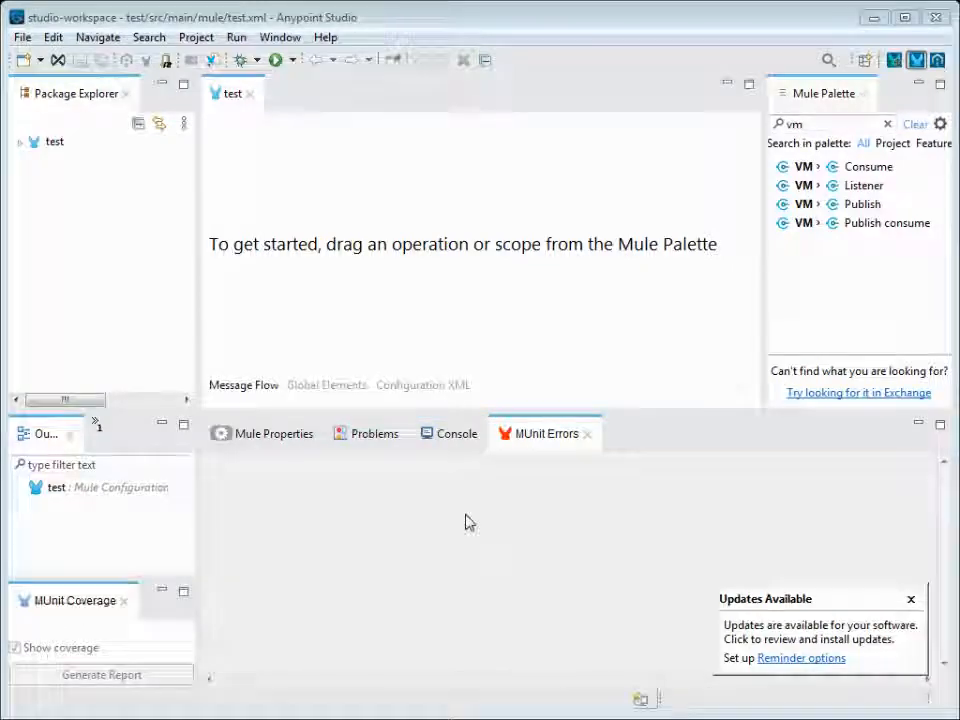
Look at the MUnit Coverage view, then bring the MUnit Errors view to the front
{"action": "left_click", "coordinate": [656, 432]}
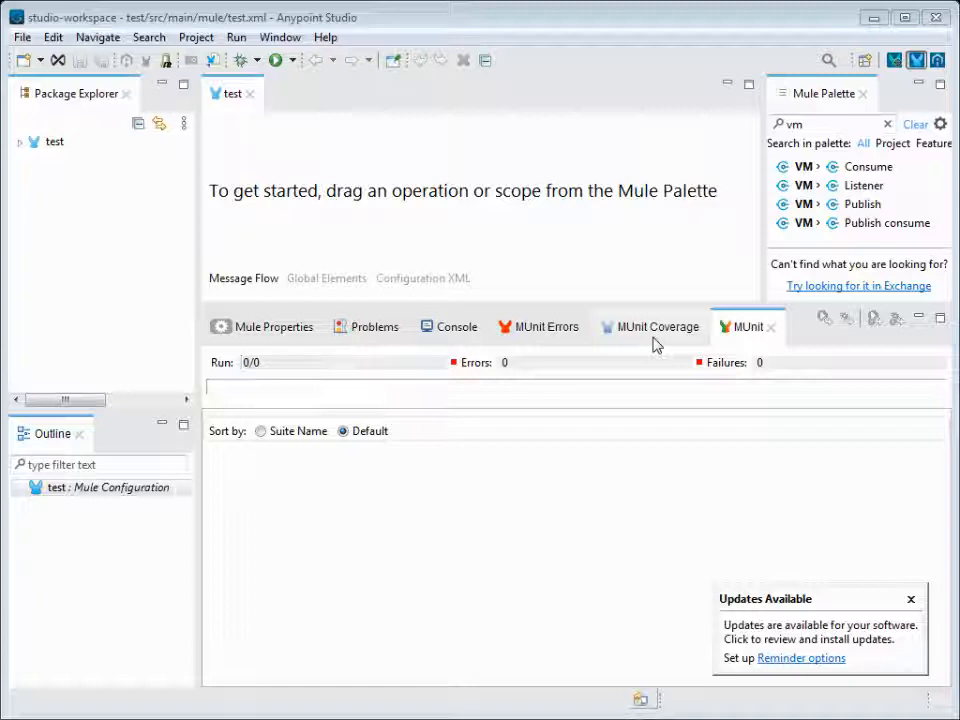
{"action": "left_click", "coordinate": [656, 326]}
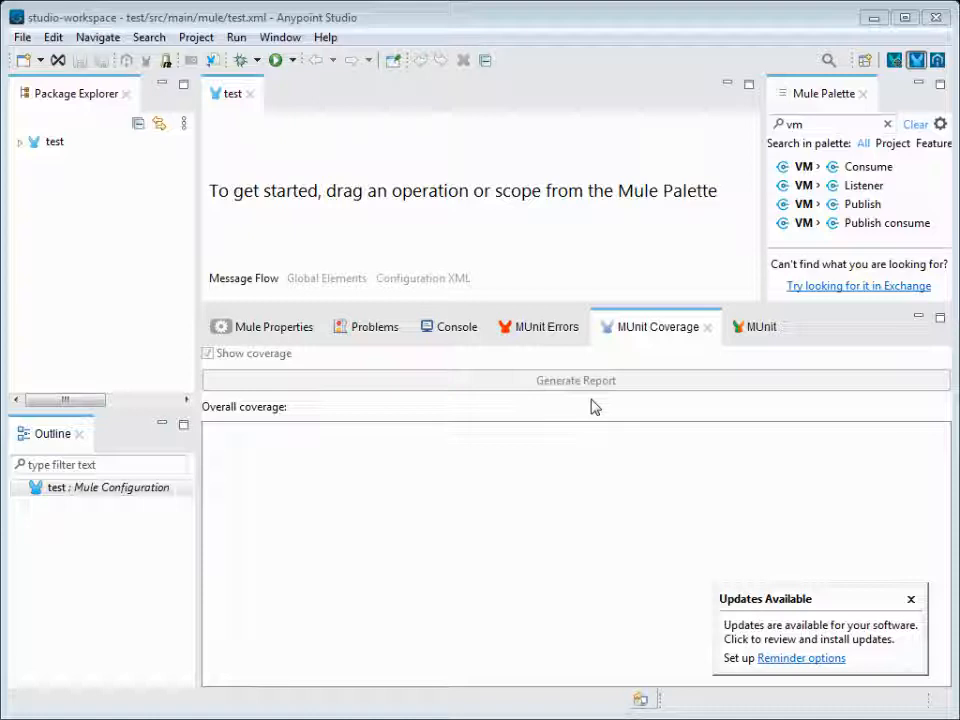
{"action": "mouse_move", "coordinate": [608, 418]}
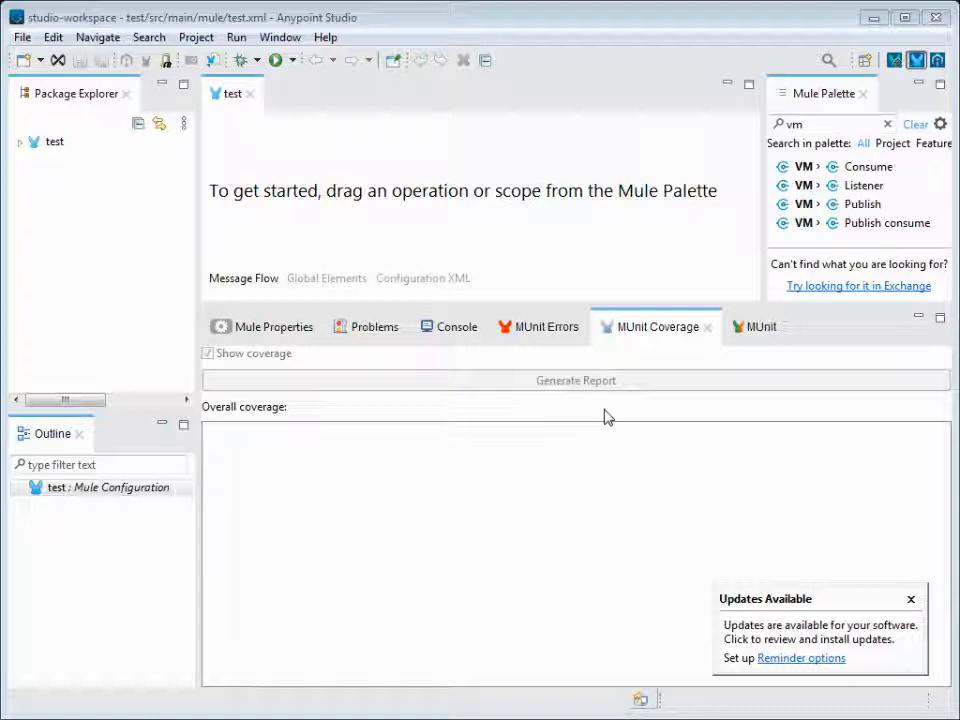
{"action": "mouse_move", "coordinate": [642, 388]}
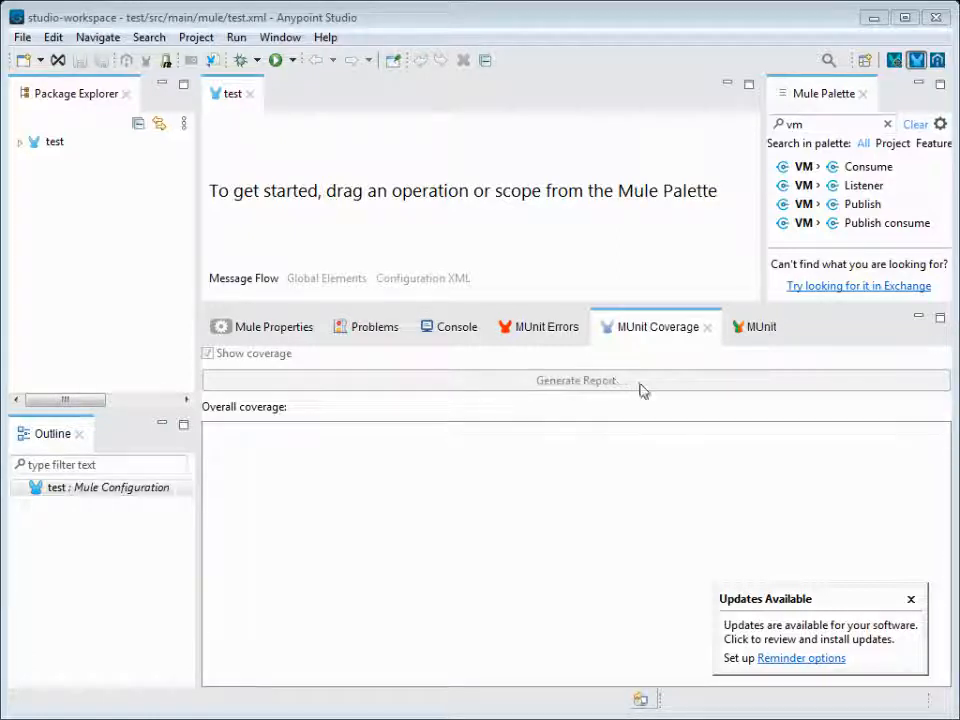
{"action": "mouse_move", "coordinate": [718, 468]}
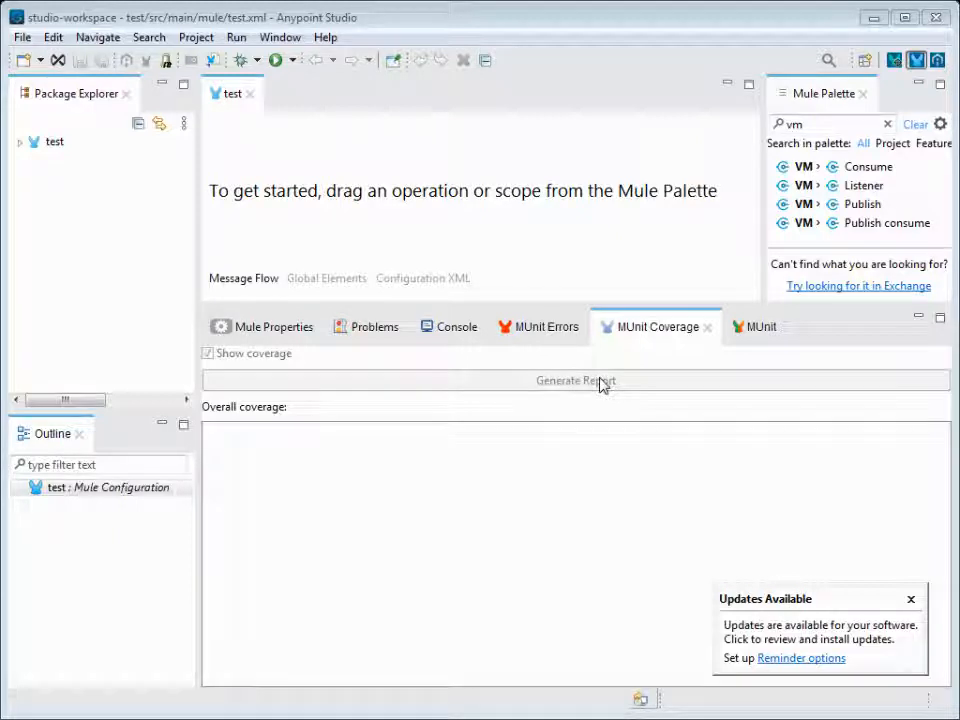
{"action": "mouse_move", "coordinate": [594, 396]}
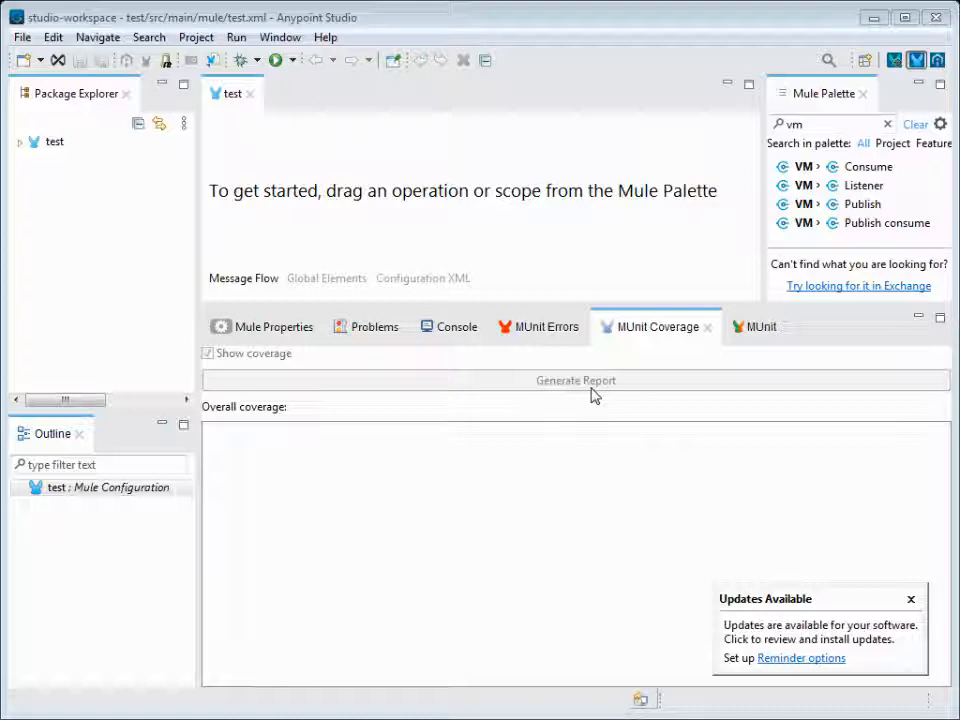
{"action": "left_click", "coordinate": [548, 328]}
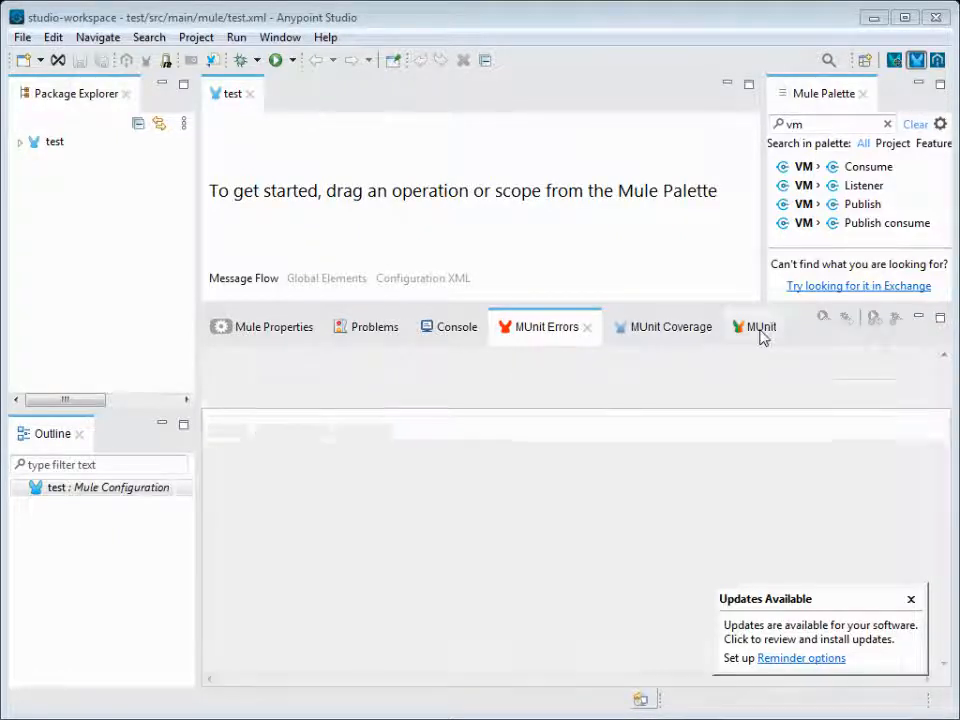
Bring the MUnit test runner view forward, showing zero runs, errors and failures
{"action": "left_click", "coordinate": [756, 326]}
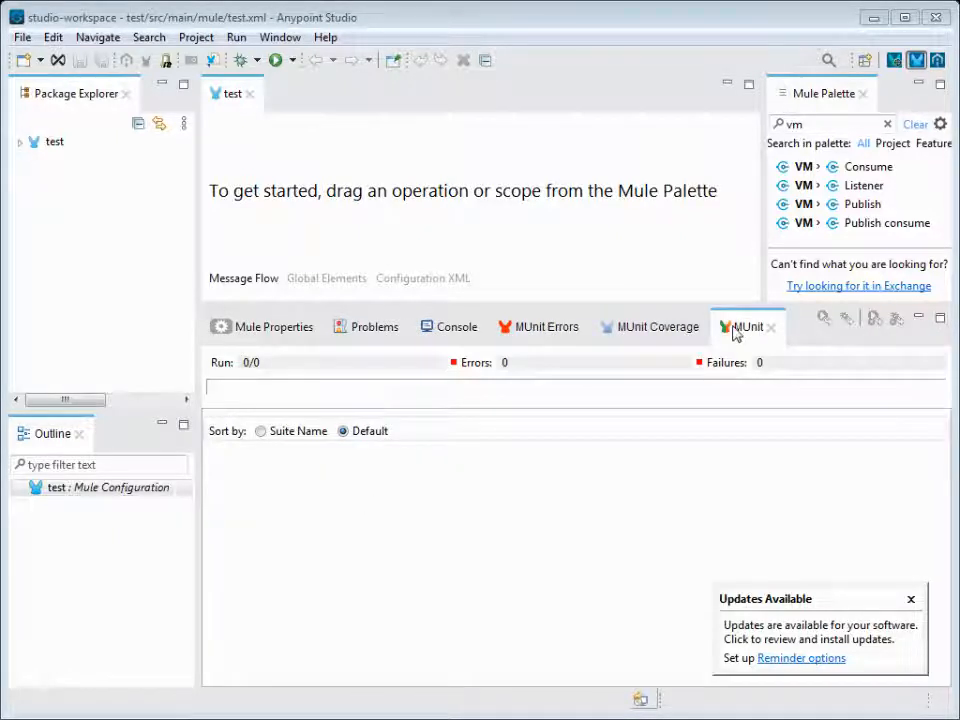
{"action": "mouse_move", "coordinate": [748, 364]}
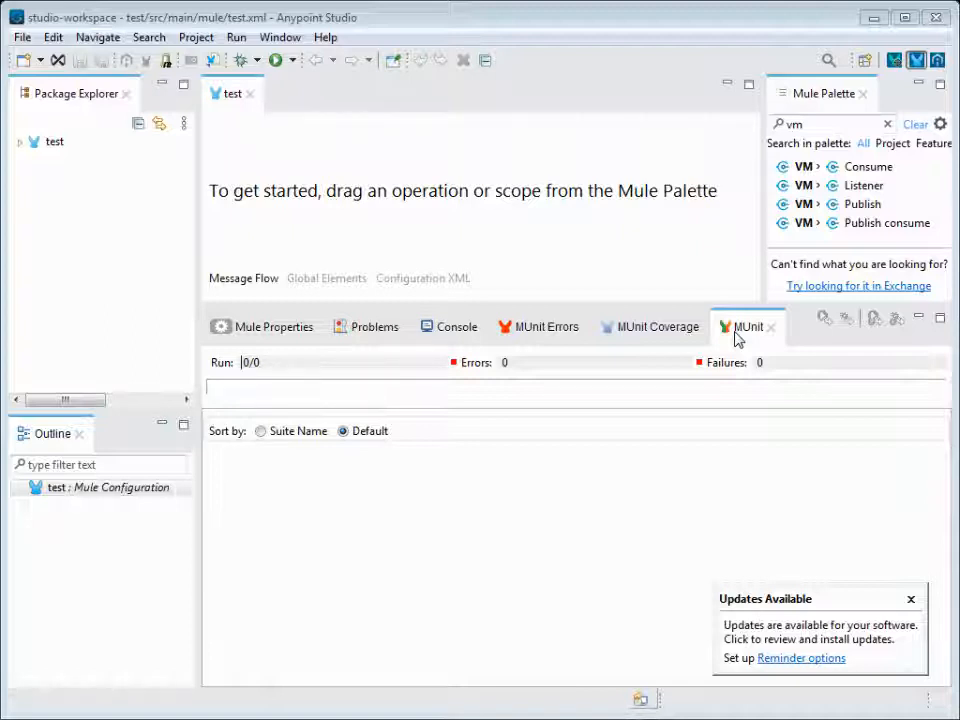
{"action": "mouse_move", "coordinate": [172, 368]}
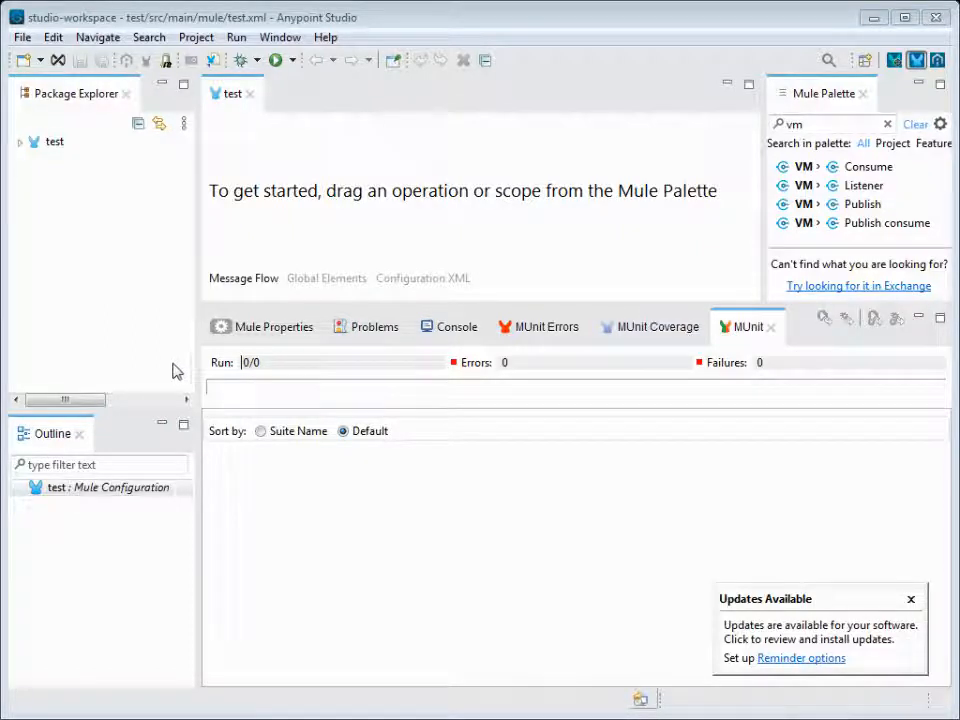
{"action": "double_click", "coordinate": [250, 362]}
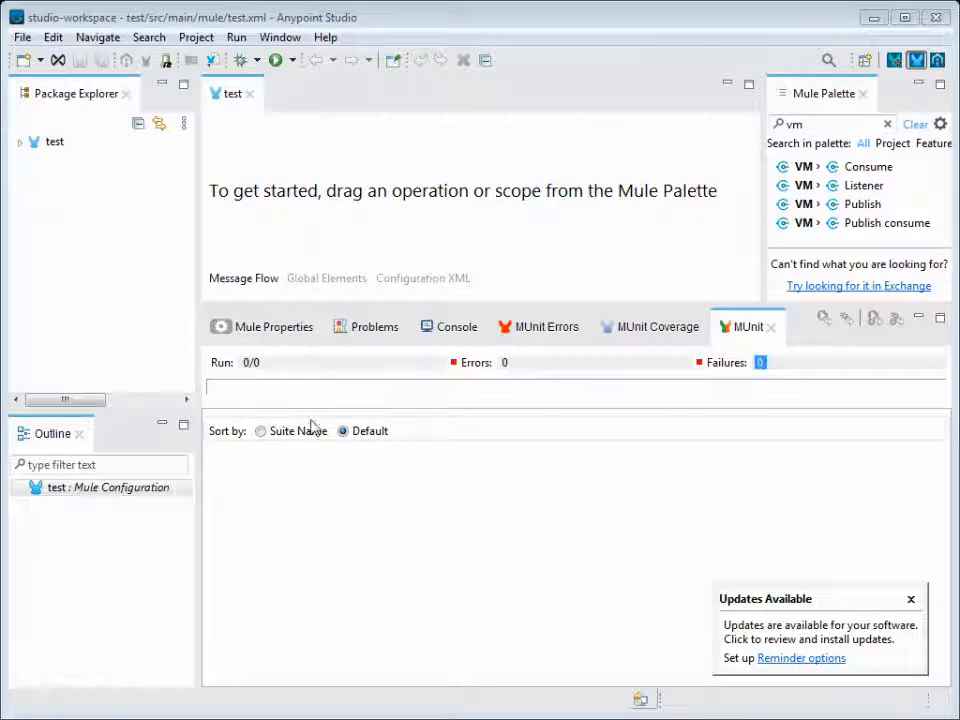
{"action": "mouse_move", "coordinate": [660, 362]}
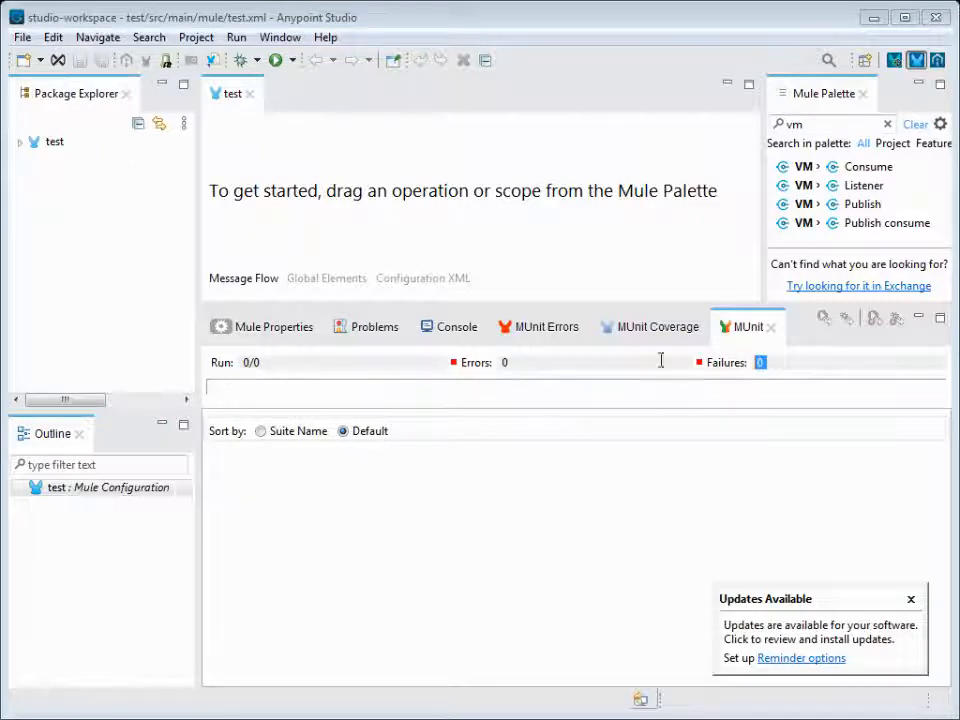
{"action": "mouse_move", "coordinate": [648, 344]}
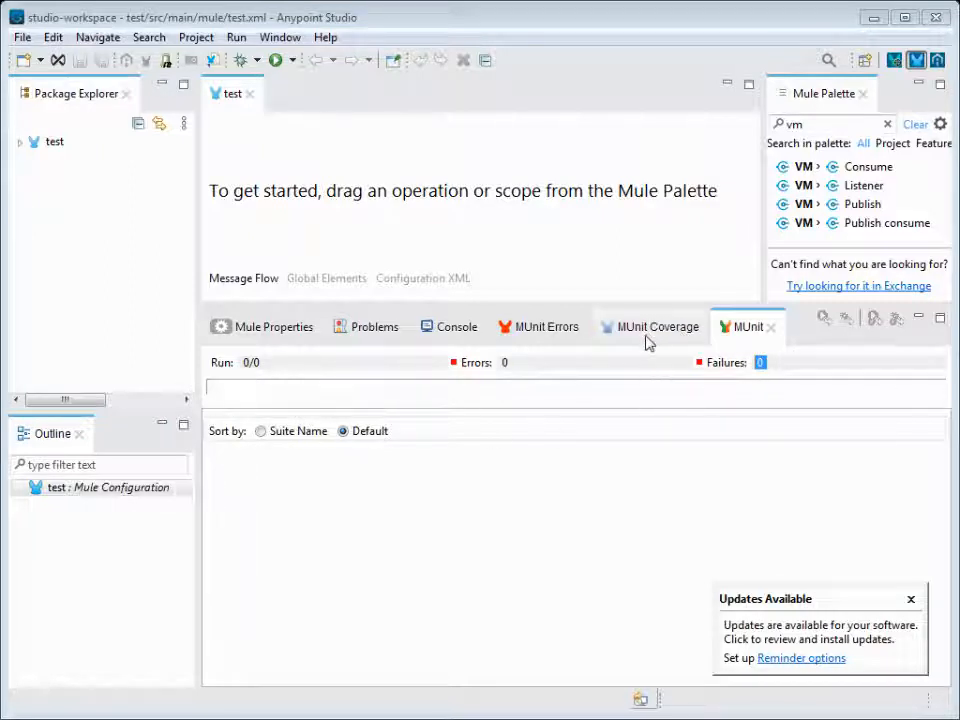
{"action": "mouse_move", "coordinate": [600, 496]}
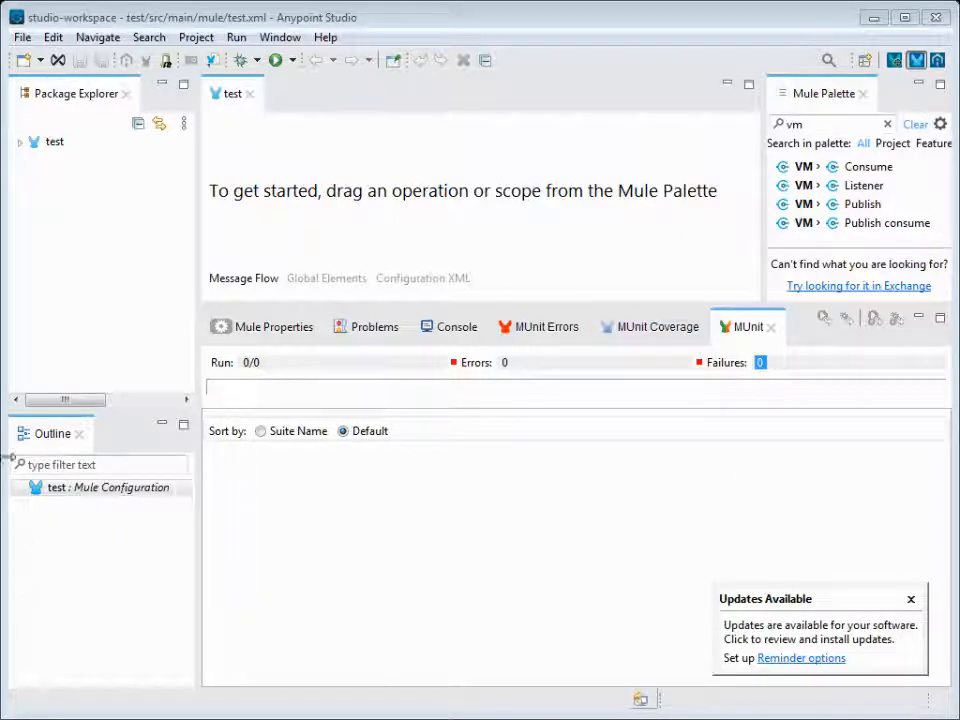
{"action": "mouse_move", "coordinate": [836, 348]}
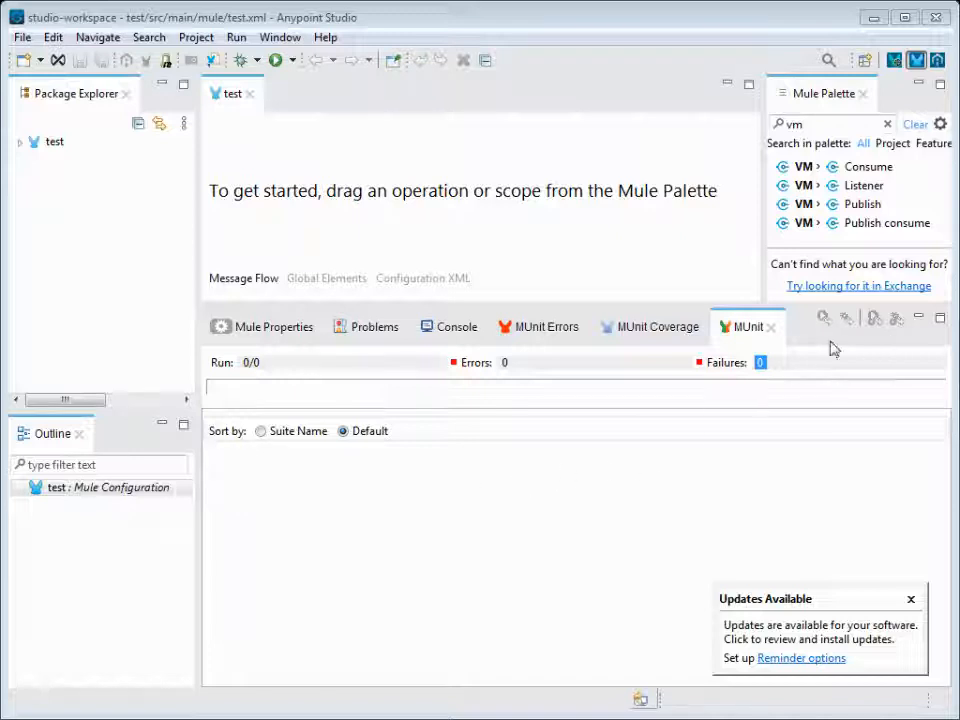
{"action": "mouse_move", "coordinate": [752, 558]}
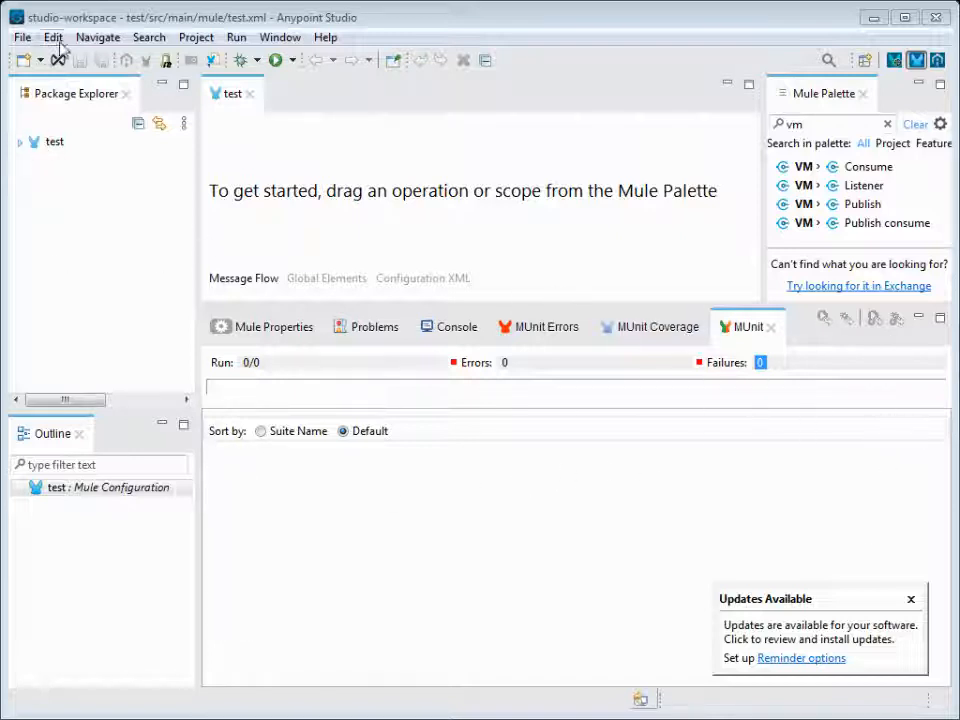
Expand the test project down to test.xml under src/main/mule and close the test flow editor
{"action": "left_click", "coordinate": [22, 140]}
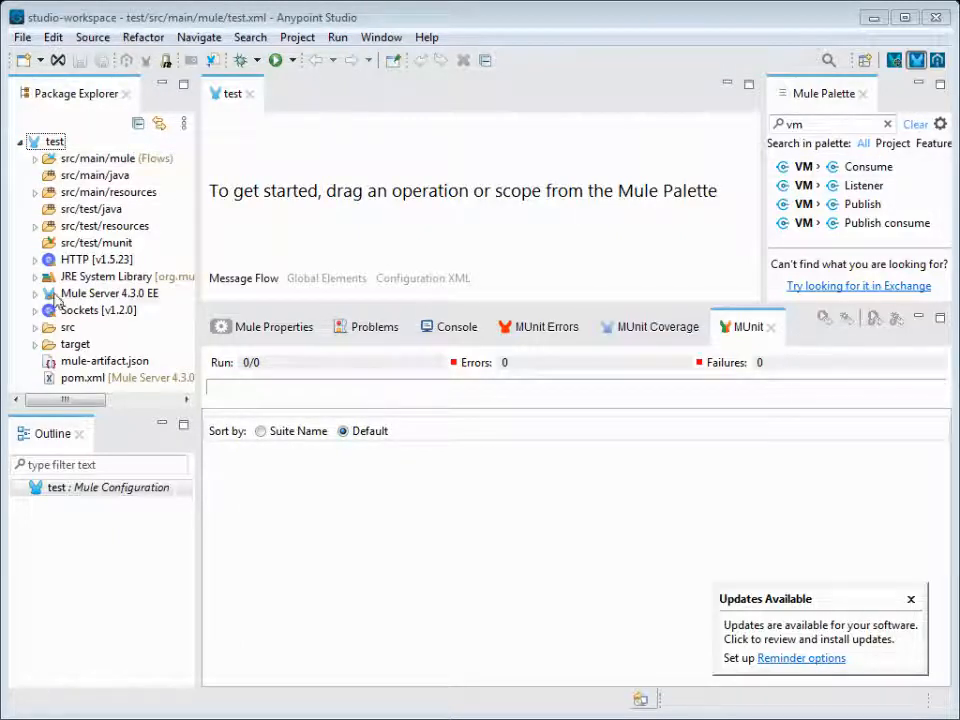
{"action": "left_click", "coordinate": [36, 158]}
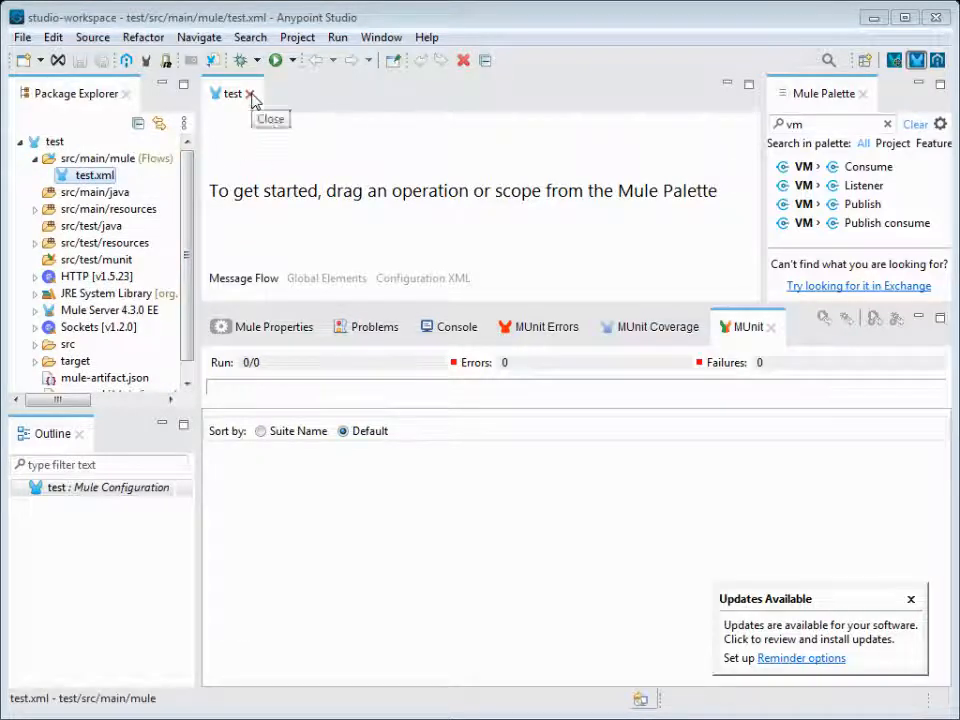
{"action": "left_click", "coordinate": [250, 100]}
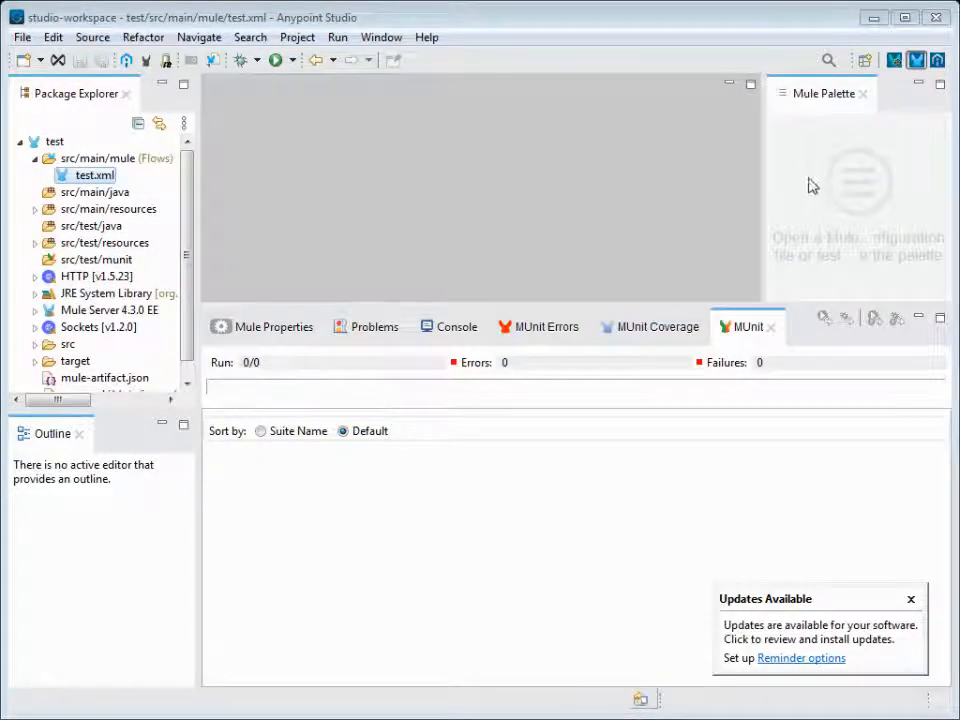
{"action": "mouse_move", "coordinate": [946, 190]}
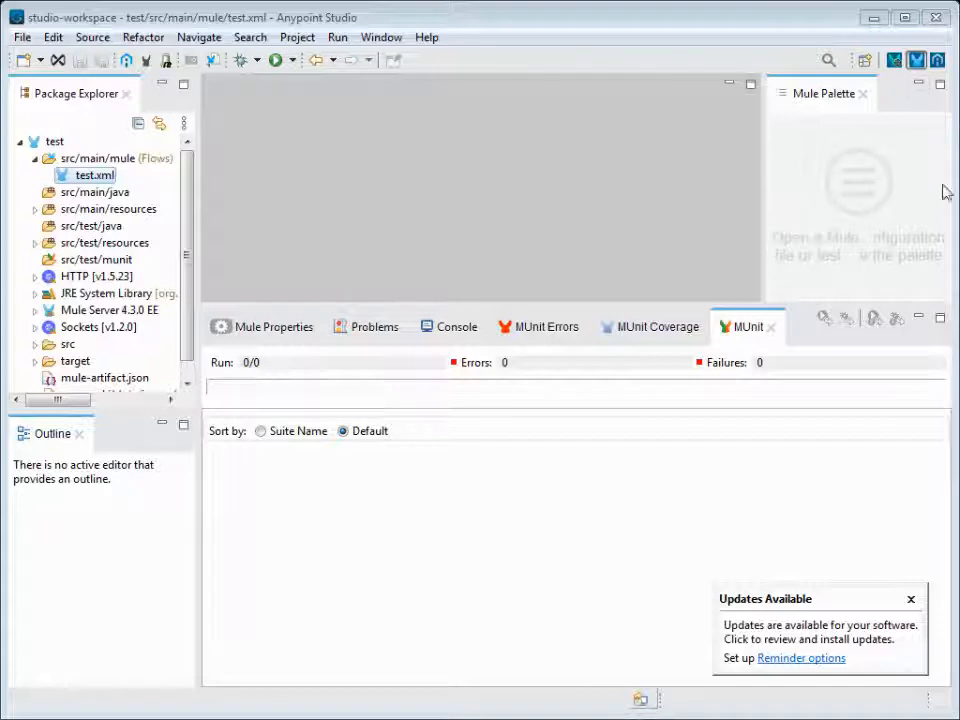
{"action": "mouse_move", "coordinate": [796, 204]}
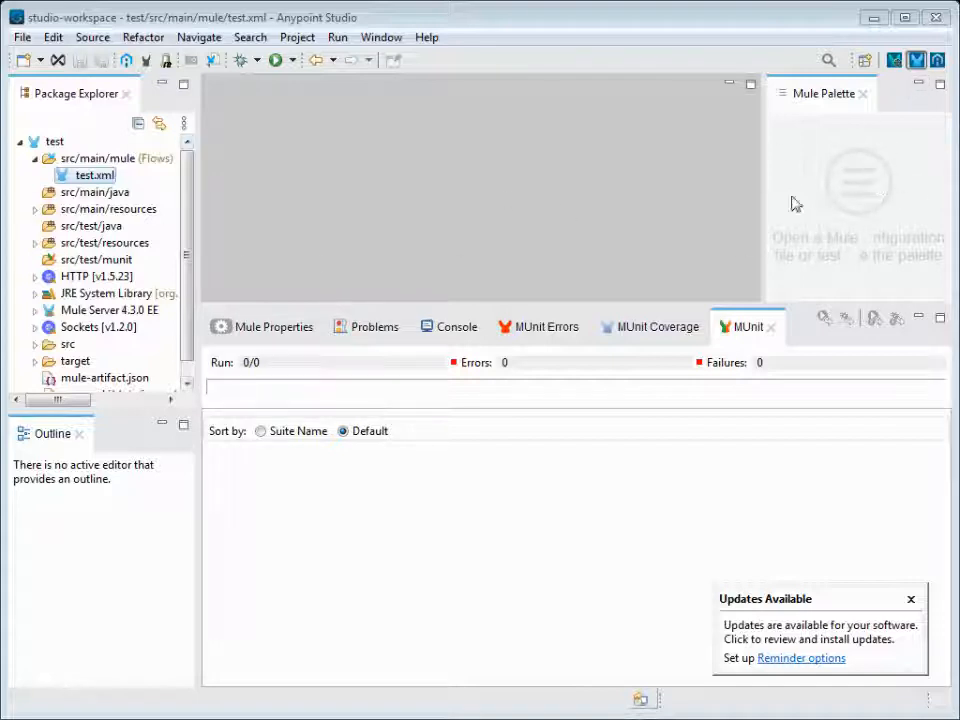
{"action": "mouse_move", "coordinate": [820, 108]}
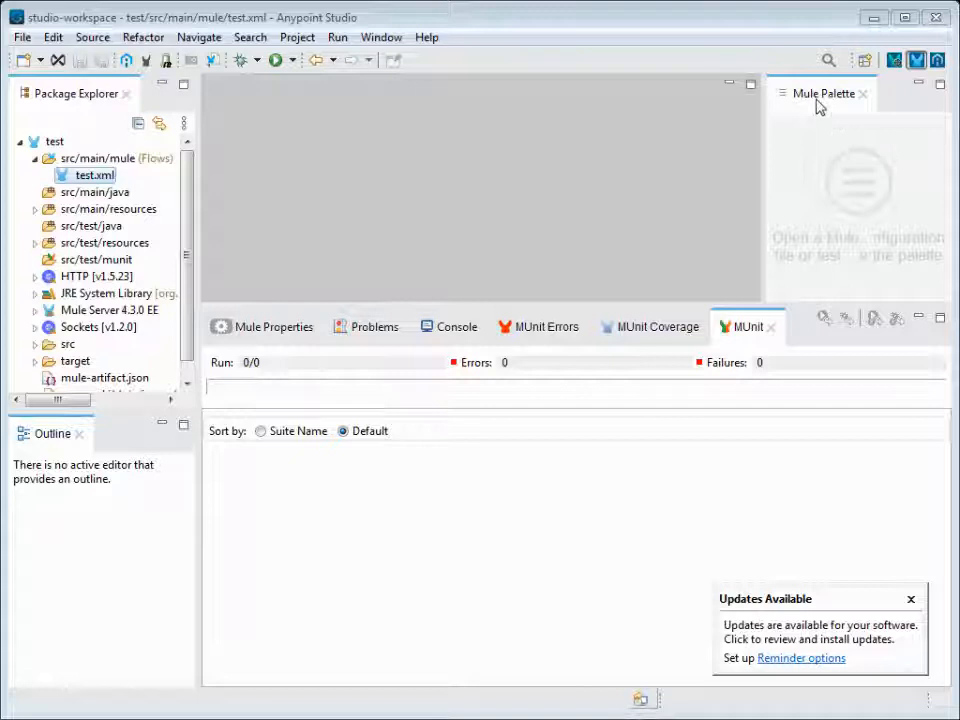
{"action": "left_click", "coordinate": [96, 174]}
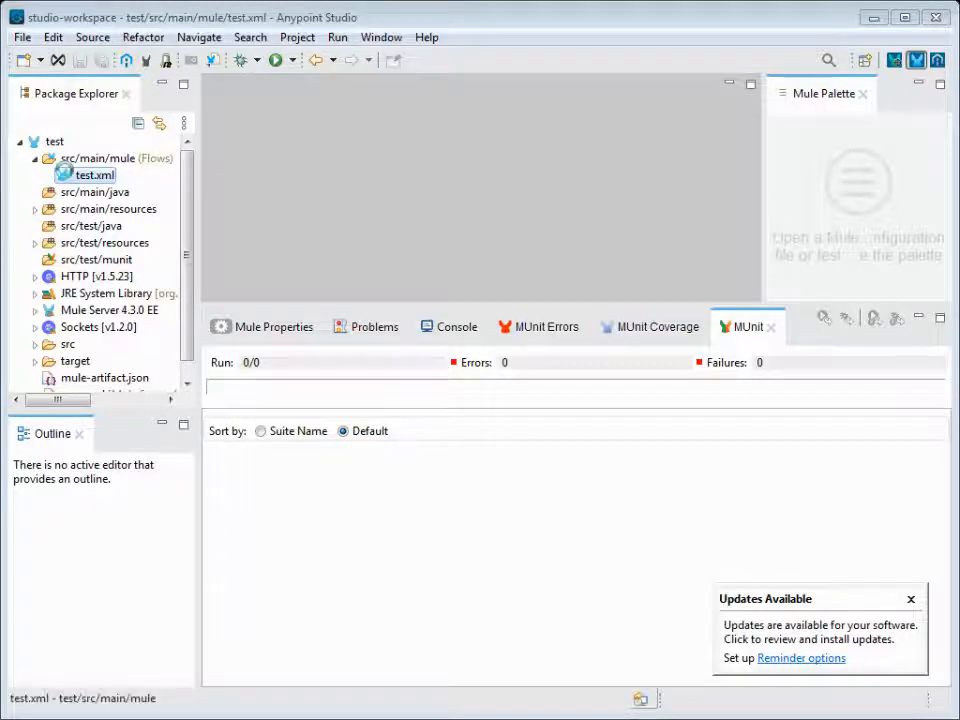
Reopen the test.xml flow and list the HTTP module's operations (Listener, Request) in the Mule Palette
{"action": "double_click", "coordinate": [90, 176]}
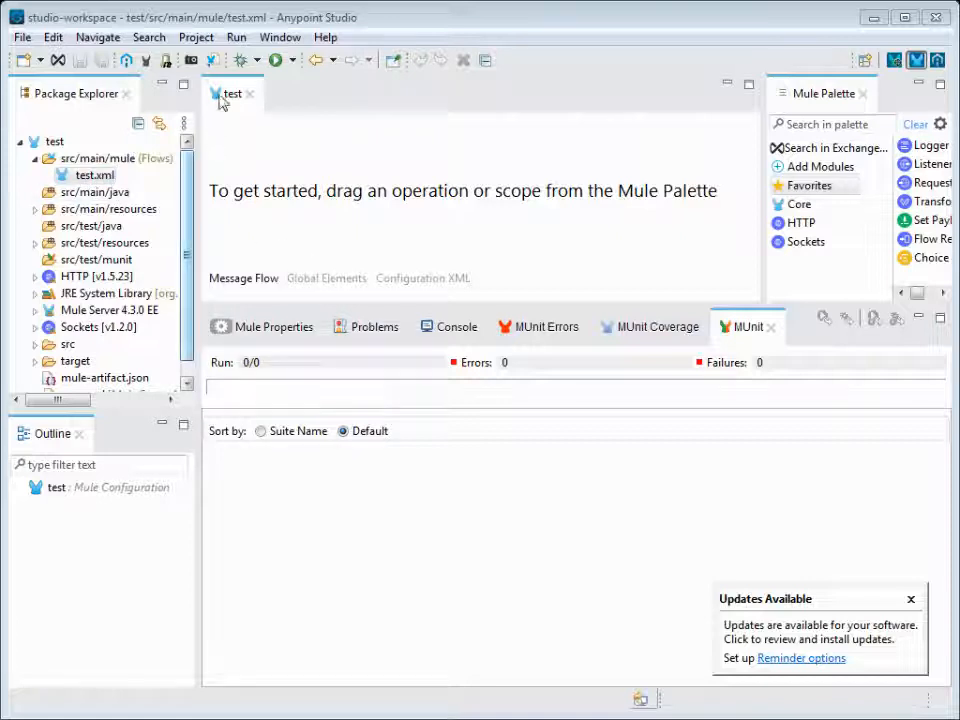
{"action": "mouse_move", "coordinate": [850, 172]}
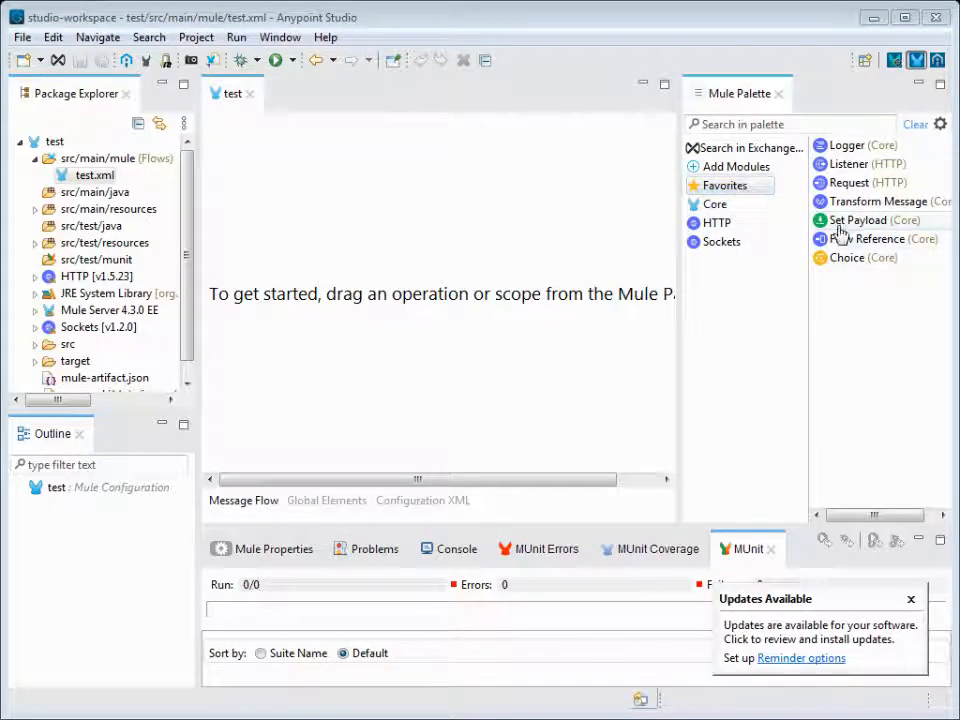
{"action": "left_click", "coordinate": [716, 222]}
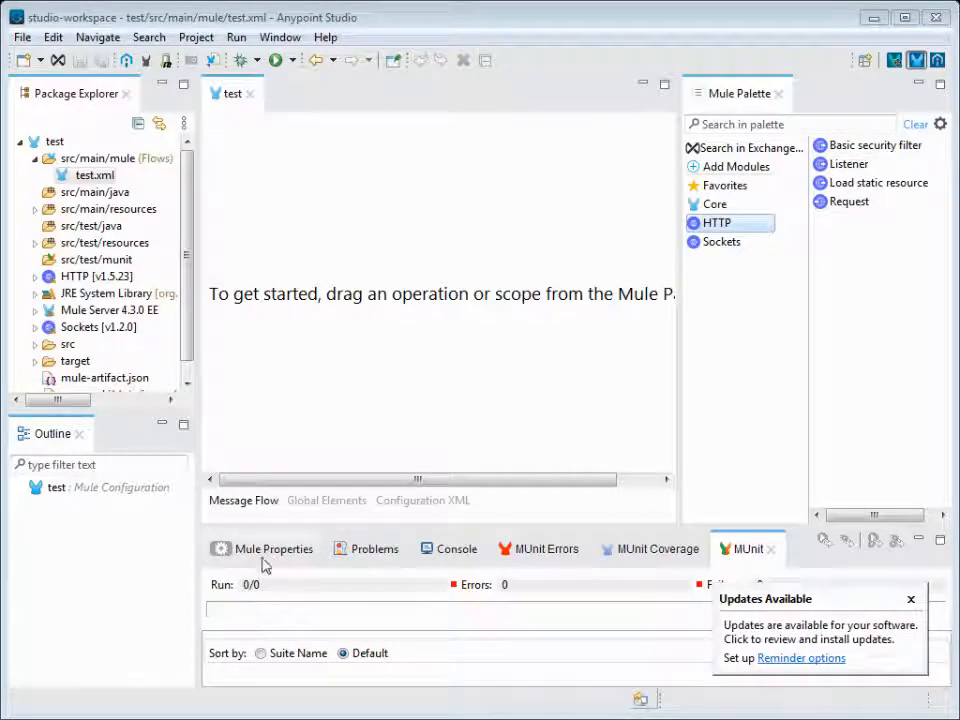
Show the Mule Properties view, then switch the bottom panel to the MUnit Errors view
{"action": "left_click", "coordinate": [272, 548]}
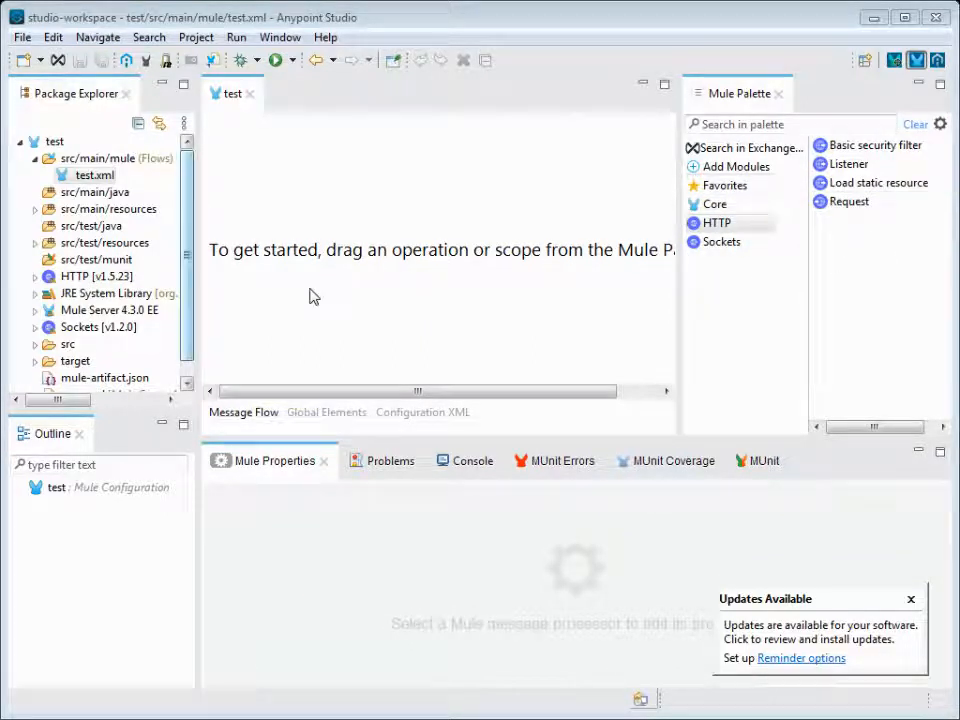
{"action": "mouse_move", "coordinate": [480, 342]}
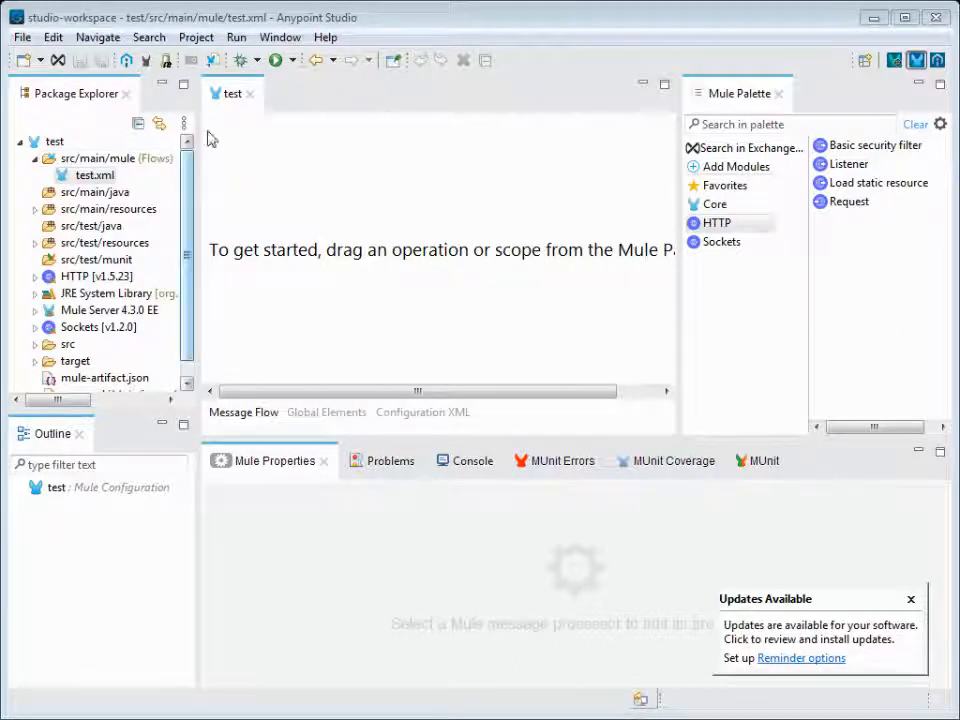
{"action": "mouse_move", "coordinate": [584, 570]}
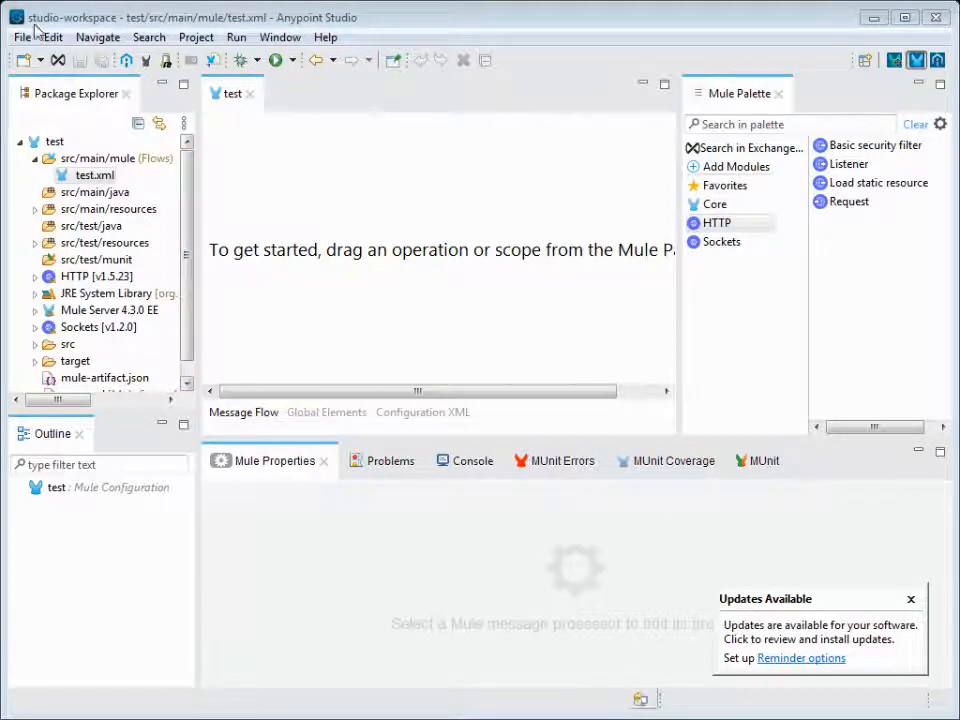
{"action": "mouse_move", "coordinate": [536, 130]}
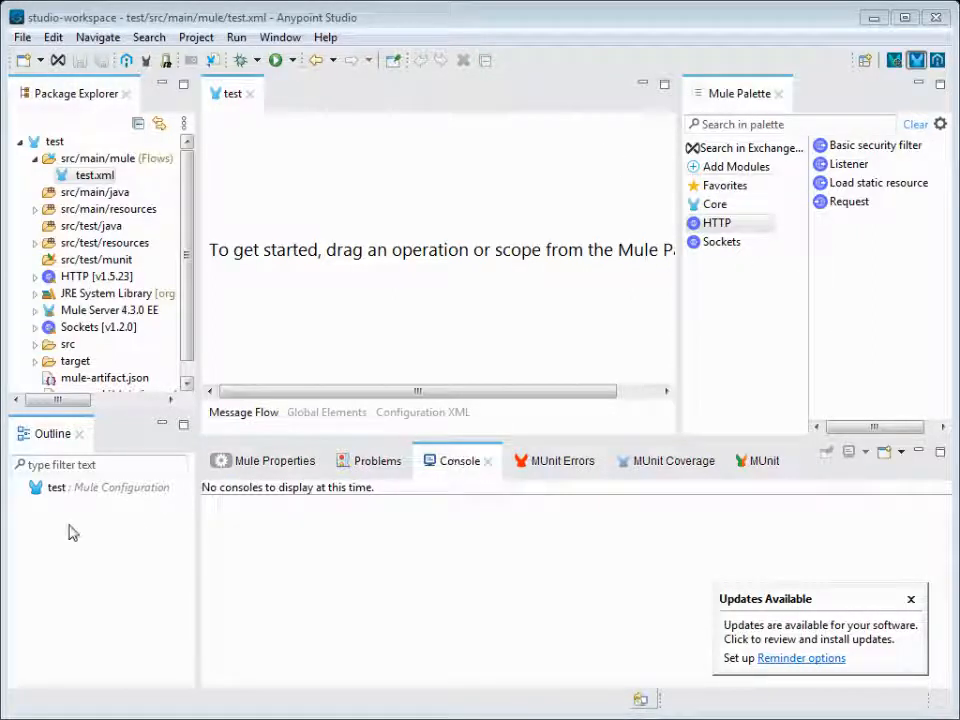
{"action": "left_click", "coordinate": [556, 460]}
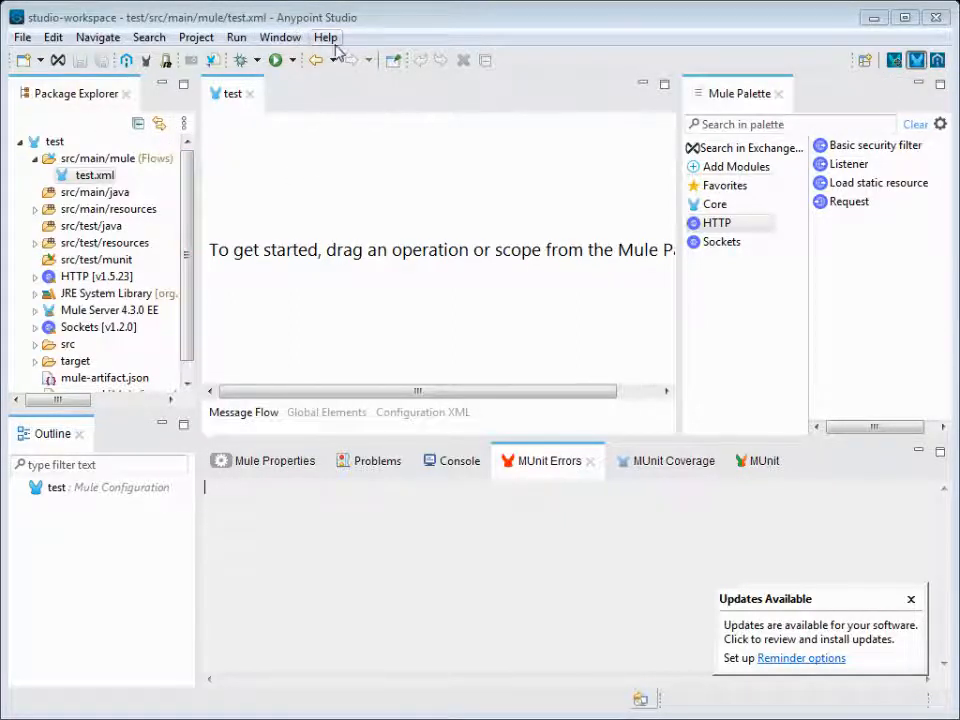
Browse the Help menu, then bring up the Window menu showing the Preferences option
{"action": "left_click", "coordinate": [324, 36]}
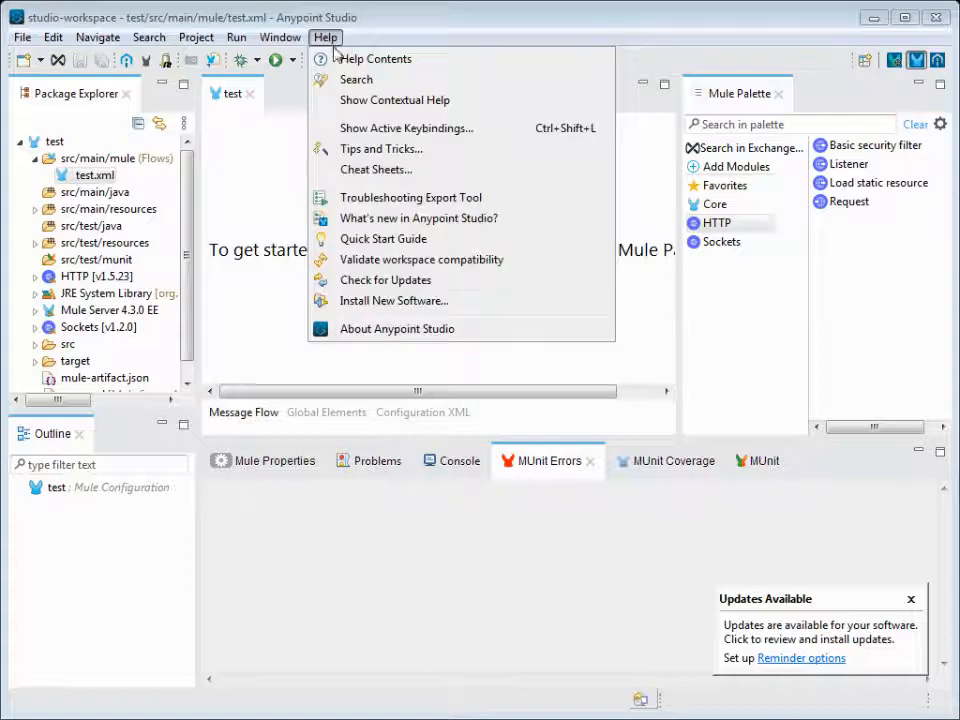
{"action": "mouse_move", "coordinate": [294, 218]}
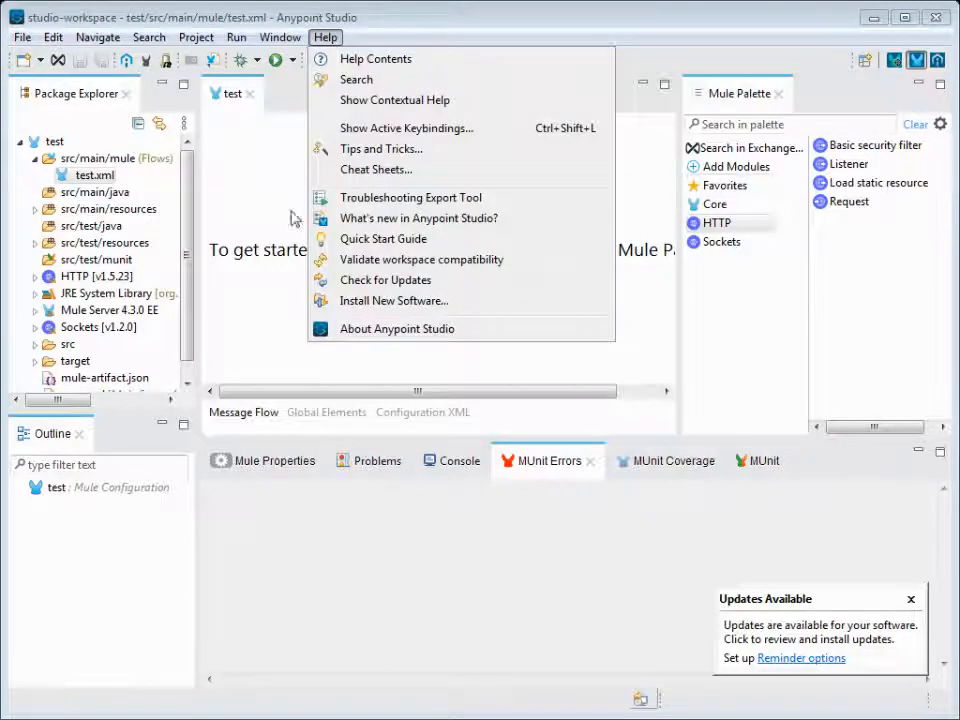
{"action": "mouse_move", "coordinate": [360, 212]}
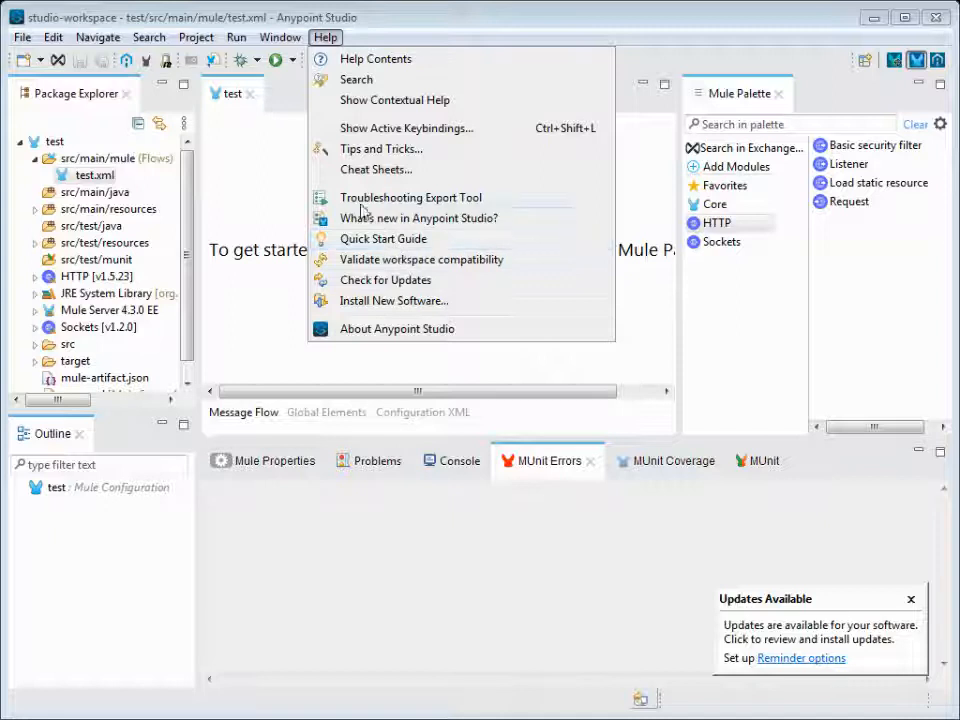
{"action": "left_click", "coordinate": [280, 36]}
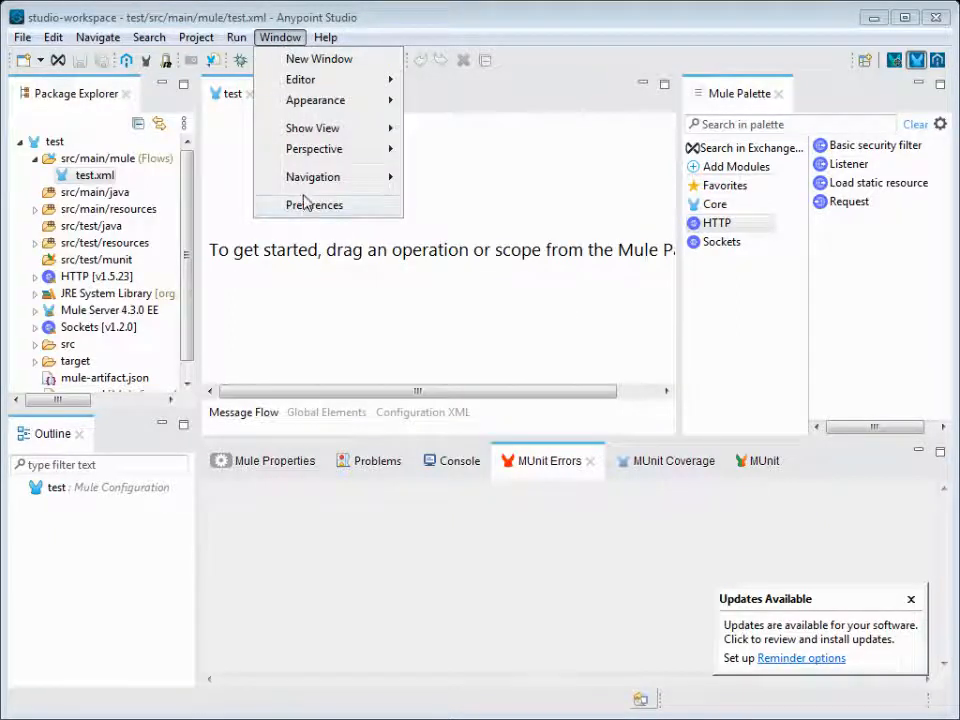
{"action": "mouse_move", "coordinate": [308, 204]}
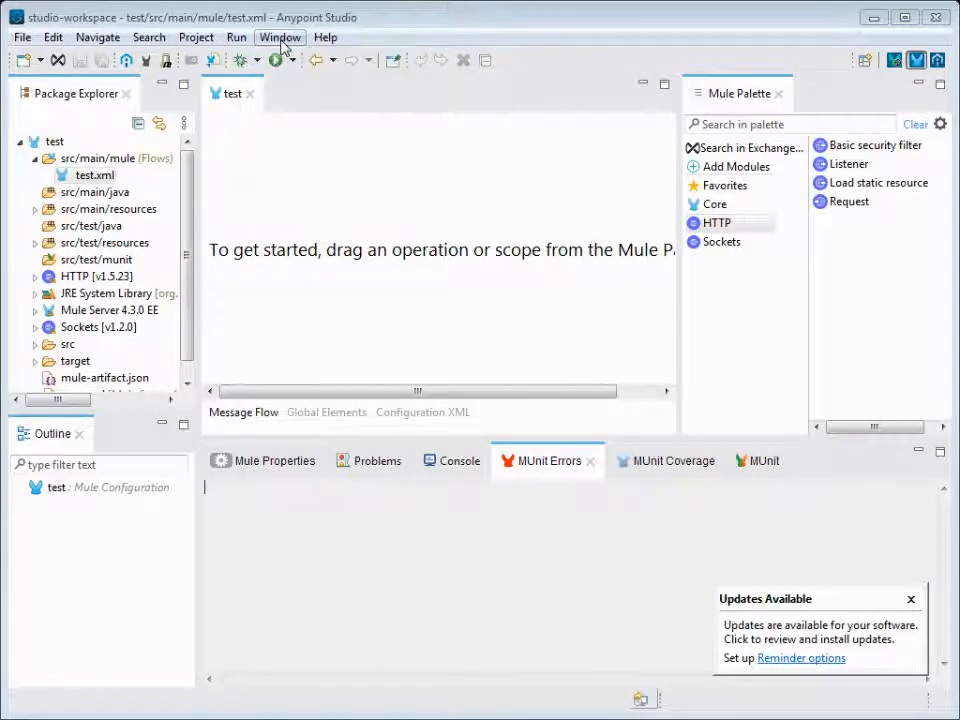
{"action": "left_click", "coordinate": [280, 36]}
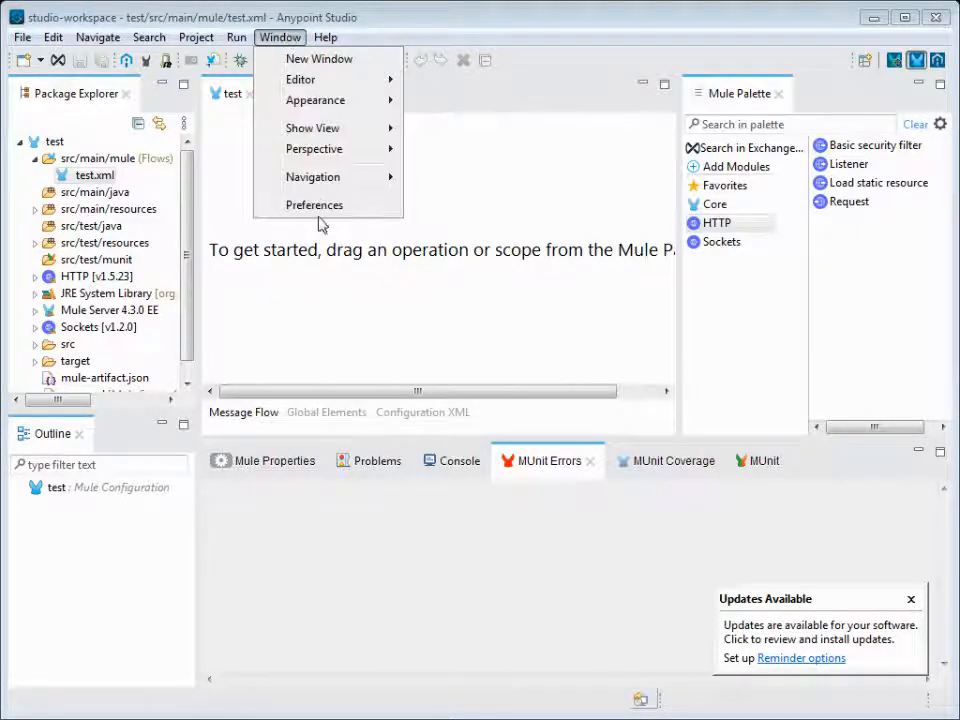
Look at the Java categories in Preferences, close without changes, and reopen Preferences
{"action": "left_click", "coordinate": [314, 204]}
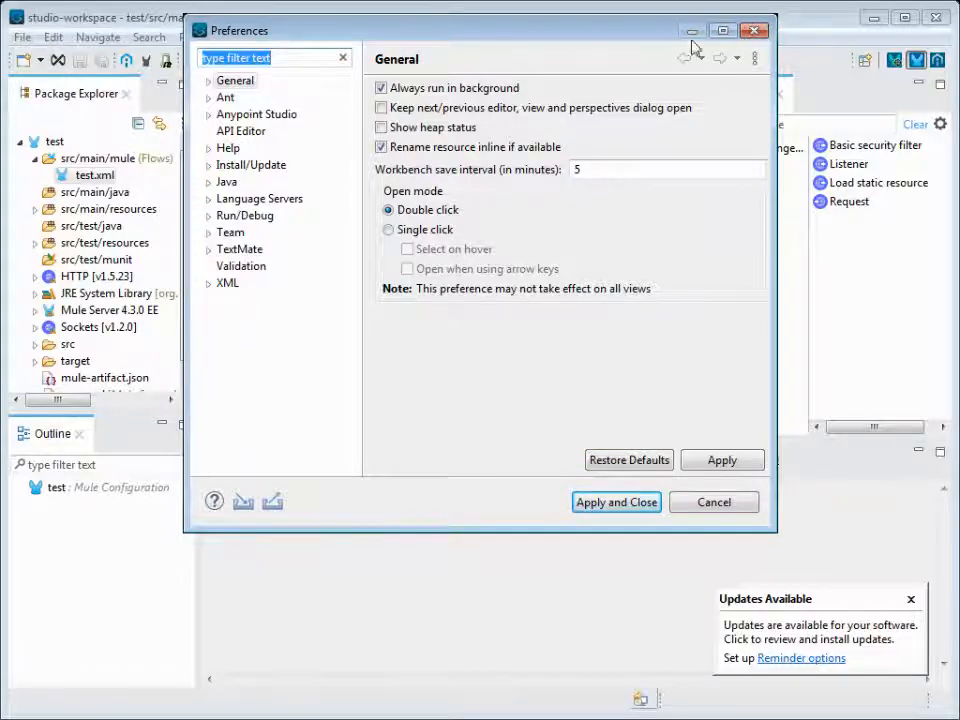
{"action": "mouse_move", "coordinate": [260, 206]}
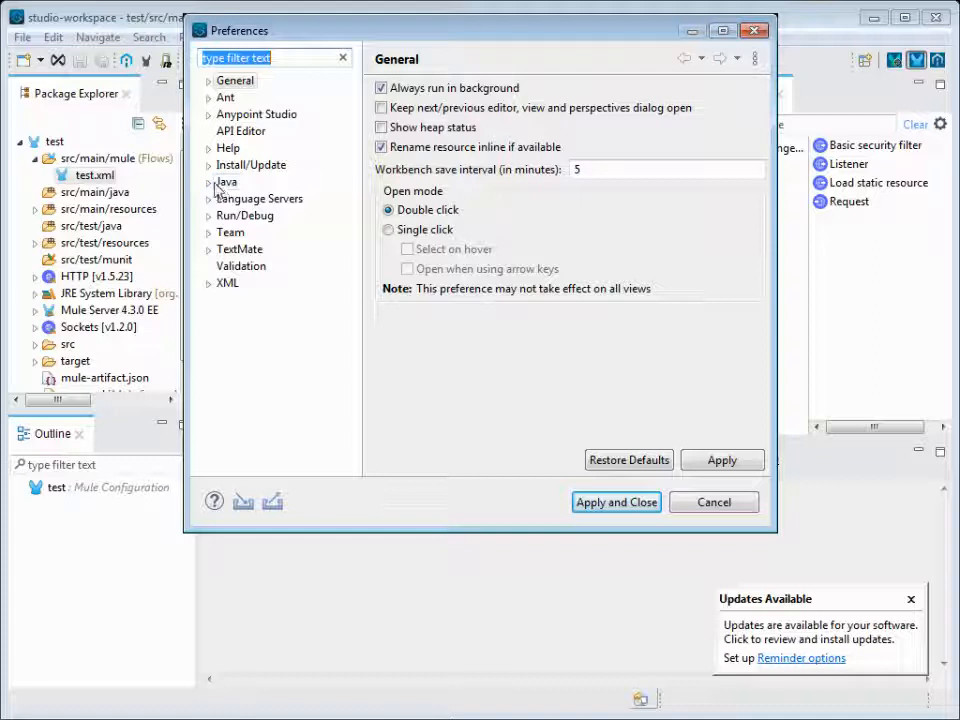
{"action": "left_click", "coordinate": [208, 180]}
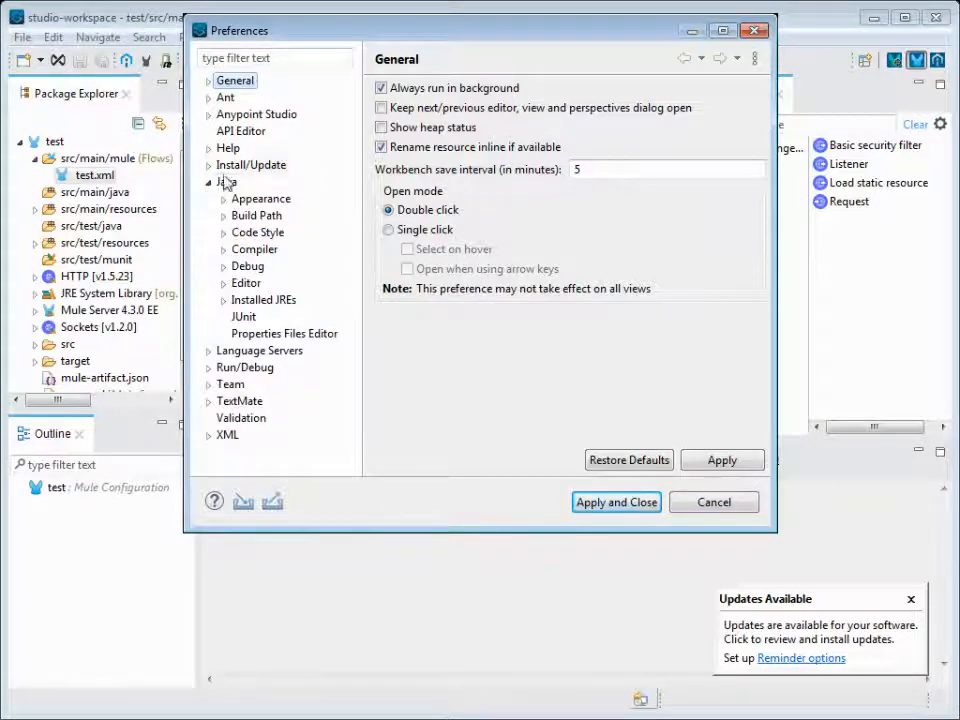
{"action": "left_click", "coordinate": [208, 114]}
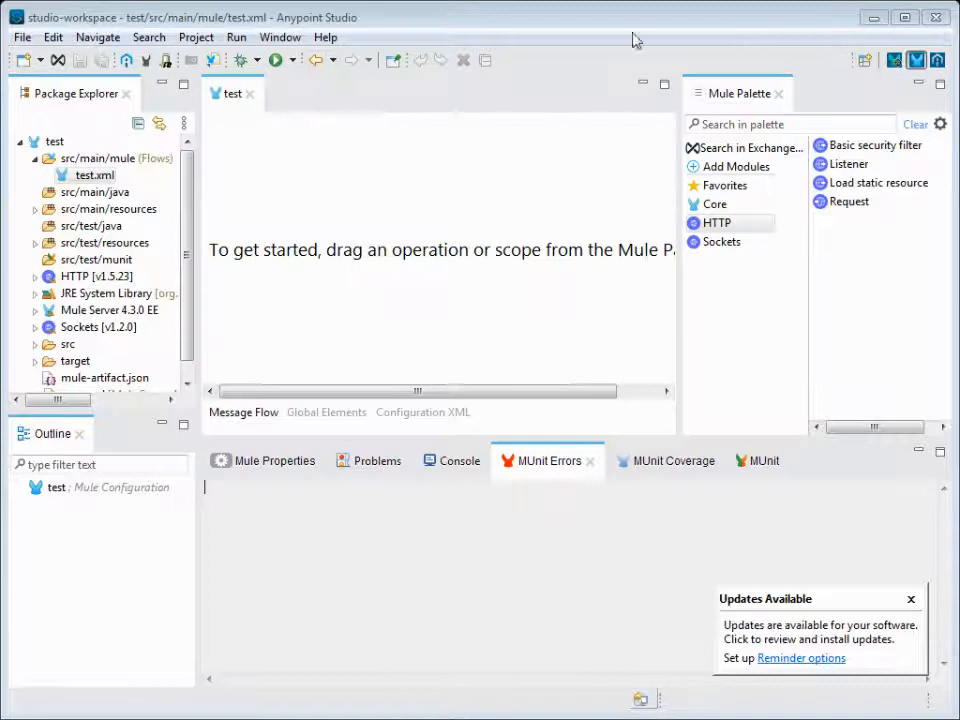
{"action": "left_click", "coordinate": [280, 36]}
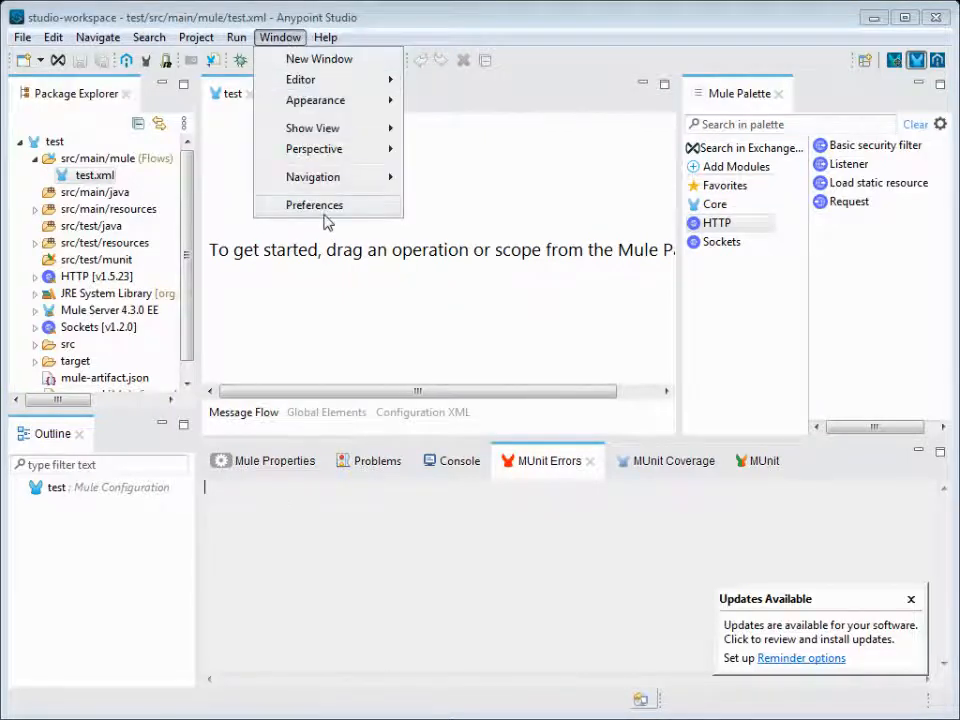
{"action": "left_click", "coordinate": [314, 204]}
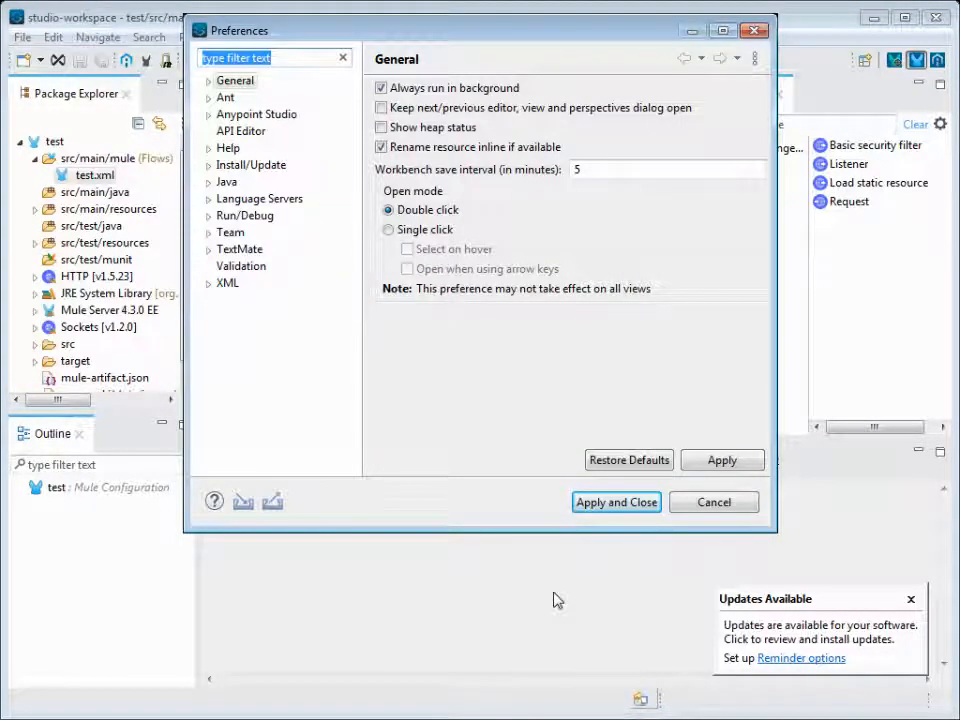
Filter the preference categories for 'conso' and open the Console settings
{"action": "left_click", "coordinate": [270, 56]}
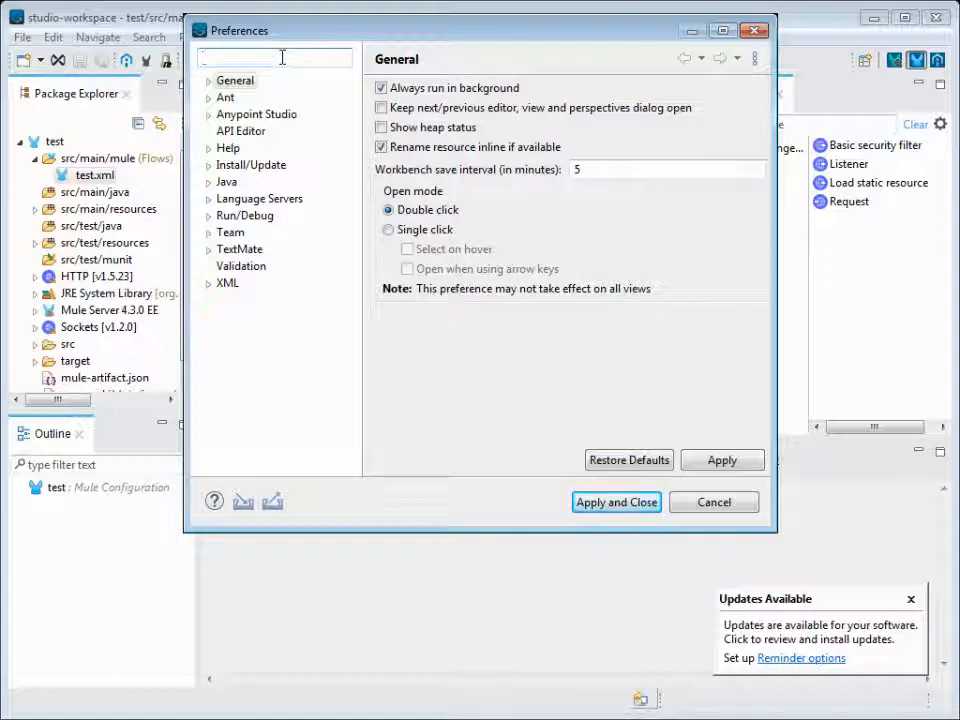
{"action": "type", "text": "console"}
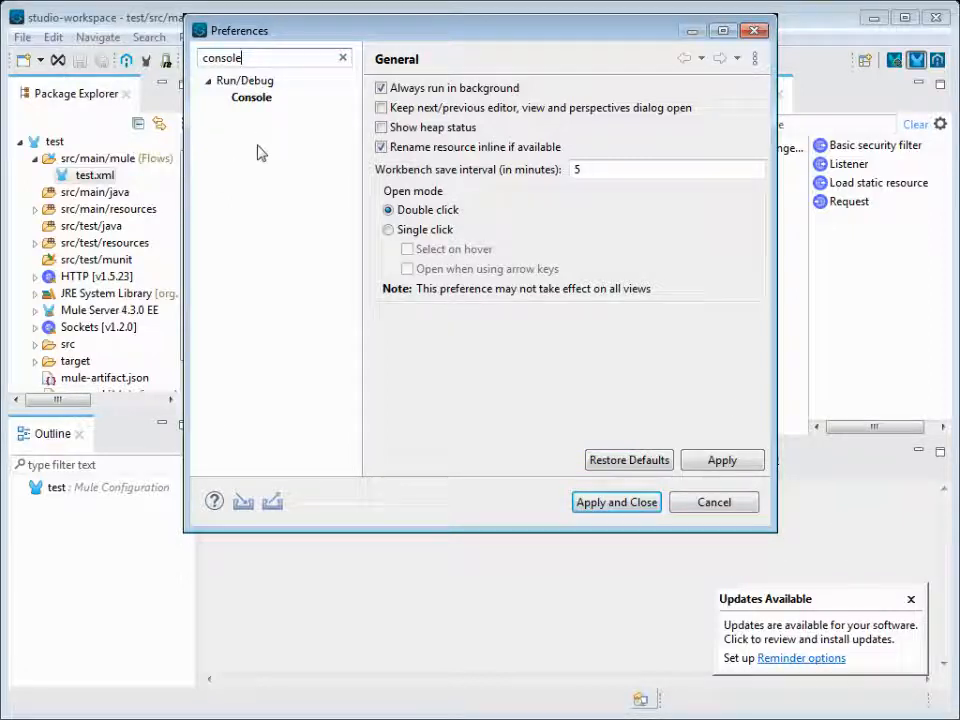
{"action": "left_click", "coordinate": [252, 96]}
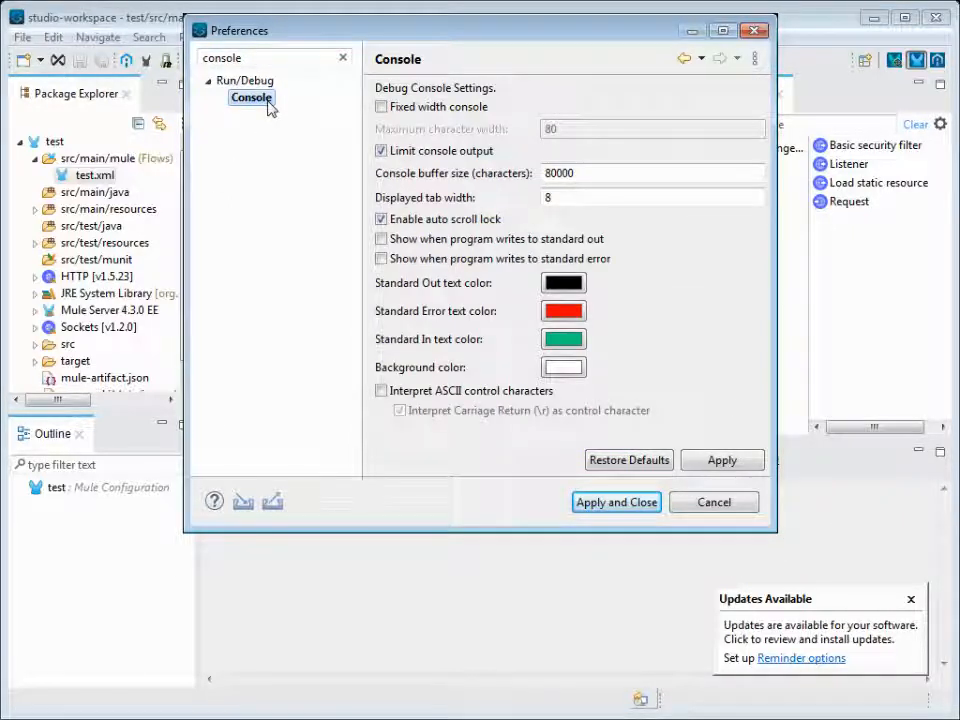
{"action": "mouse_move", "coordinate": [620, 232]}
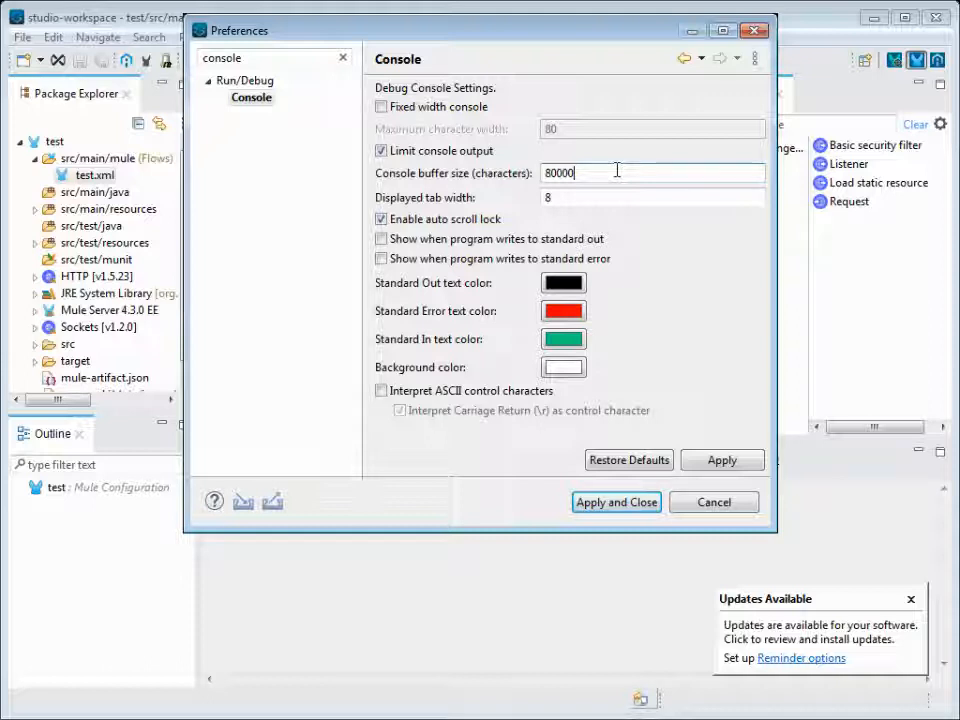
{"action": "mouse_move", "coordinate": [594, 174]}
{"action": "type", "text": "00"}
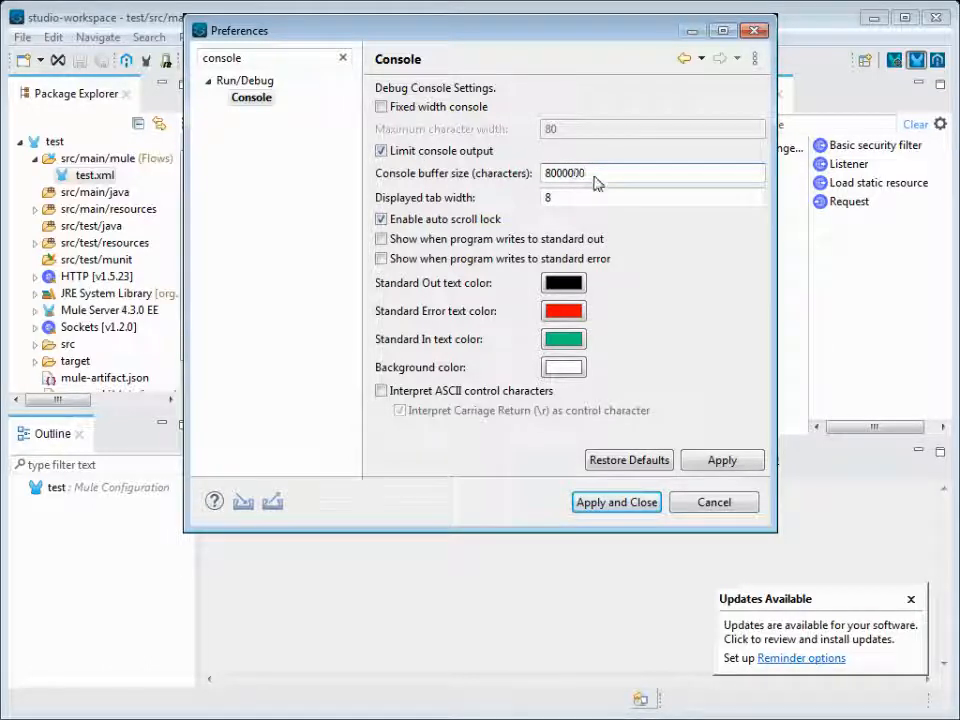
Set the console buffer size to 800000 and tab width to 100, then apply and close
{"action": "left_click", "coordinate": [590, 172]}
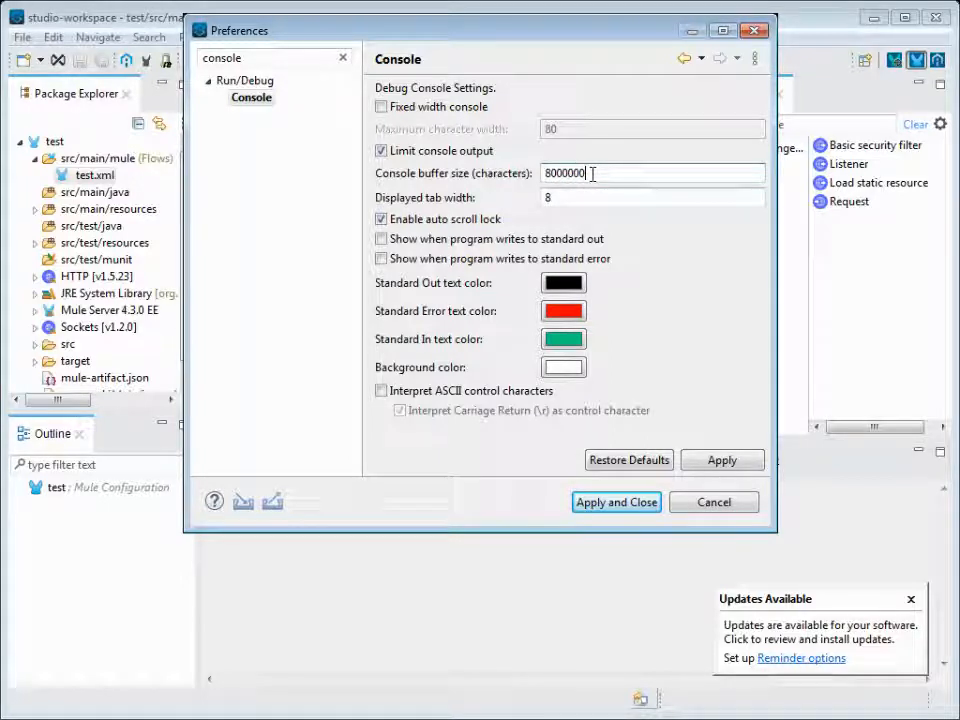
{"action": "key", "text": "BackSpace"}
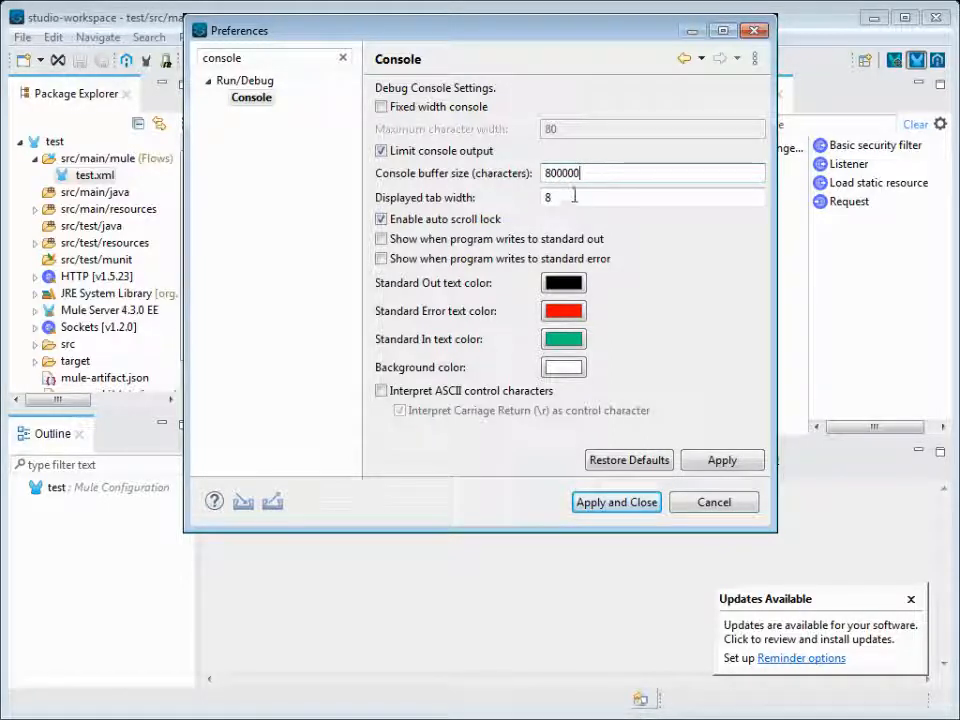
{"action": "type", "text": "1"}
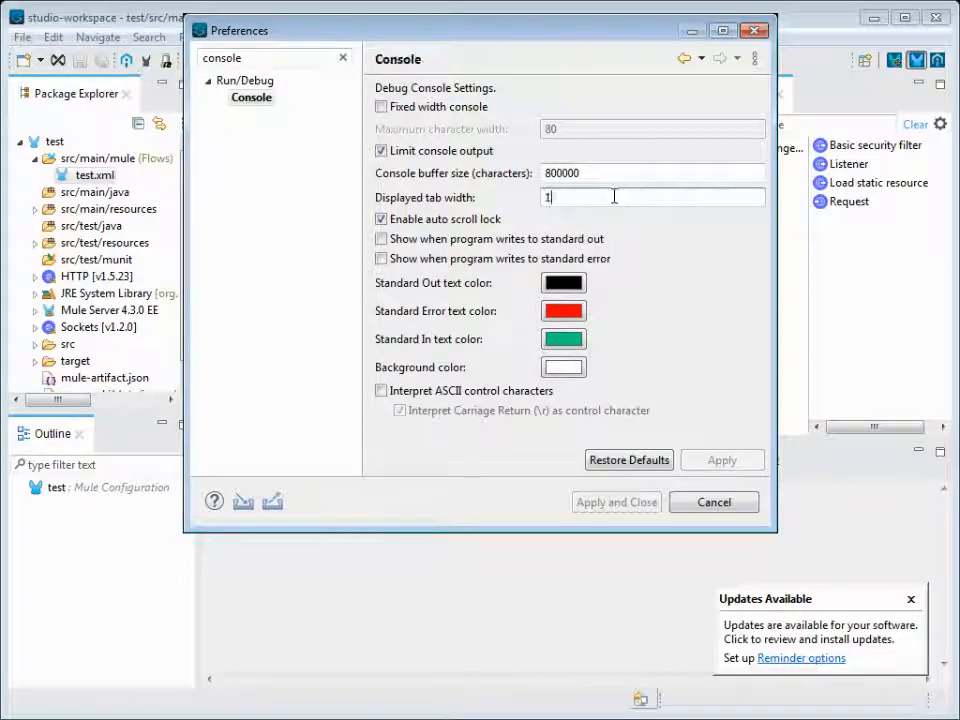
{"action": "type", "text": "00"}
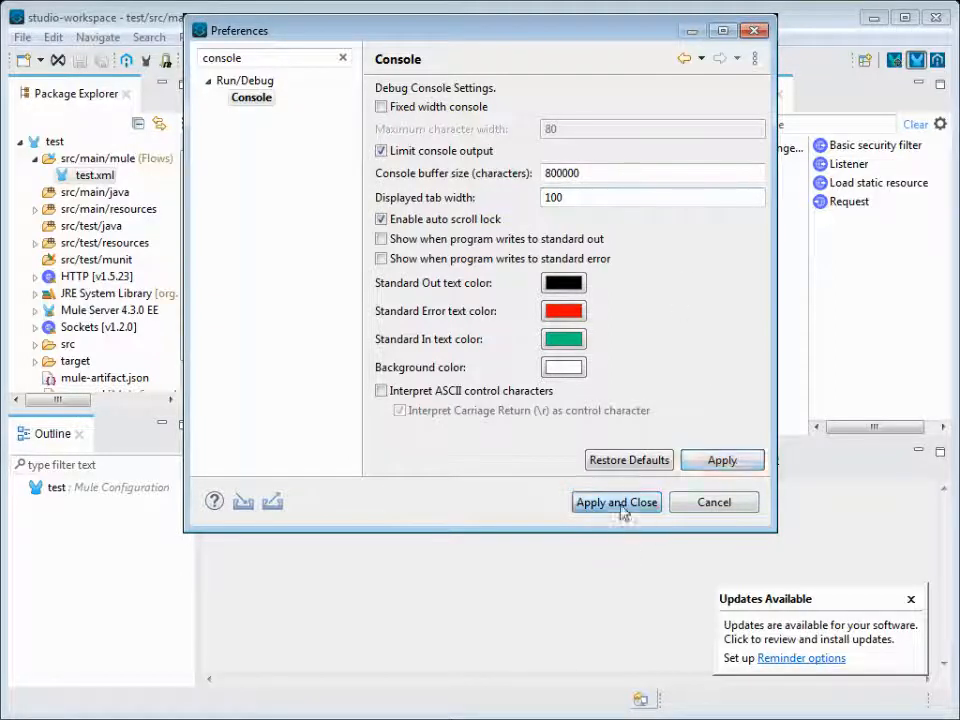
{"action": "left_click", "coordinate": [616, 502]}
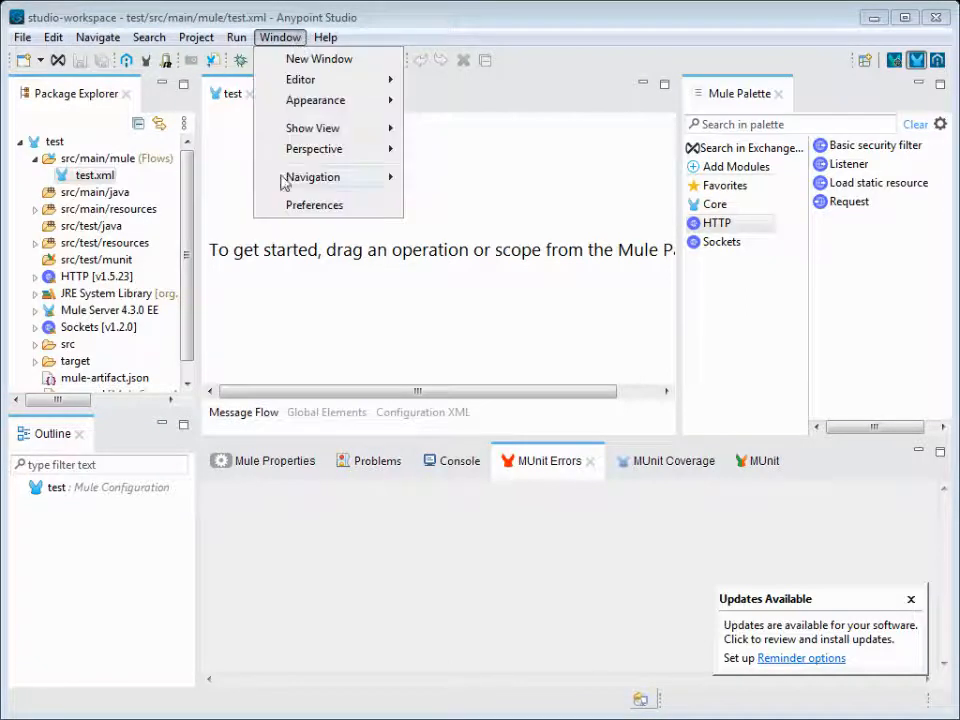
Reopen Preferences to view Installed JREs and Java settings, then close the dialog
{"action": "left_click", "coordinate": [314, 204]}
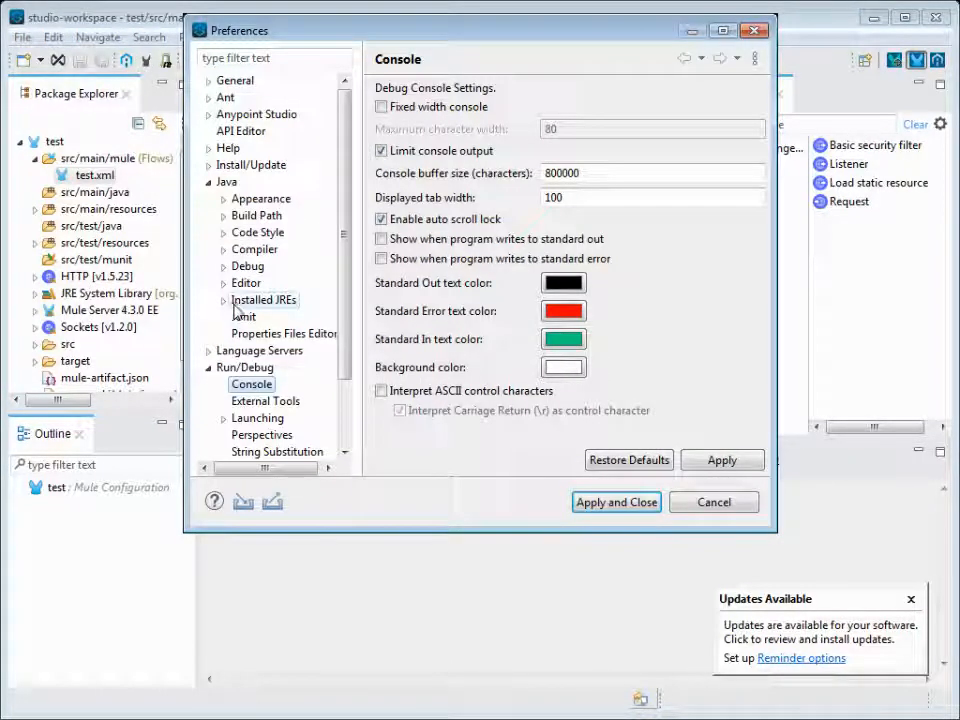
{"action": "left_click", "coordinate": [264, 300]}
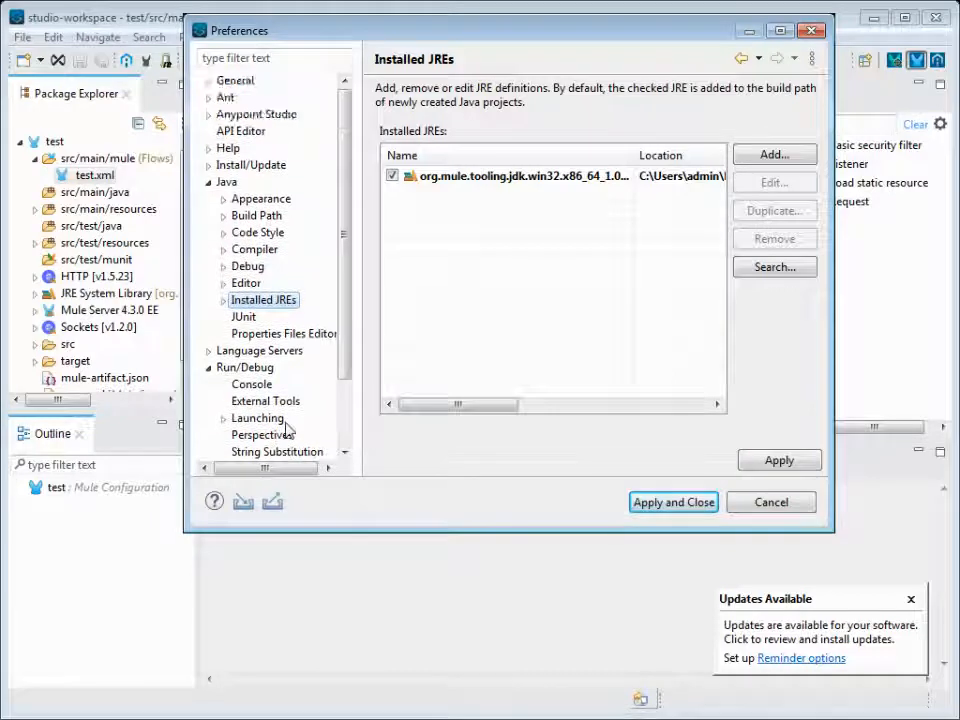
{"action": "left_click", "coordinate": [226, 180]}
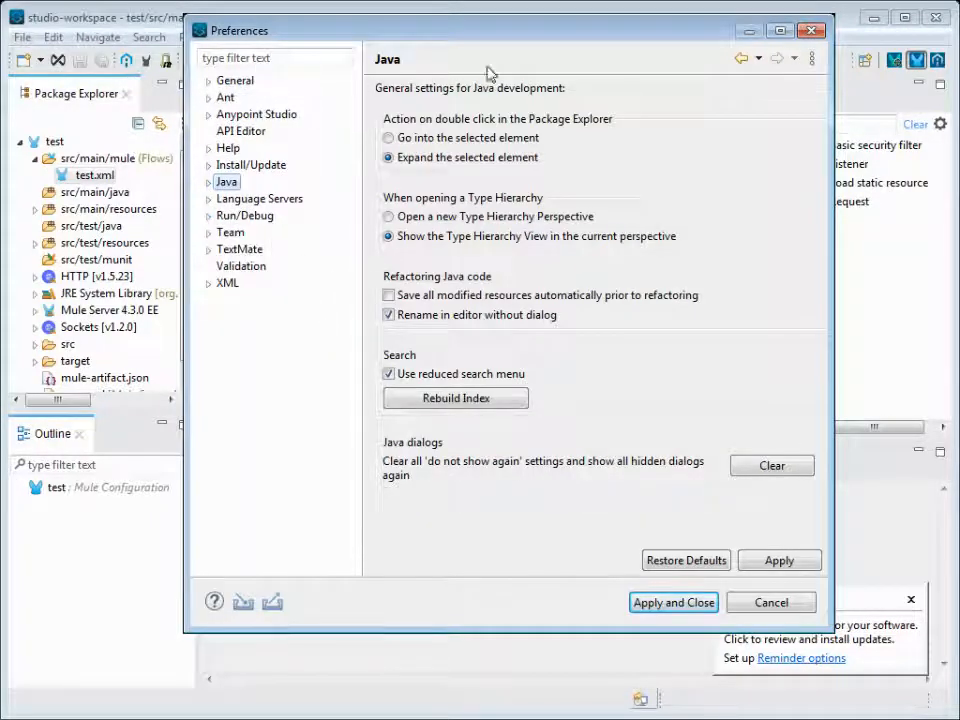
{"action": "left_click", "coordinate": [772, 602]}
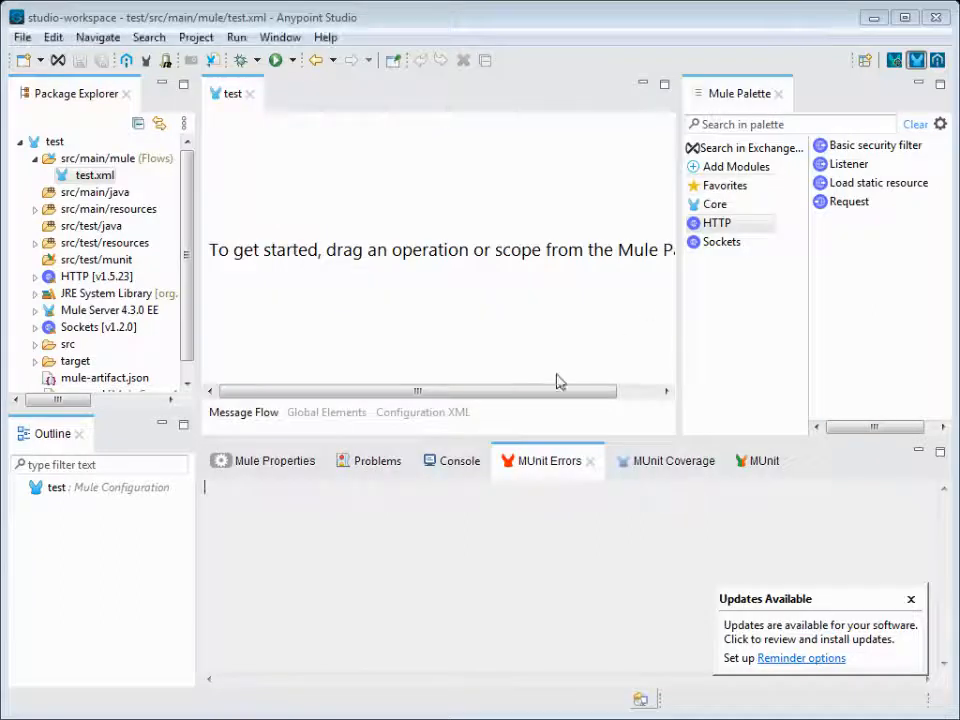
{"action": "mouse_move", "coordinate": [344, 198]}
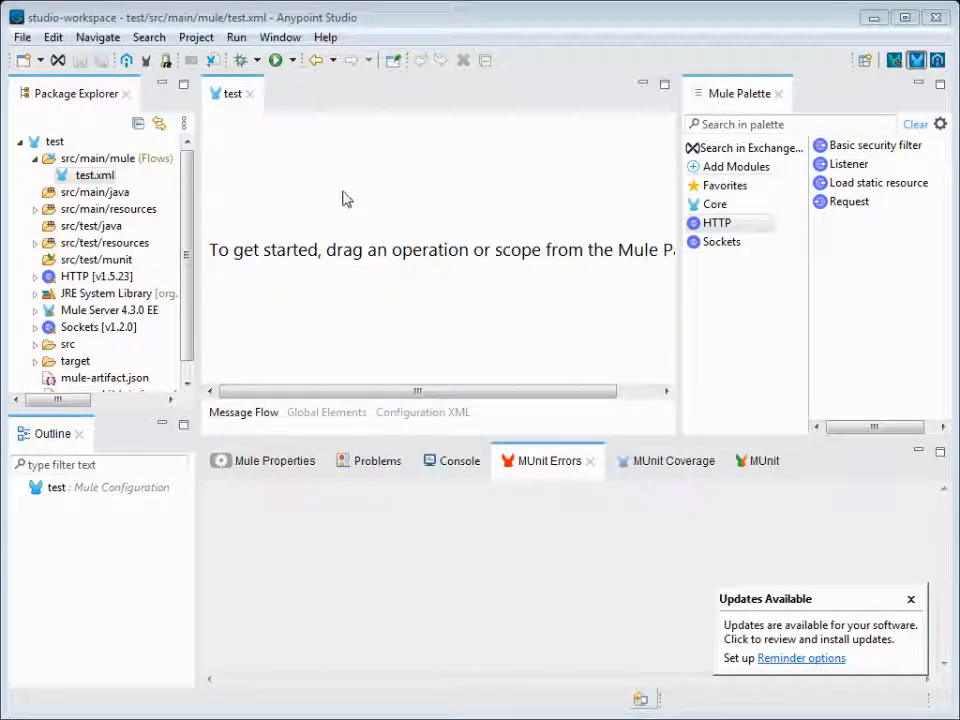
{"action": "mouse_move", "coordinate": [340, 206]}
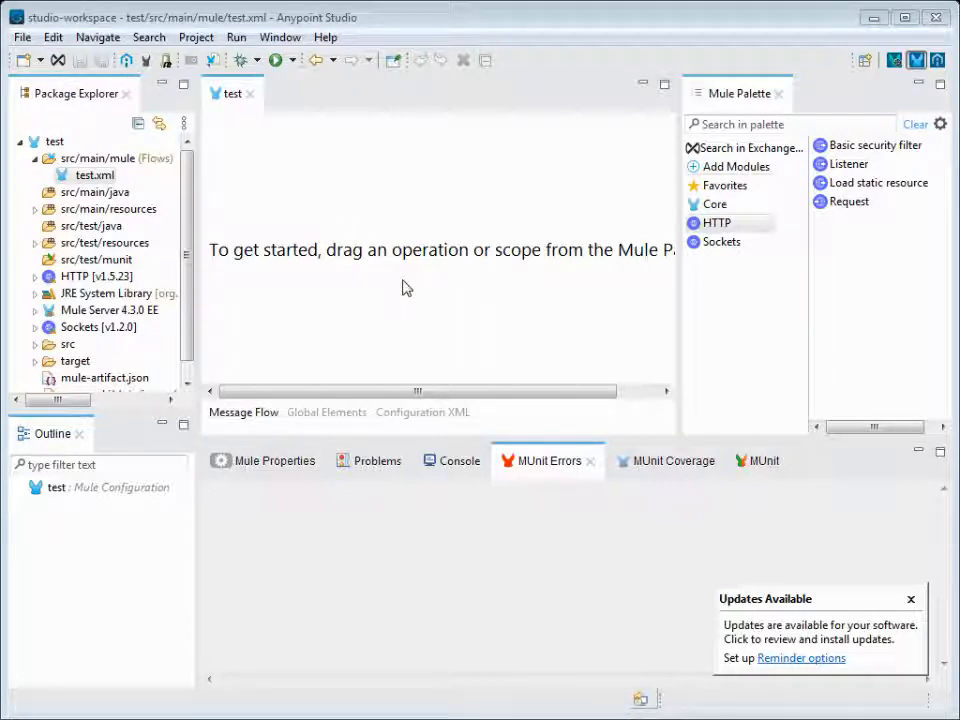
{"action": "mouse_move", "coordinate": [362, 170]}
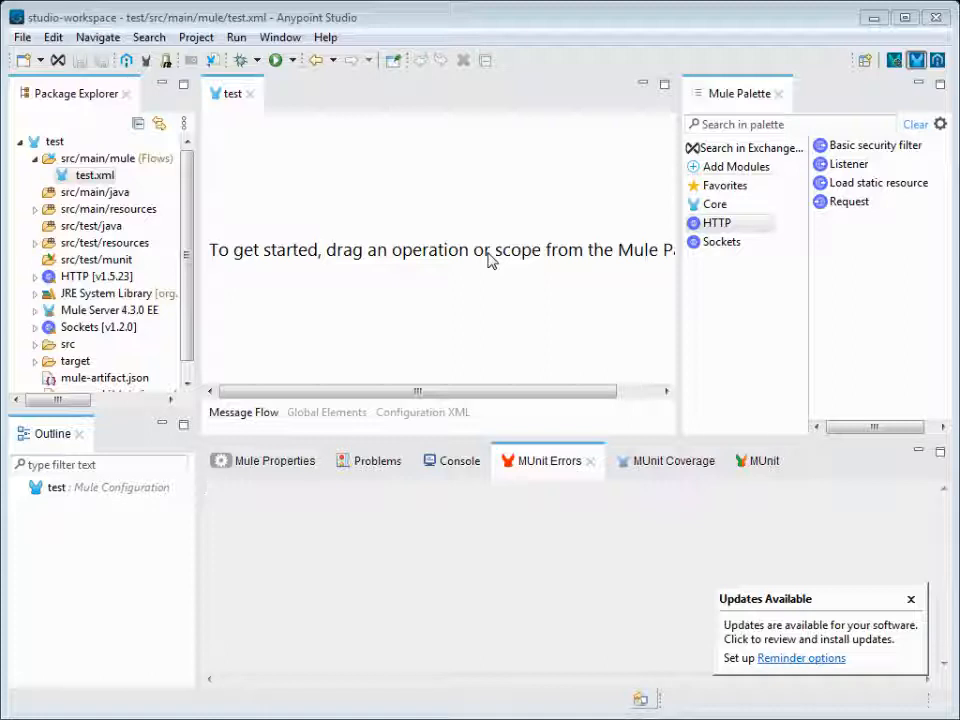
{"action": "mouse_move", "coordinate": [380, 316]}
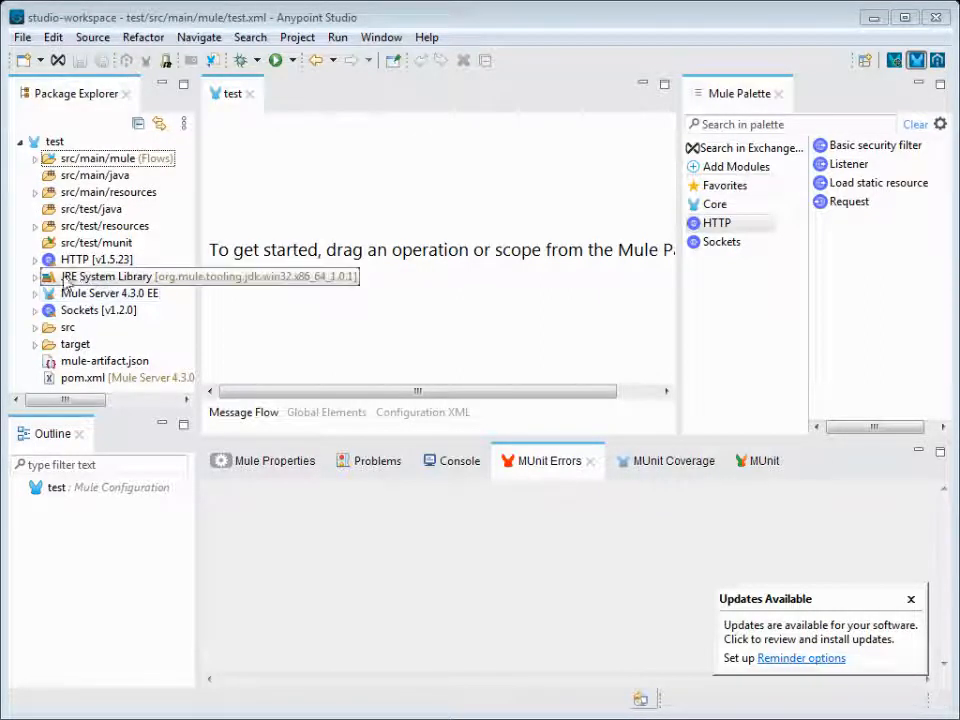
{"action": "mouse_move", "coordinate": [96, 280]}
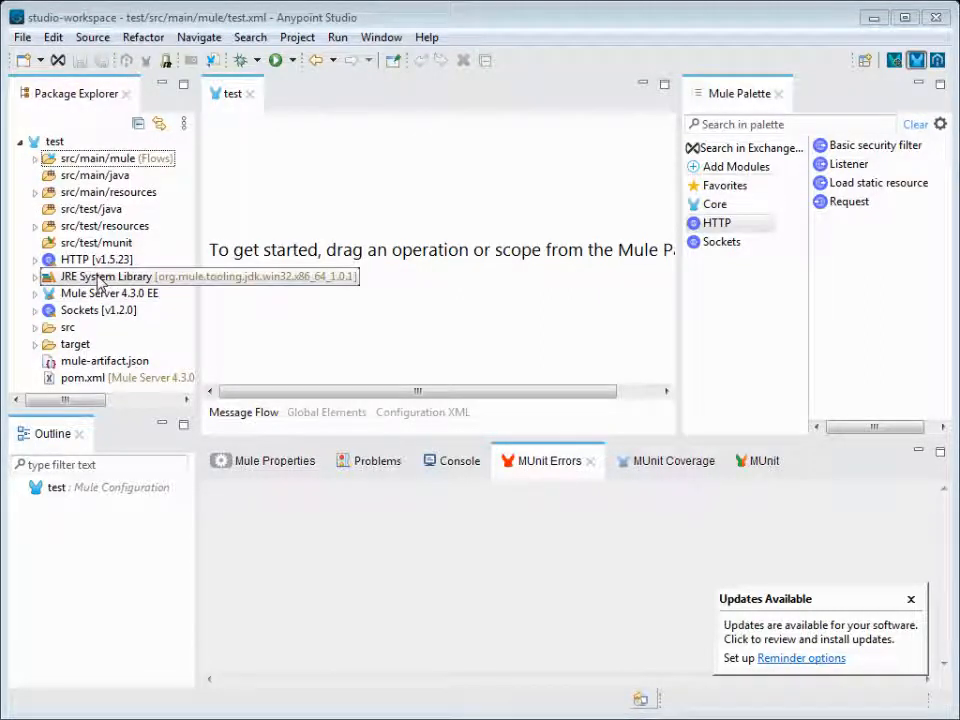
{"action": "mouse_move", "coordinate": [246, 292]}
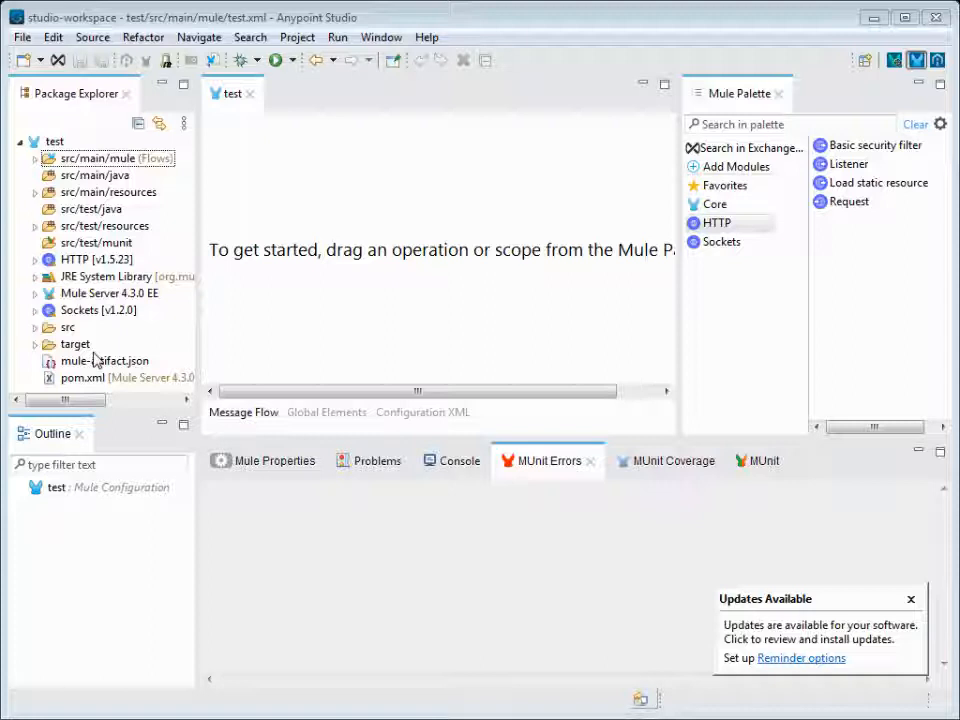
Open the project's pom.xml showing Maven coordinates groupId com.mycompany, version 1.0.0-SNAPSHOT
{"action": "left_click", "coordinate": [82, 376]}
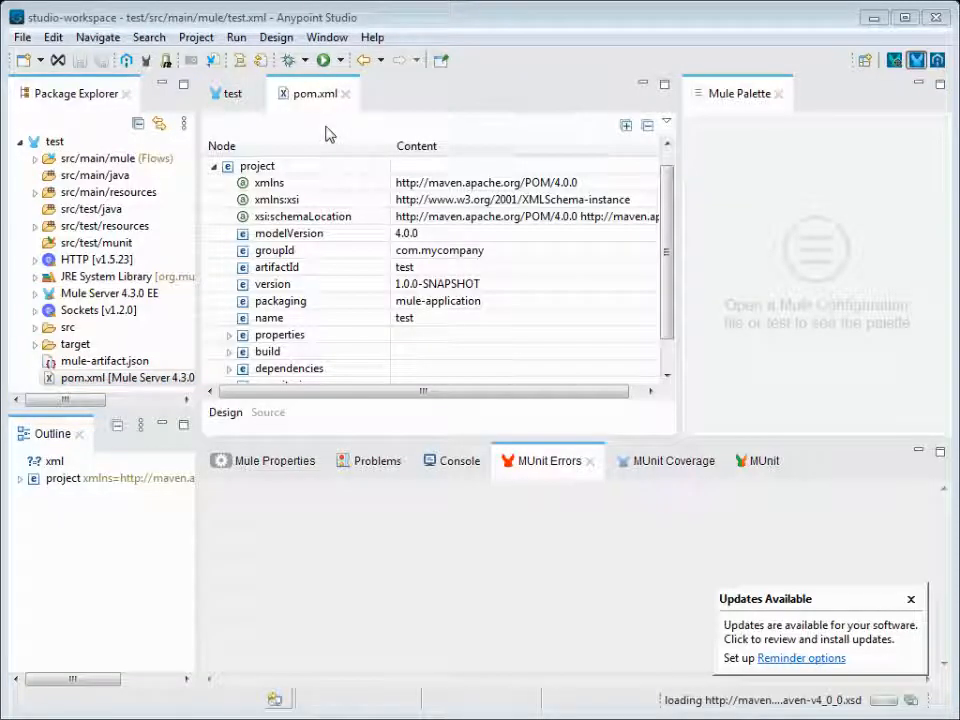
Review pom.xml's raw source with its HTTP and Sockets connector dependencies, then close it
{"action": "left_click", "coordinate": [268, 412]}
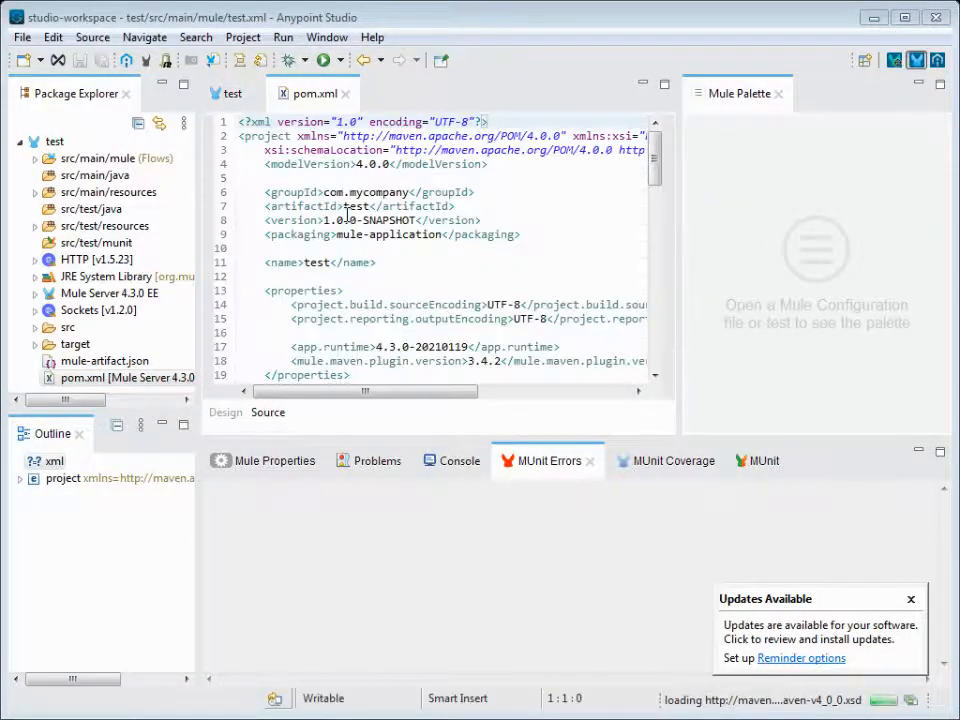
{"action": "scroll", "scroll_direction": "down", "scroll_amount": 3}
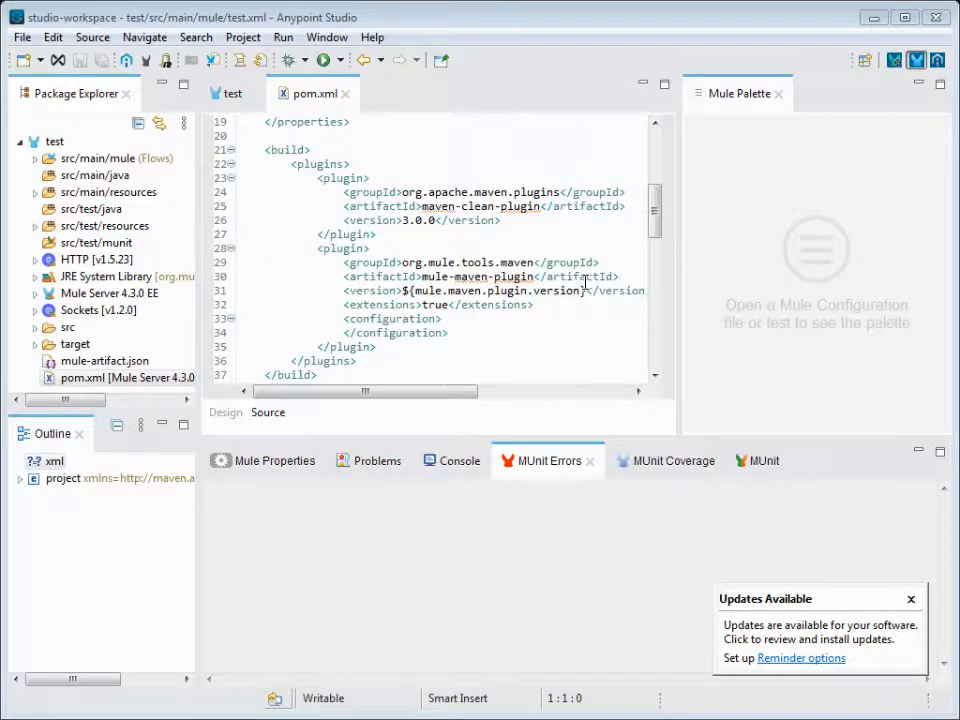
{"action": "scroll", "scroll_direction": "down", "scroll_amount": 3}
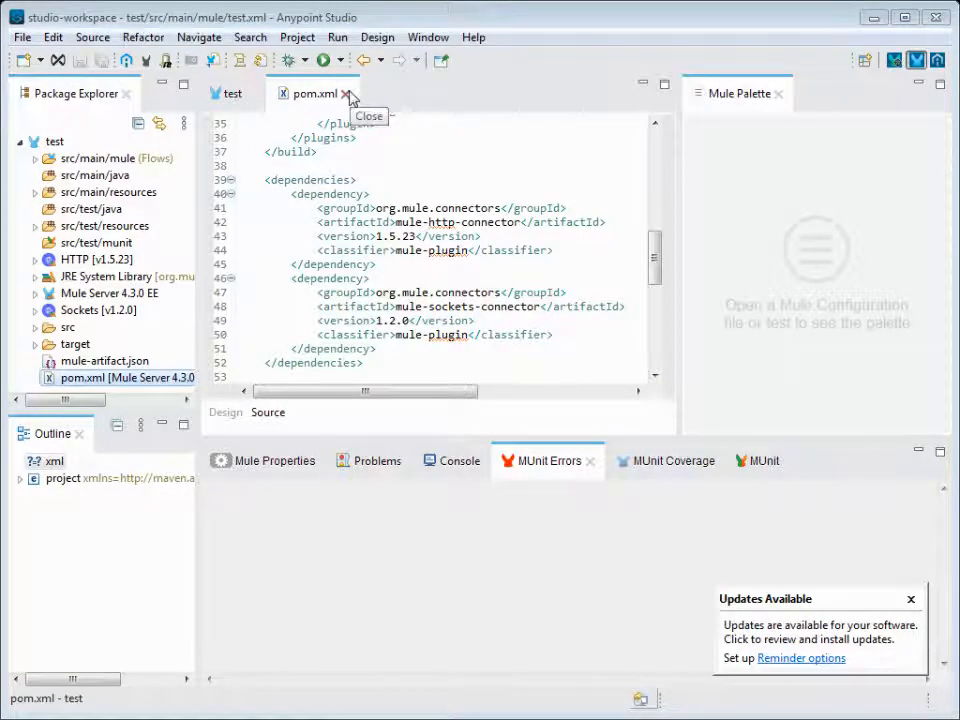
{"action": "left_click", "coordinate": [346, 94]}
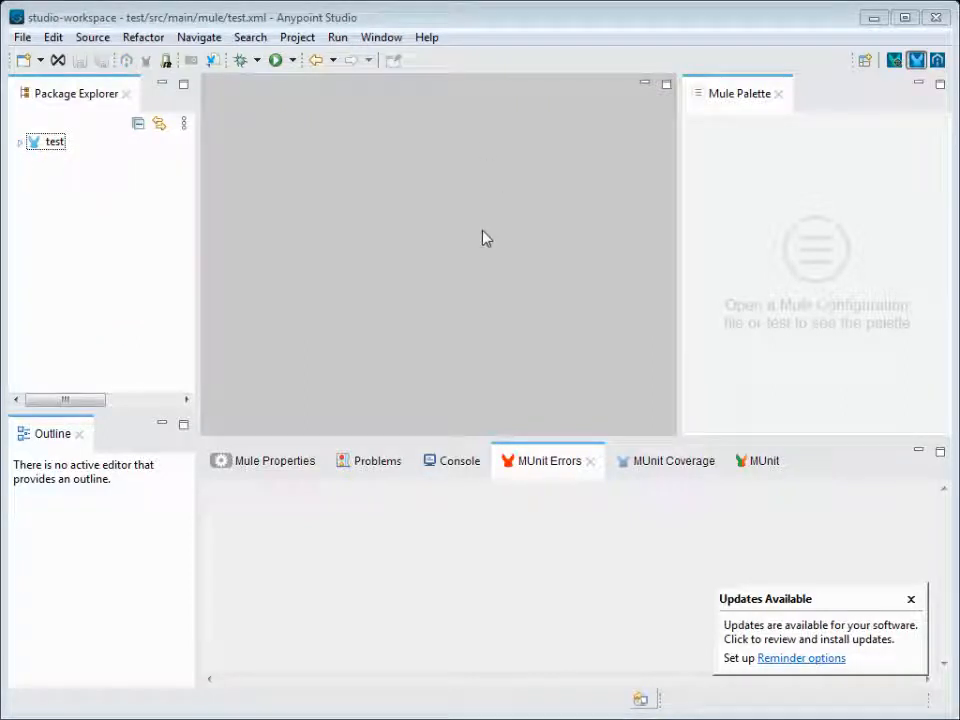
{"action": "mouse_move", "coordinate": [476, 236]}
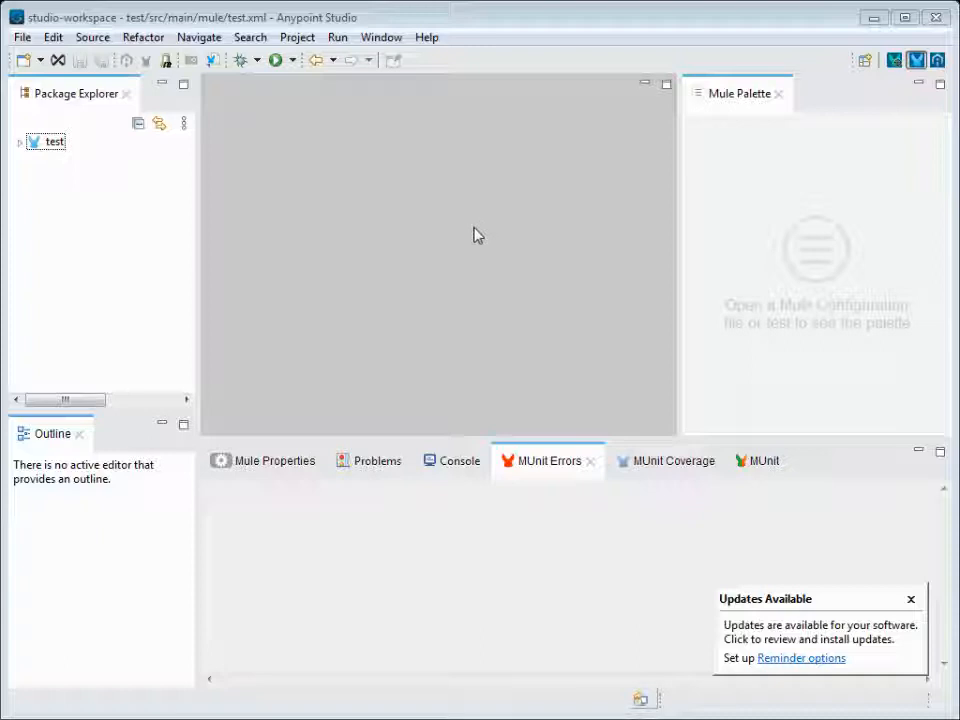
Select the test project and bring up its Mule project actions menu (properties, Log4j, Maven)
{"action": "left_click", "coordinate": [52, 140]}
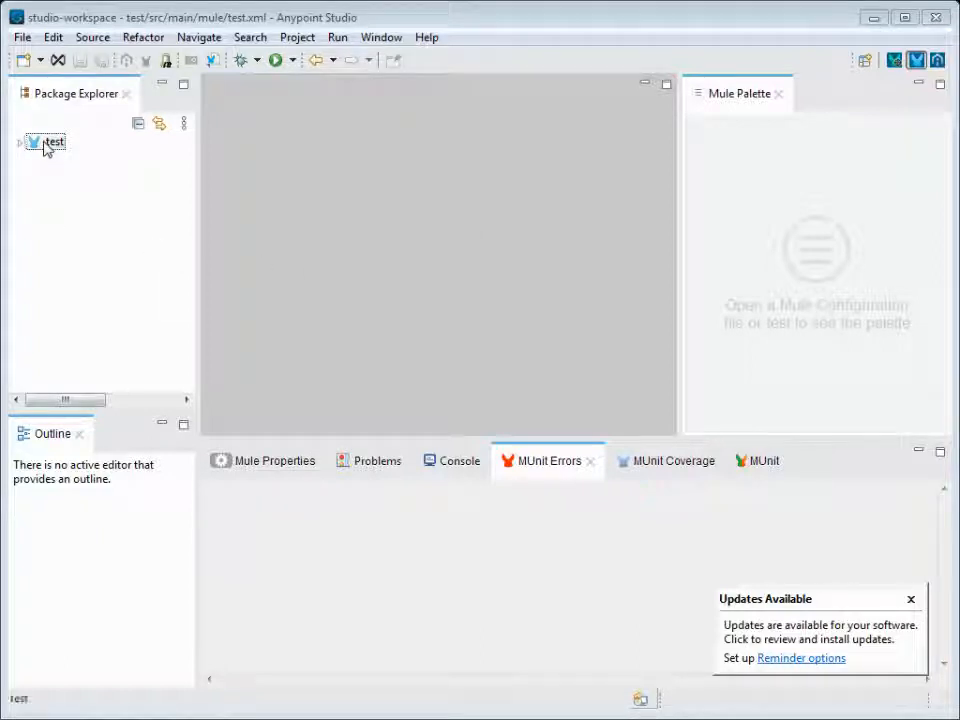
{"action": "left_click", "coordinate": [52, 140]}
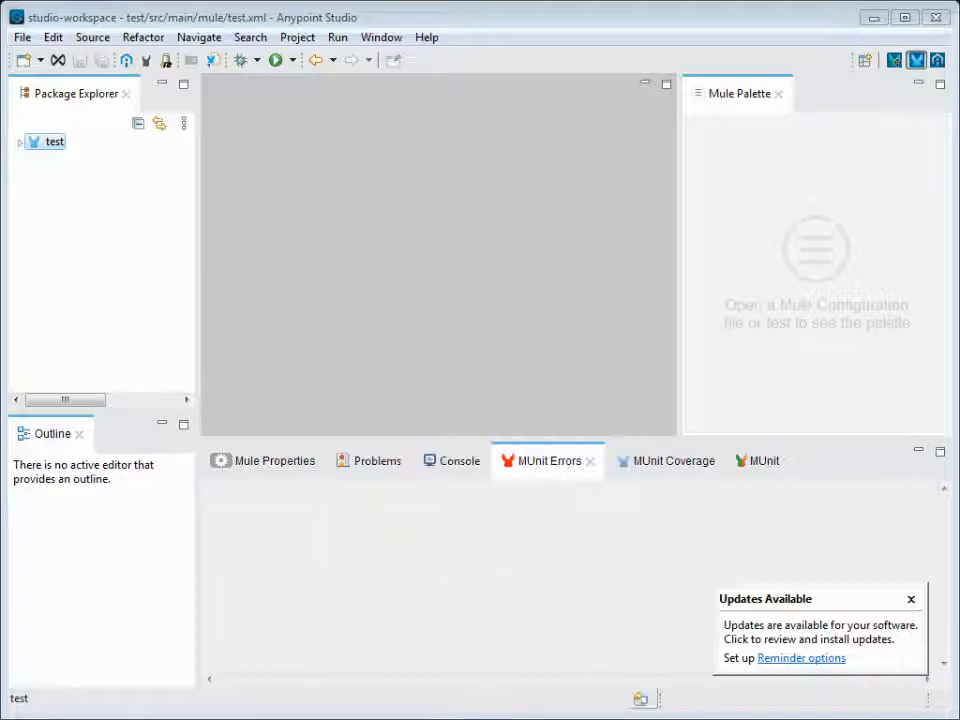
{"action": "mouse_move", "coordinate": [424, 224]}
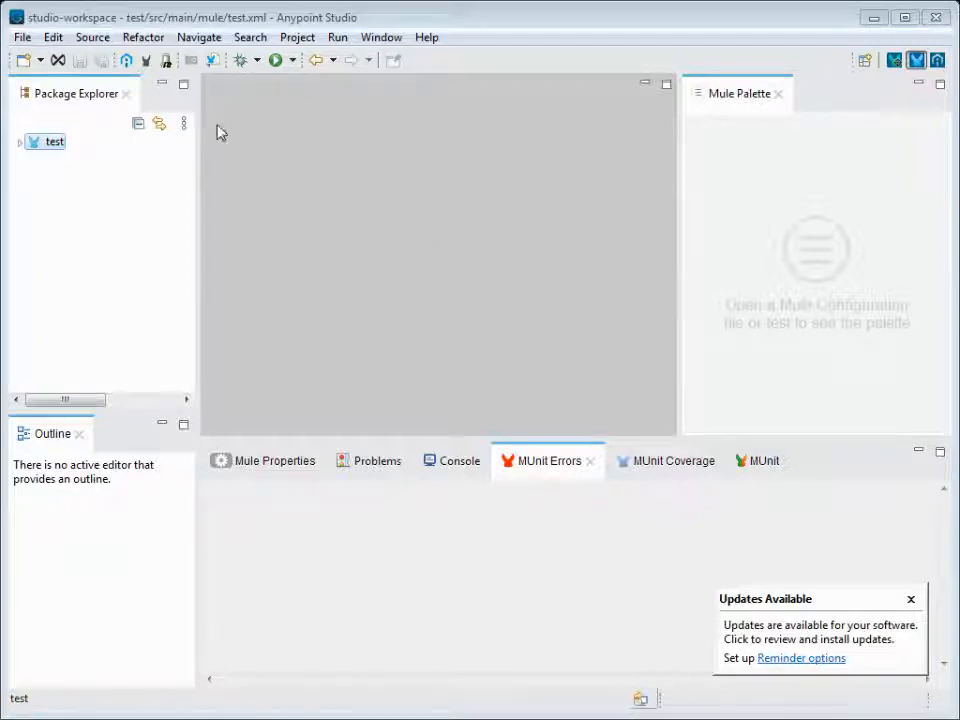
{"action": "left_click", "coordinate": [52, 140]}
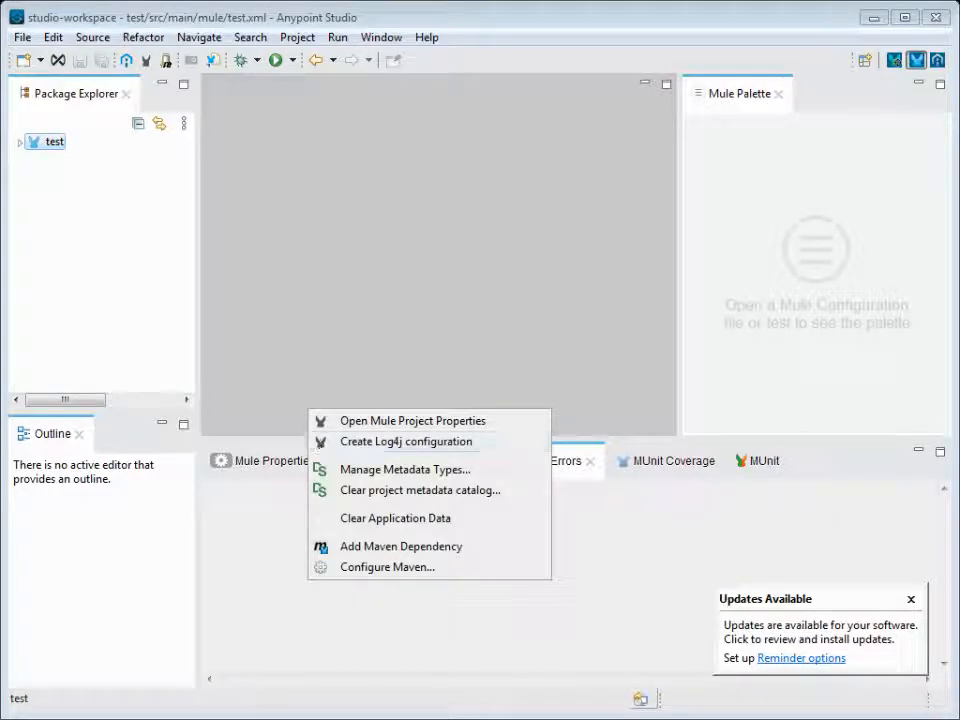
{"action": "mouse_move", "coordinate": [362, 576]}
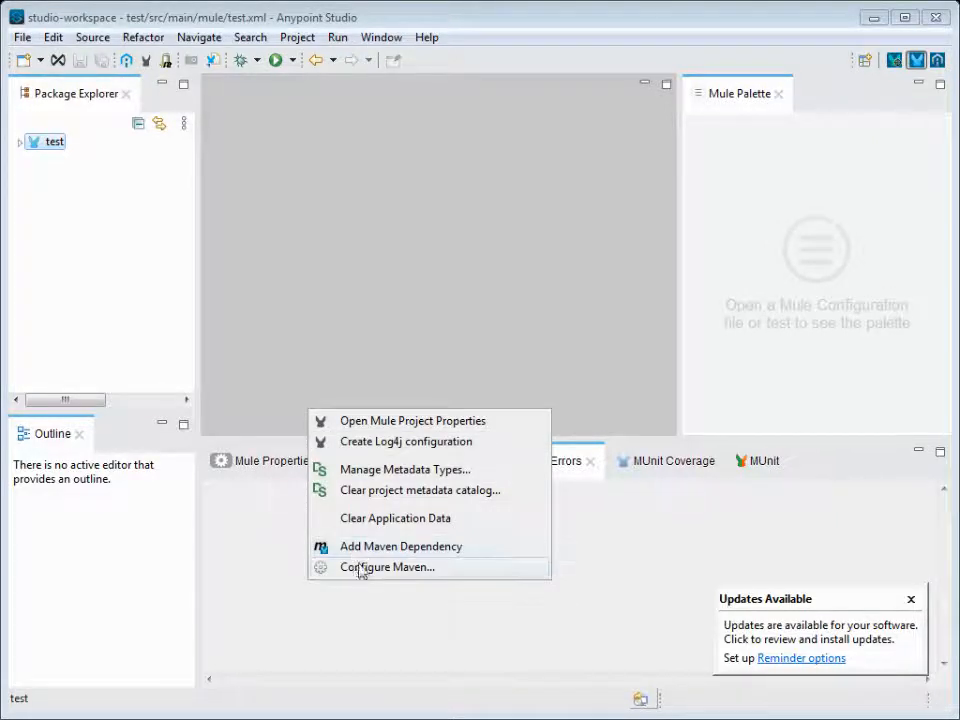
{"action": "mouse_move", "coordinate": [372, 552]}
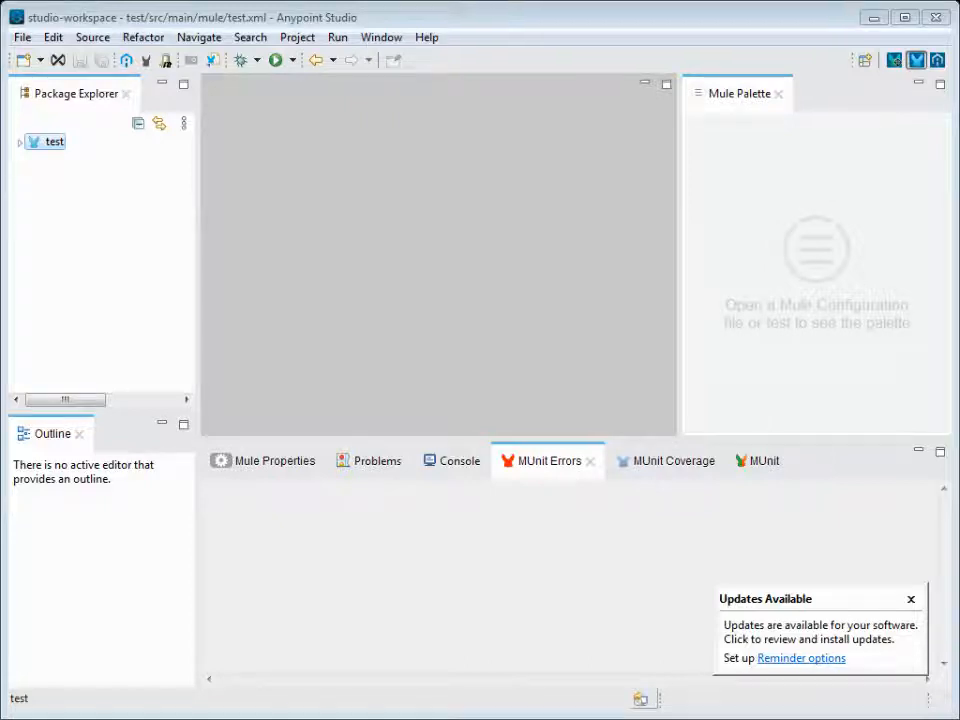
{"action": "mouse_move", "coordinate": [376, 486]}
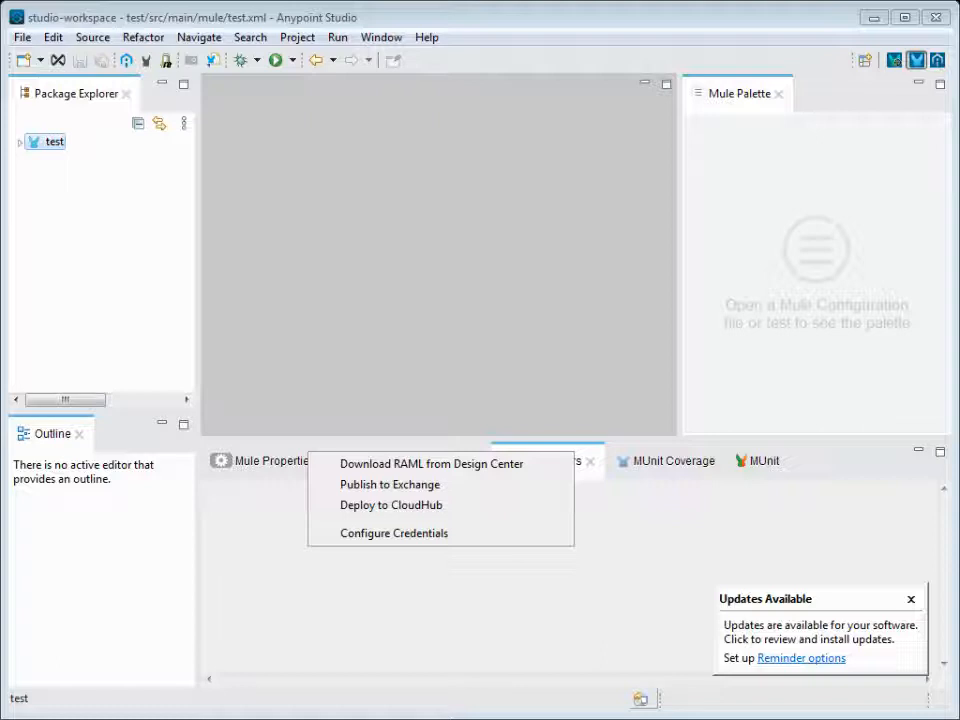
{"action": "mouse_move", "coordinate": [390, 512]}
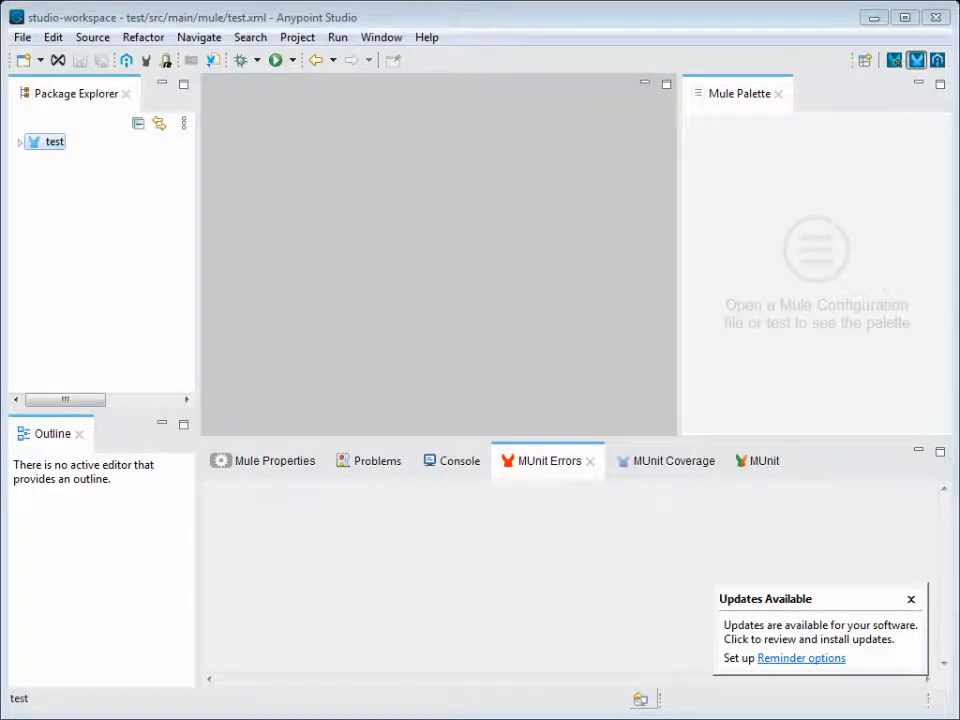
Glance at the run configurations list, then expand the test project's folder tree
{"action": "left_click", "coordinate": [290, 60]}
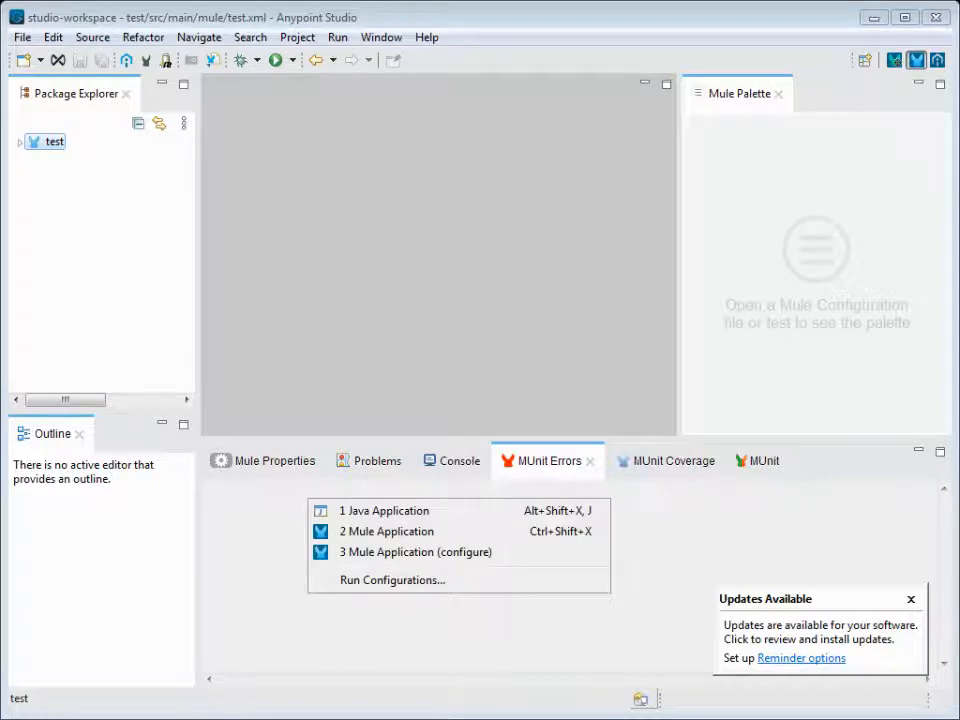
{"action": "left_click", "coordinate": [496, 310]}
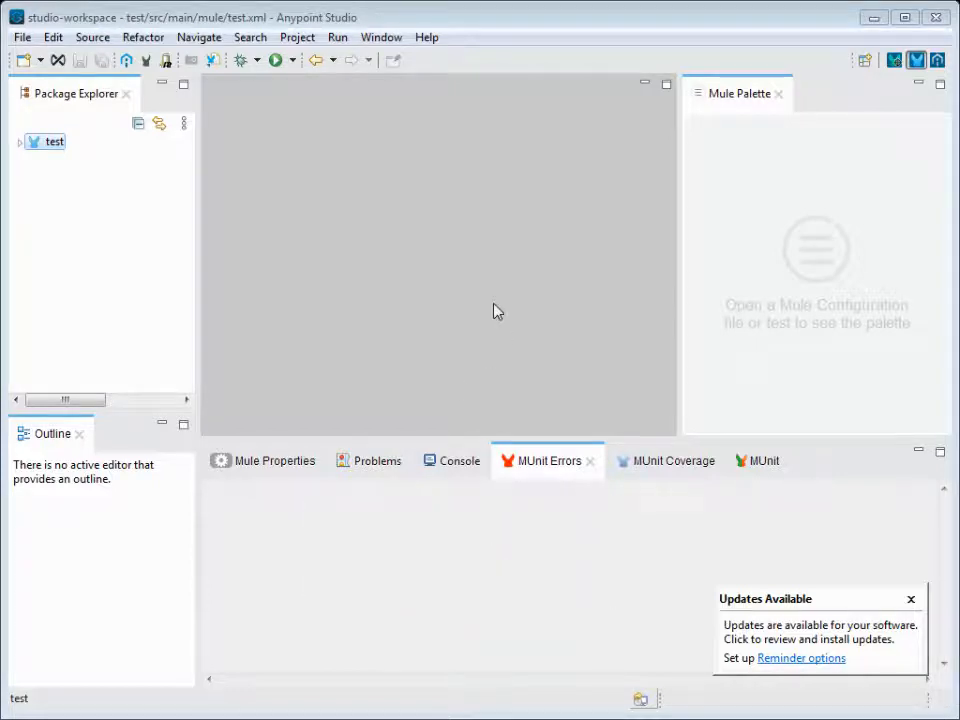
{"action": "mouse_move", "coordinate": [524, 288]}
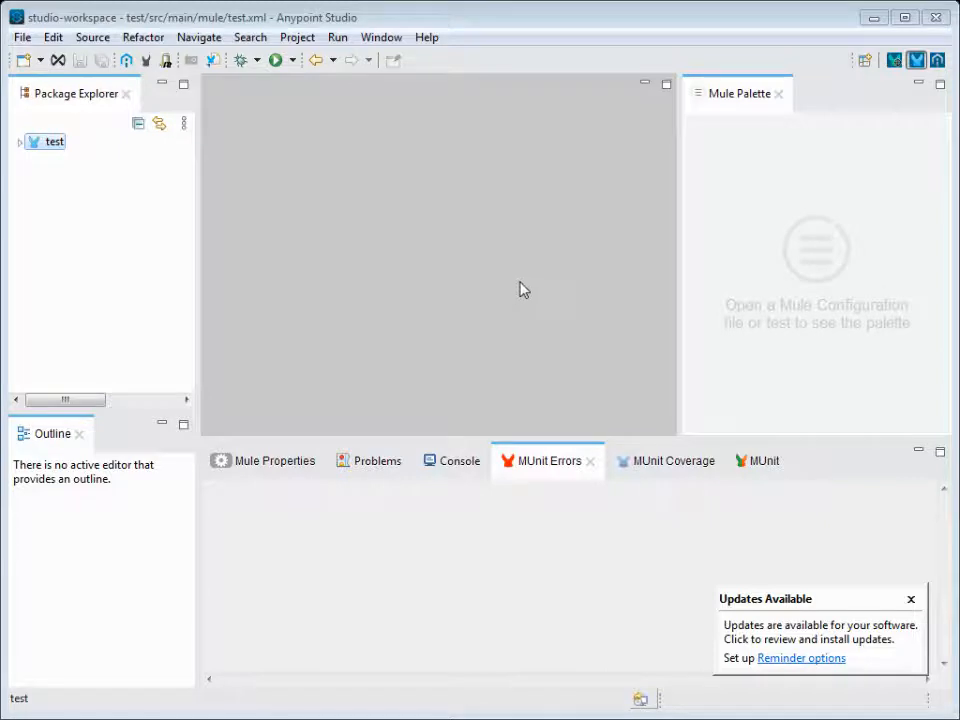
{"action": "mouse_move", "coordinate": [504, 344]}
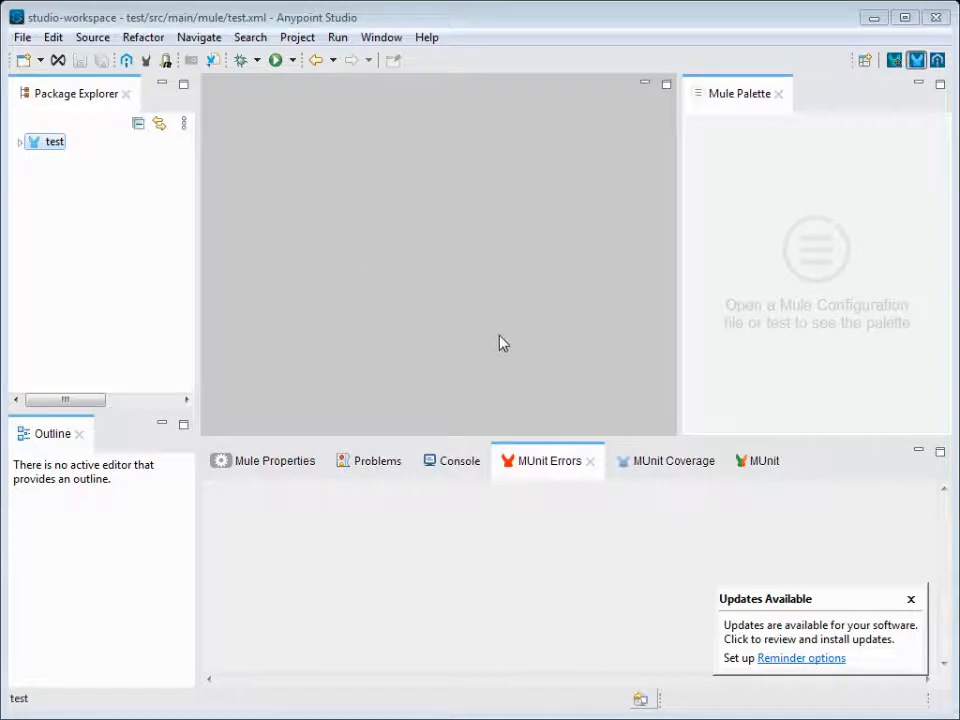
{"action": "left_click", "coordinate": [24, 140]}
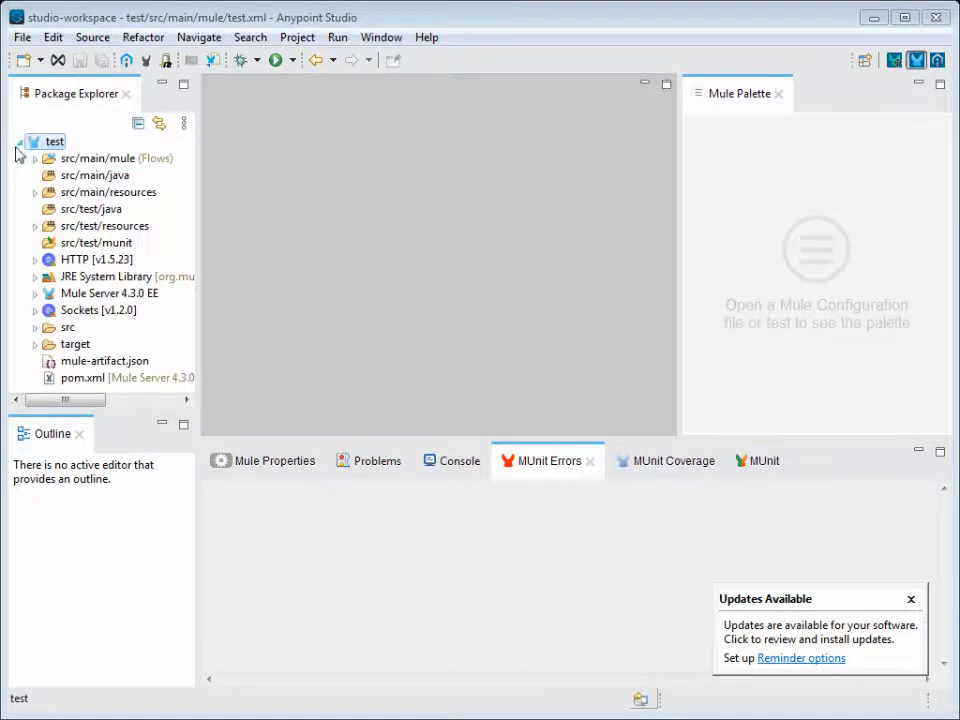